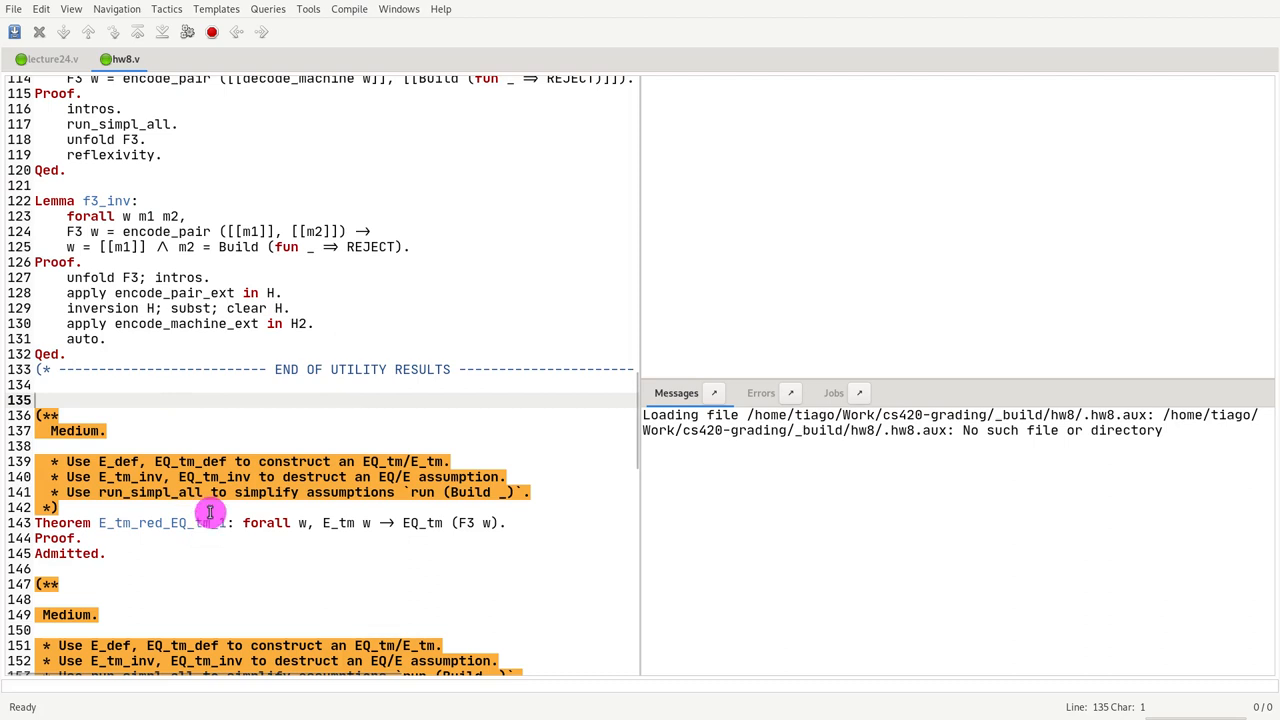
# Bring up lecture24.v and scroll to the A_tm_red_HALT_tm_1 lemma
pyautogui.scroll(-3)
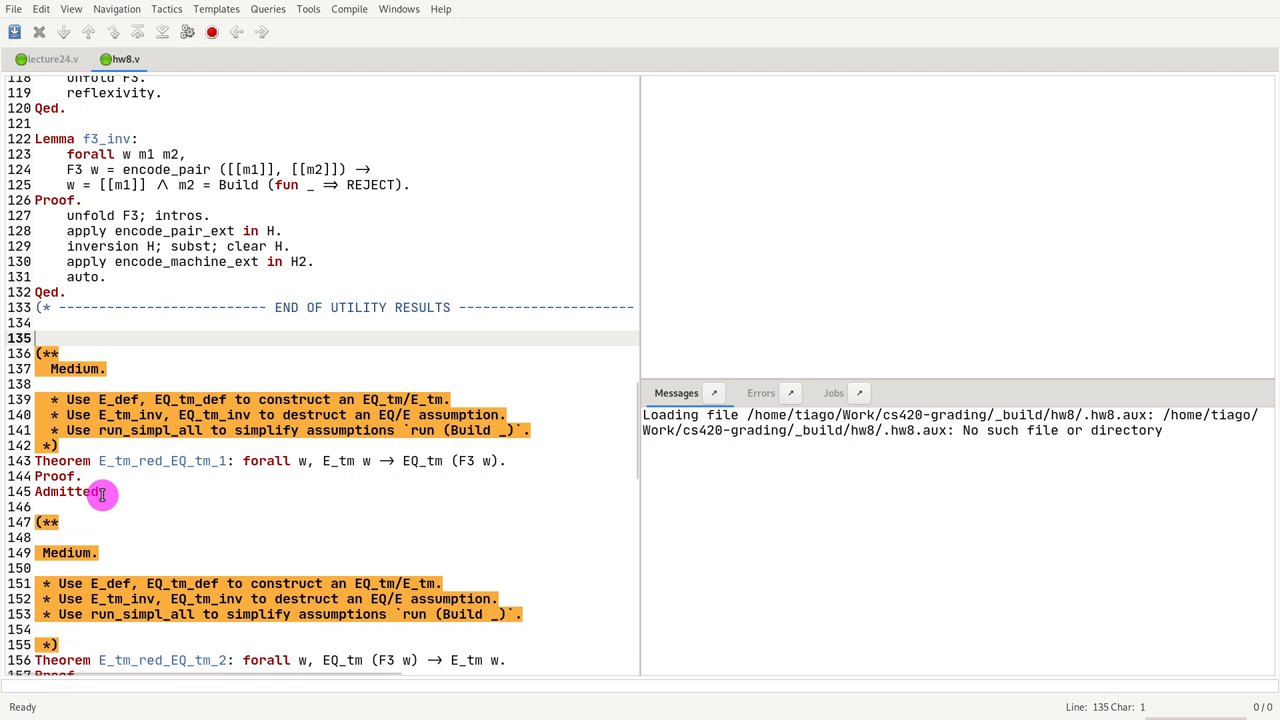
pyautogui.scroll(-3)
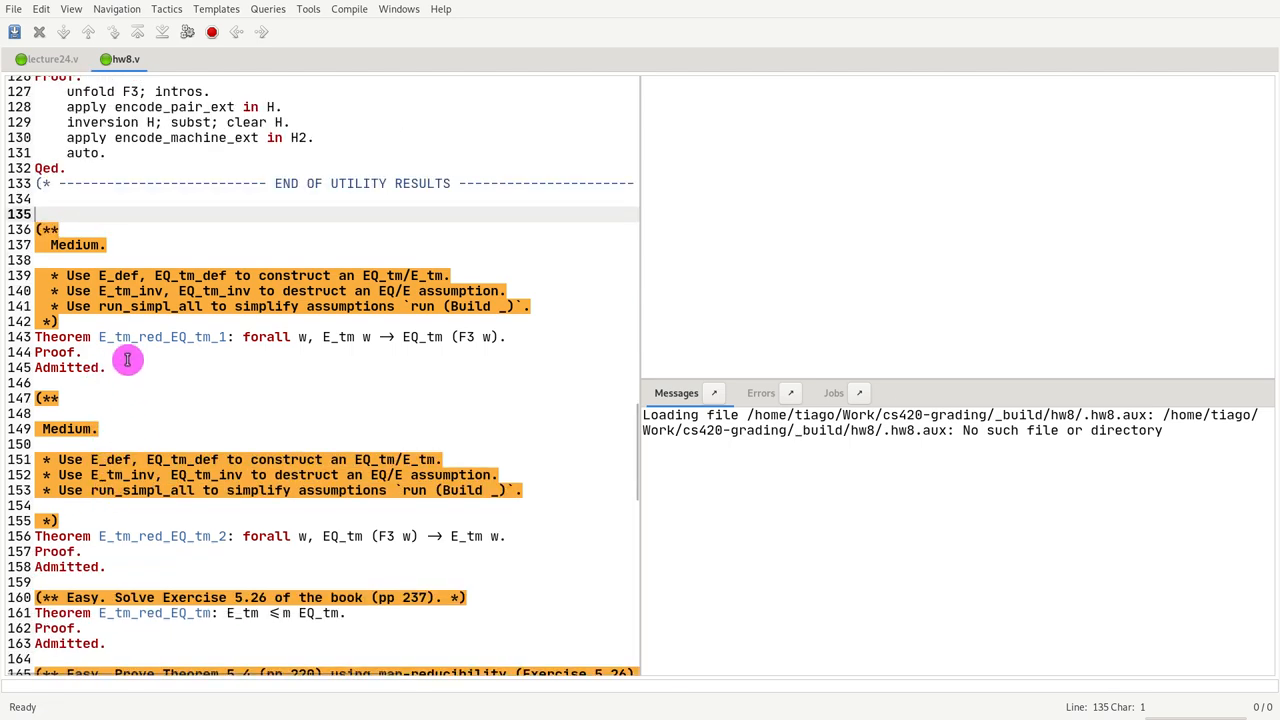
pyautogui.scroll(-3)
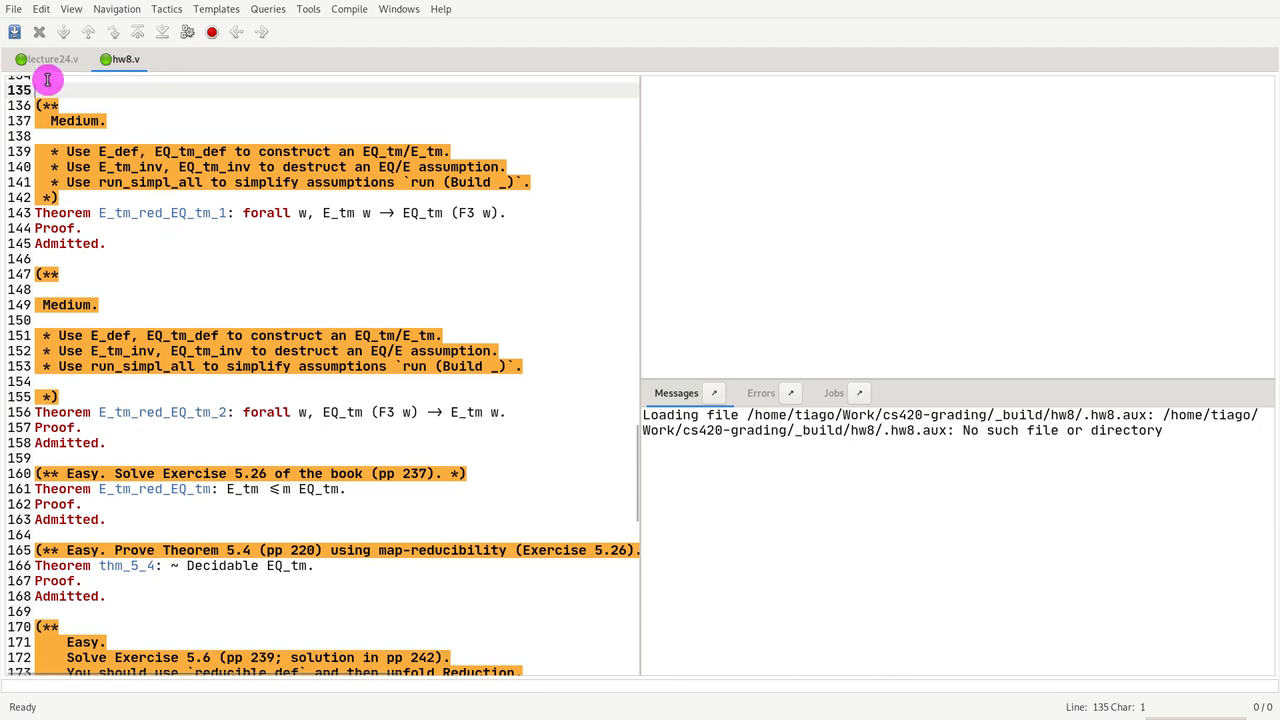
pyautogui.click(50, 60)
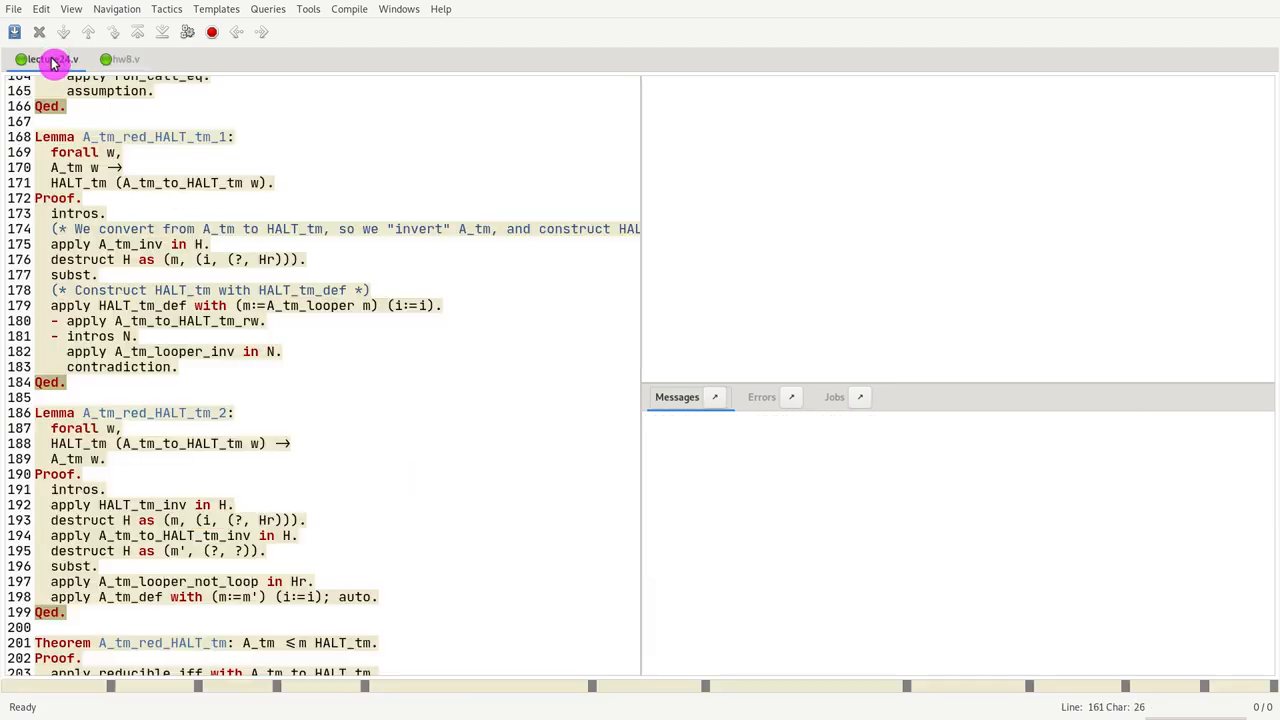
pyautogui.scroll(-3)
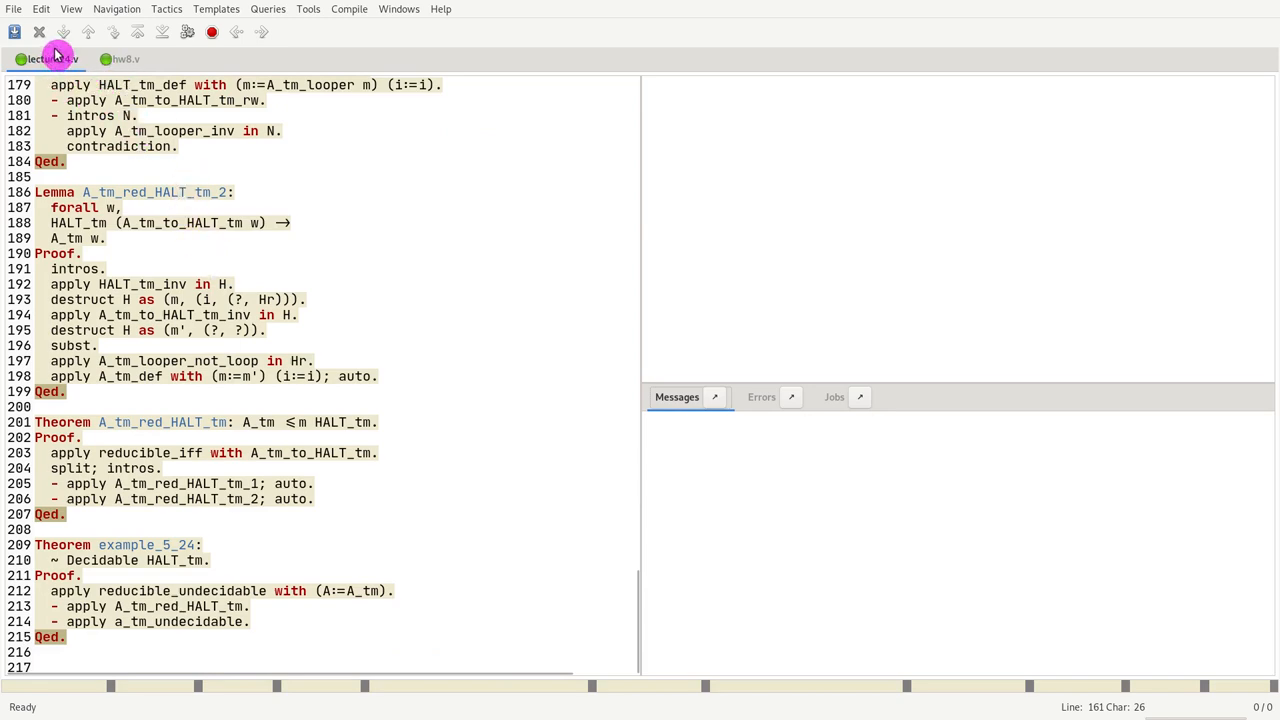
pyautogui.moveTo(146, 172)
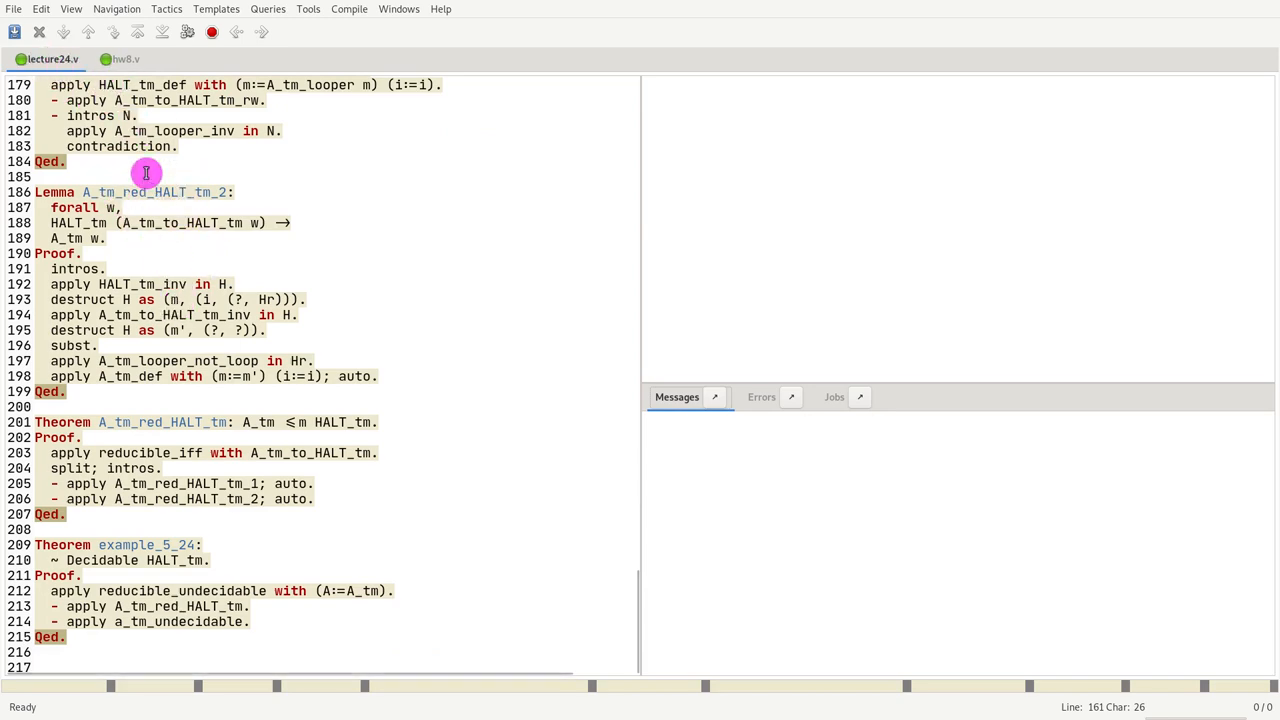
pyautogui.click(124, 60)
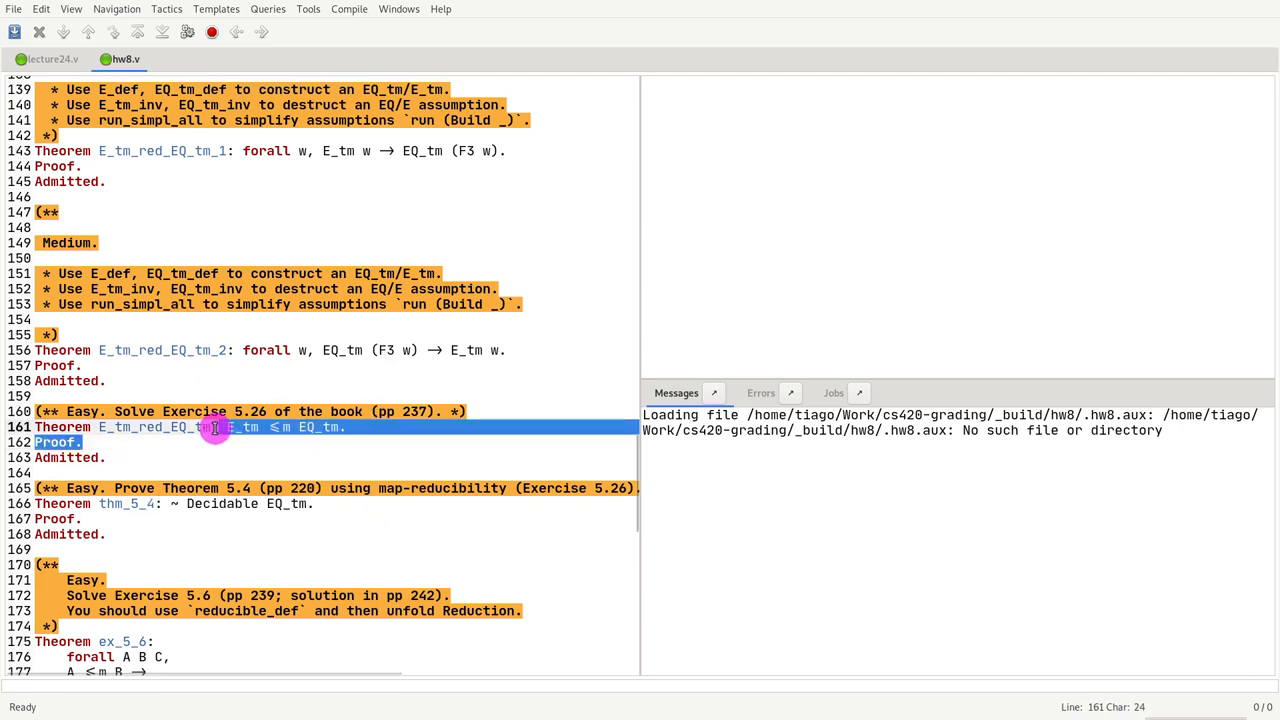
pyautogui.moveTo(448, 388)
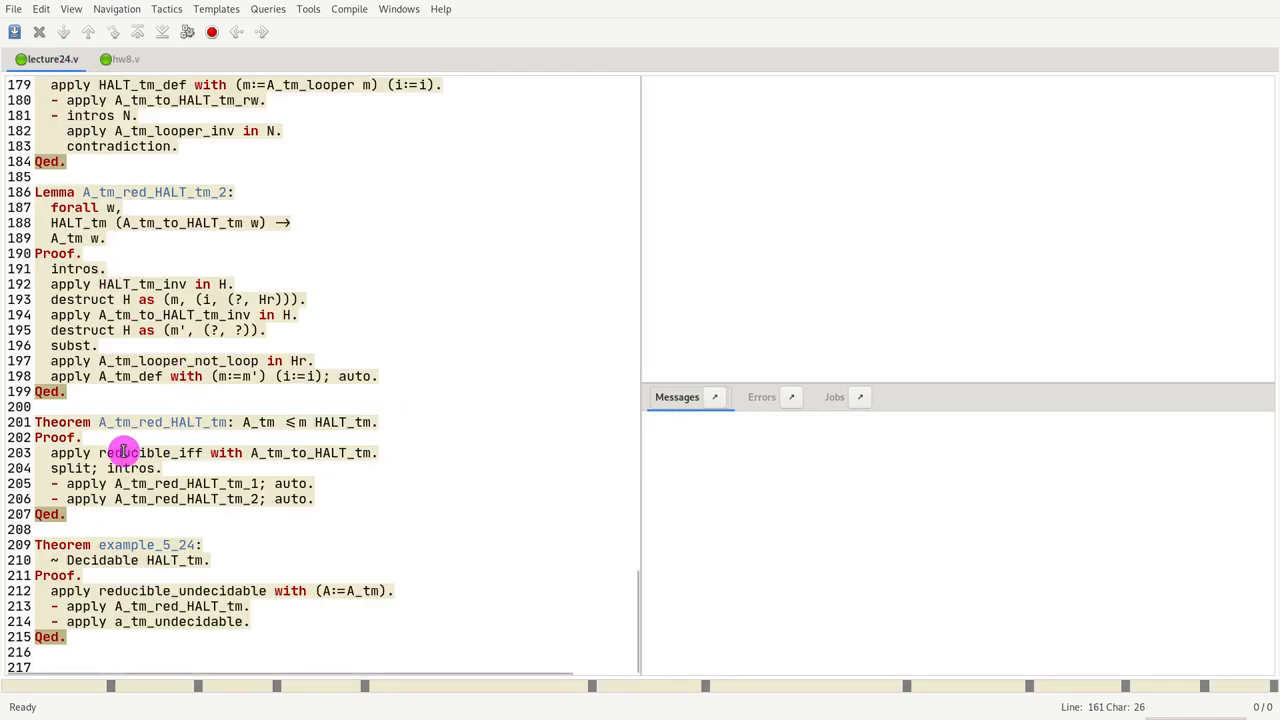
# Select the A_tm_red_HALT_tm_1 statement lines showing its assumption and conclusion
pyautogui.scroll(3)
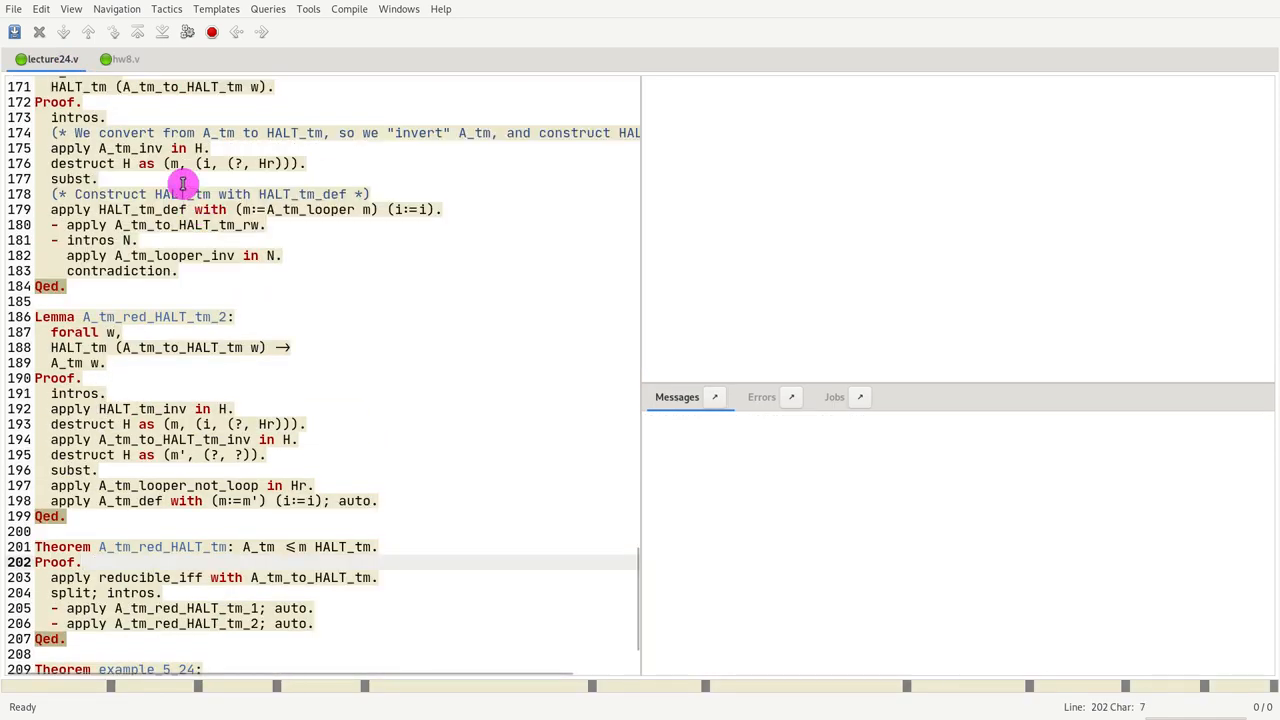
pyautogui.scroll(-3)
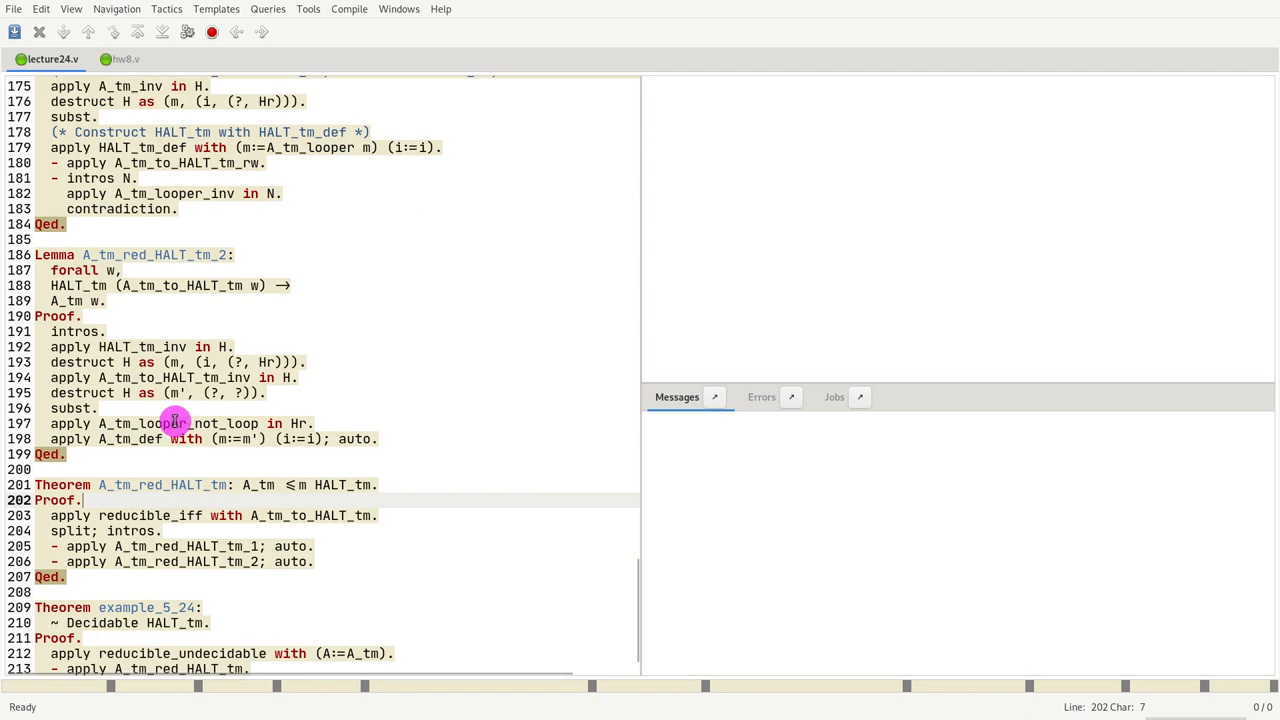
pyautogui.scroll(3)
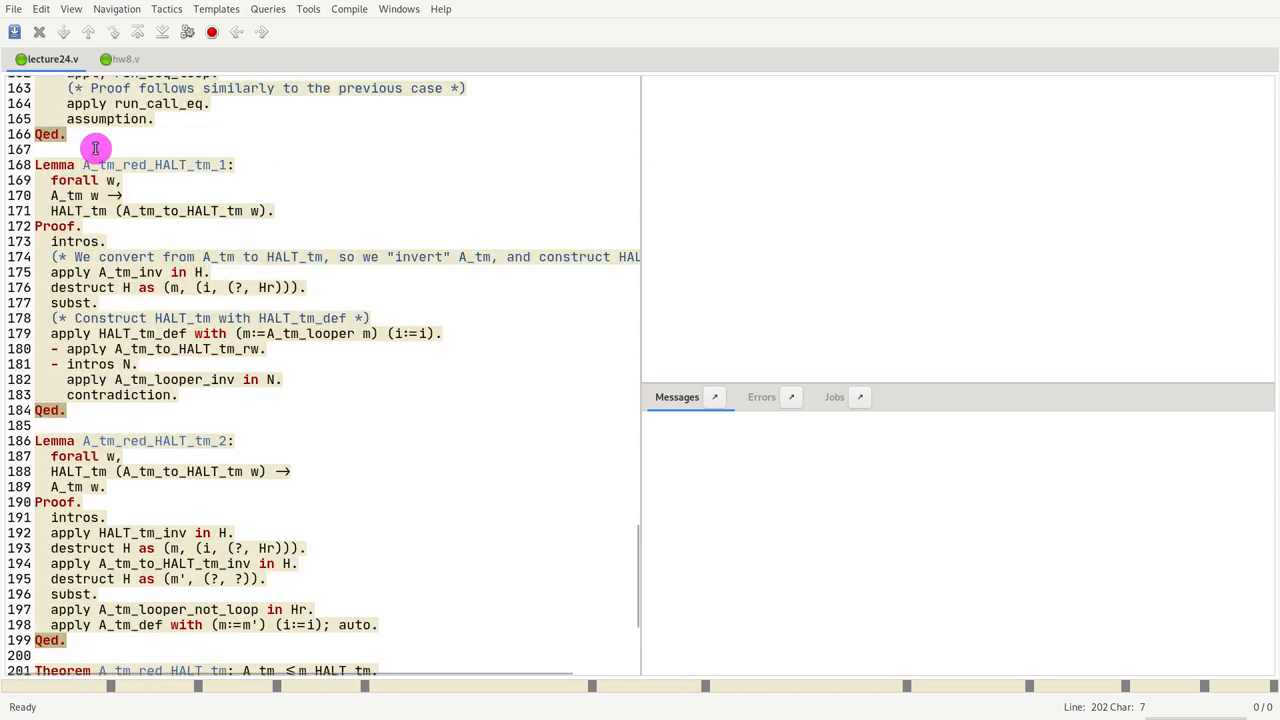
pyautogui.click(128, 240)
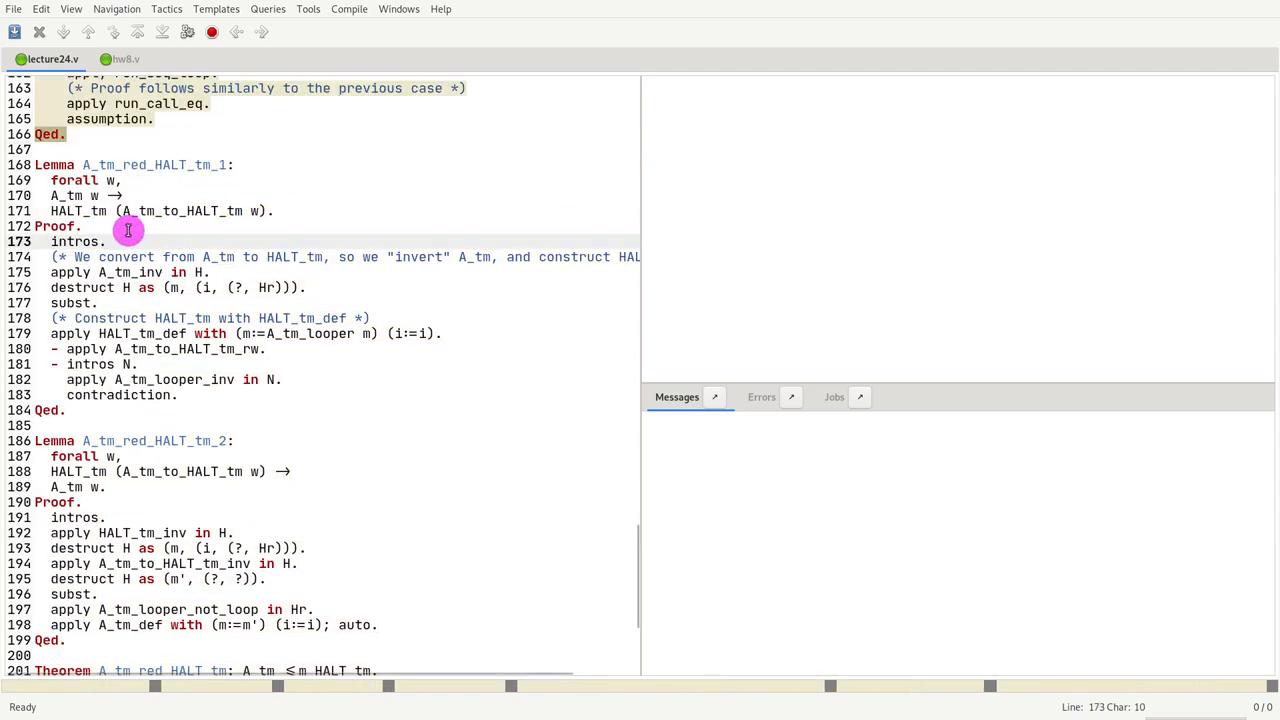
pyautogui.moveTo(128, 230); pyautogui.dragTo(136, 204)
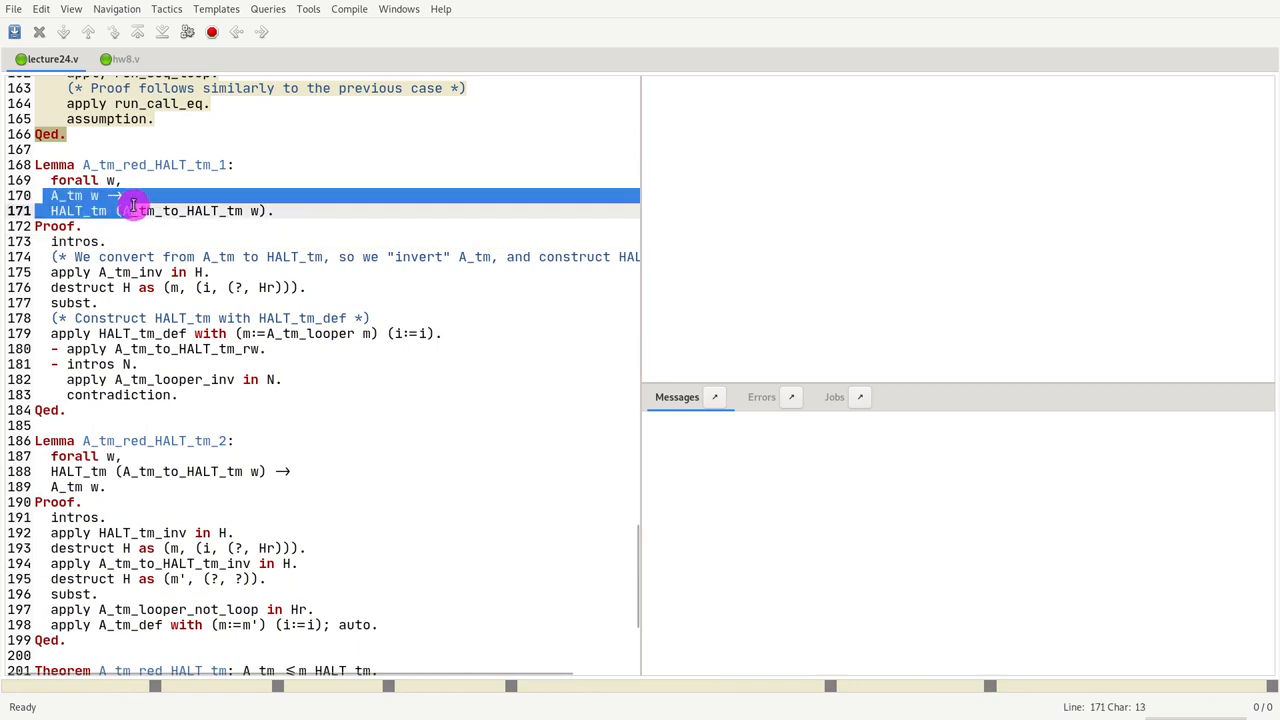
pyautogui.click(52, 212)
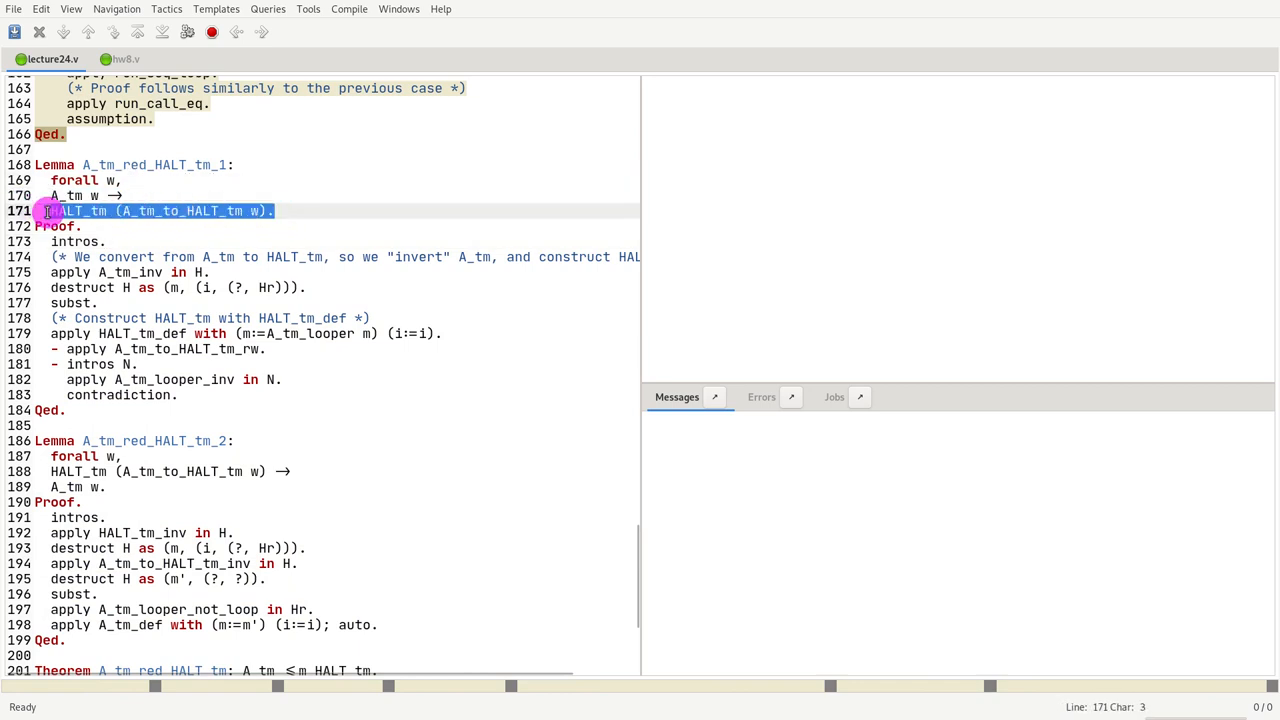
# Step the proof through intros and then subst, leaving a goal about machine m, input i and Hr
pyautogui.click(288, 204)
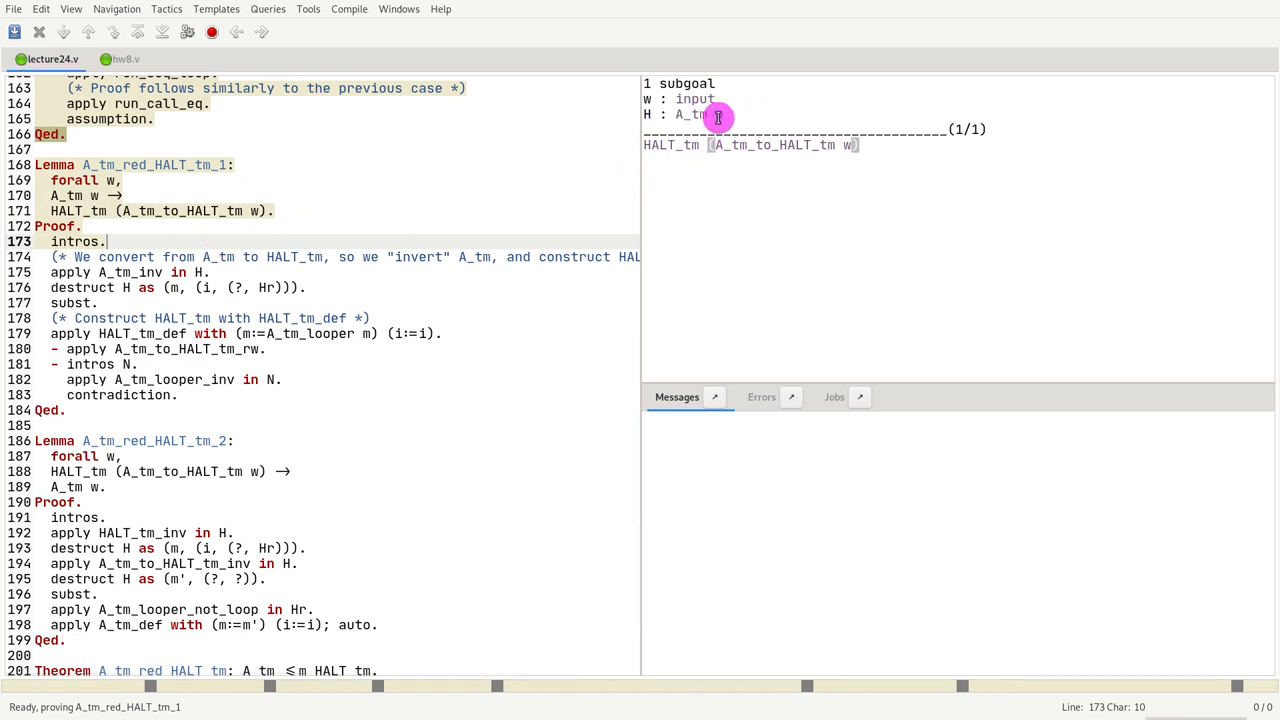
pyautogui.moveTo(716, 148)
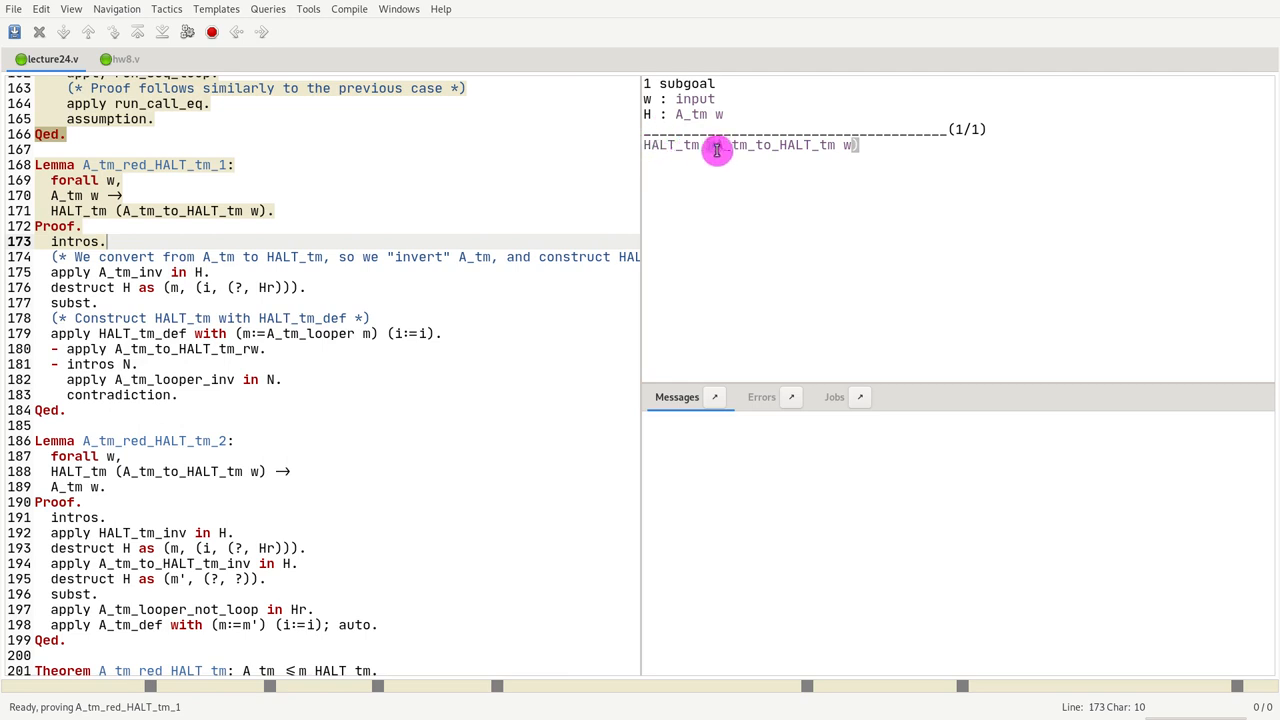
pyautogui.moveTo(856, 148)
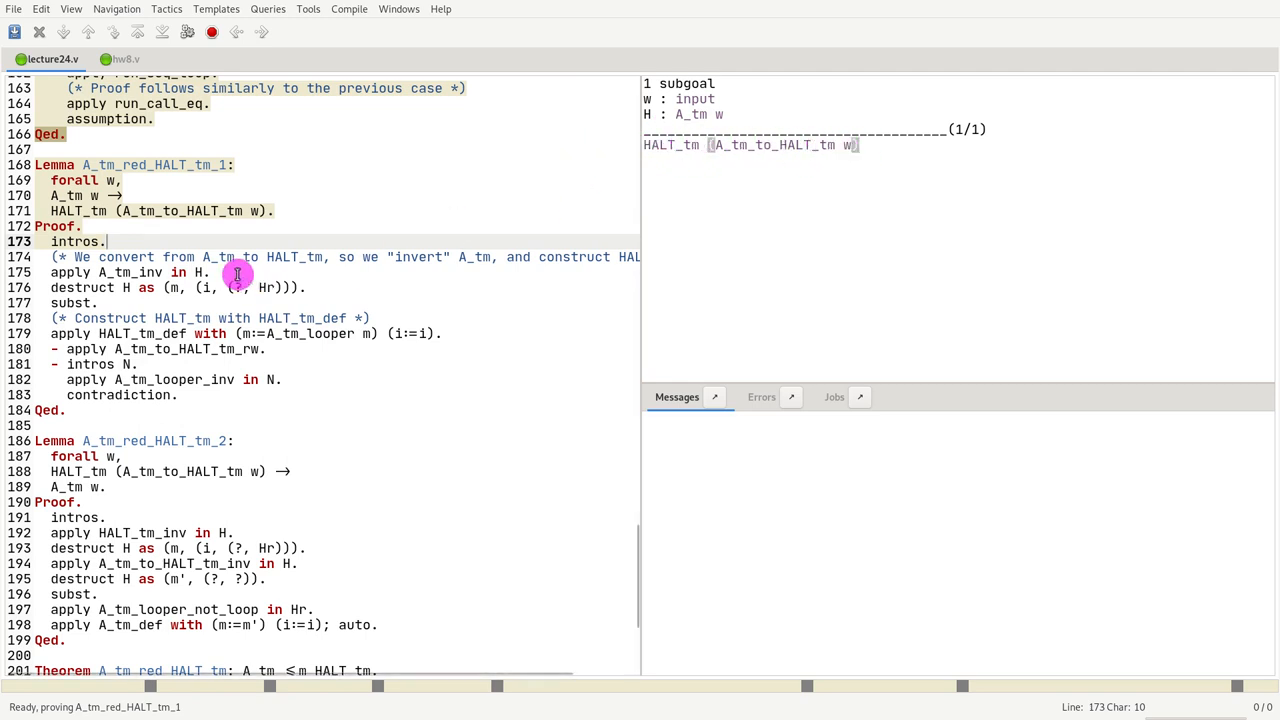
pyautogui.click(148, 288)
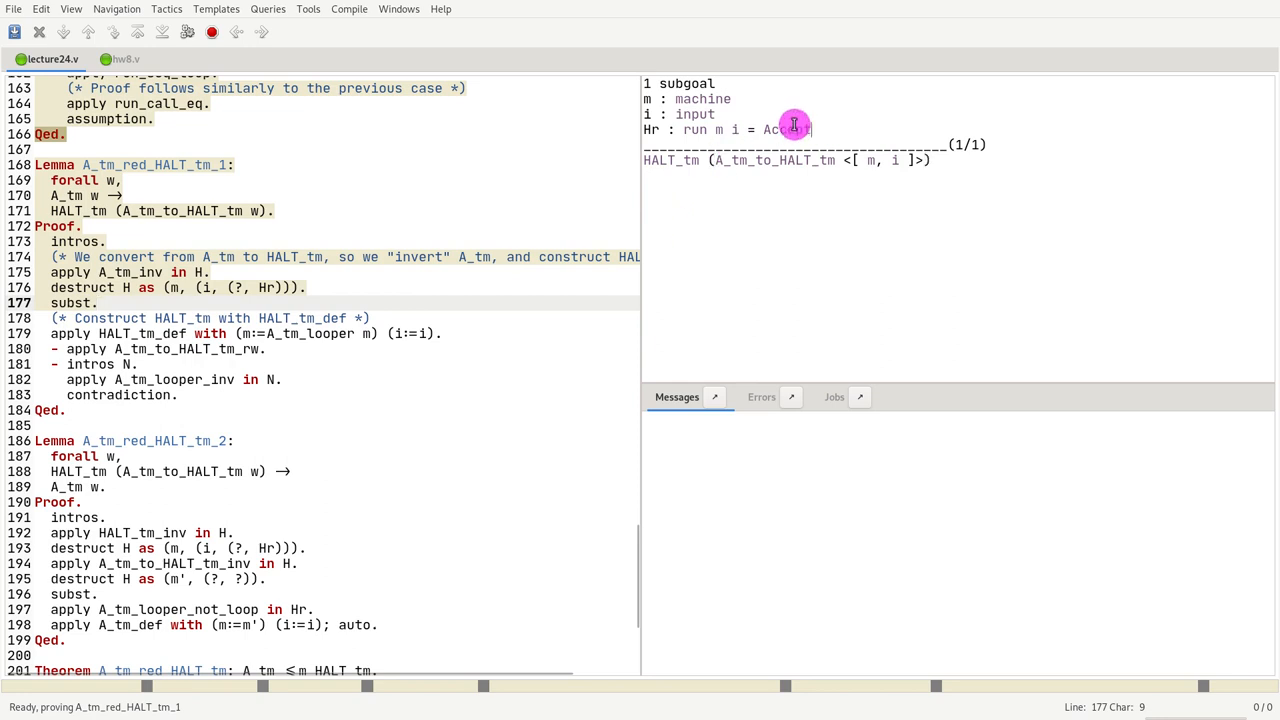
# Look up the statement of HALT_tm_def used on the proof's next line
pyautogui.doubleClick(748, 128)
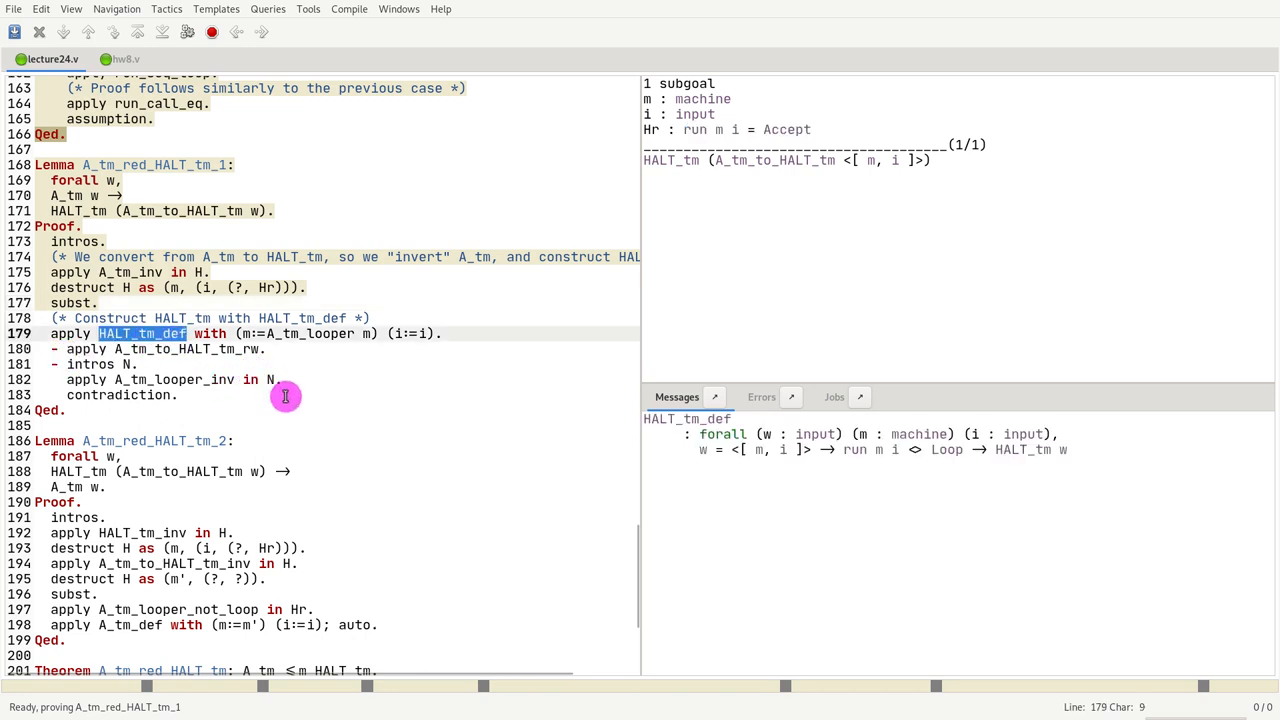
pyautogui.moveTo(452, 320)
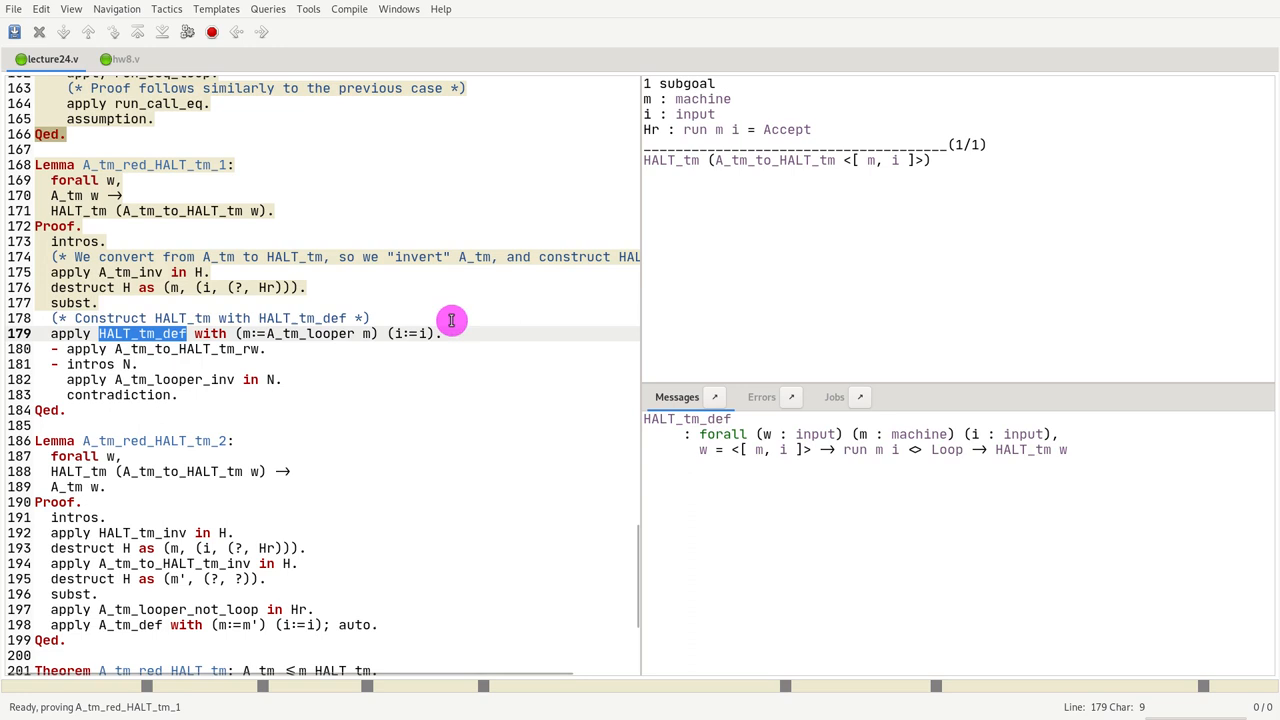
pyautogui.moveTo(522, 298)
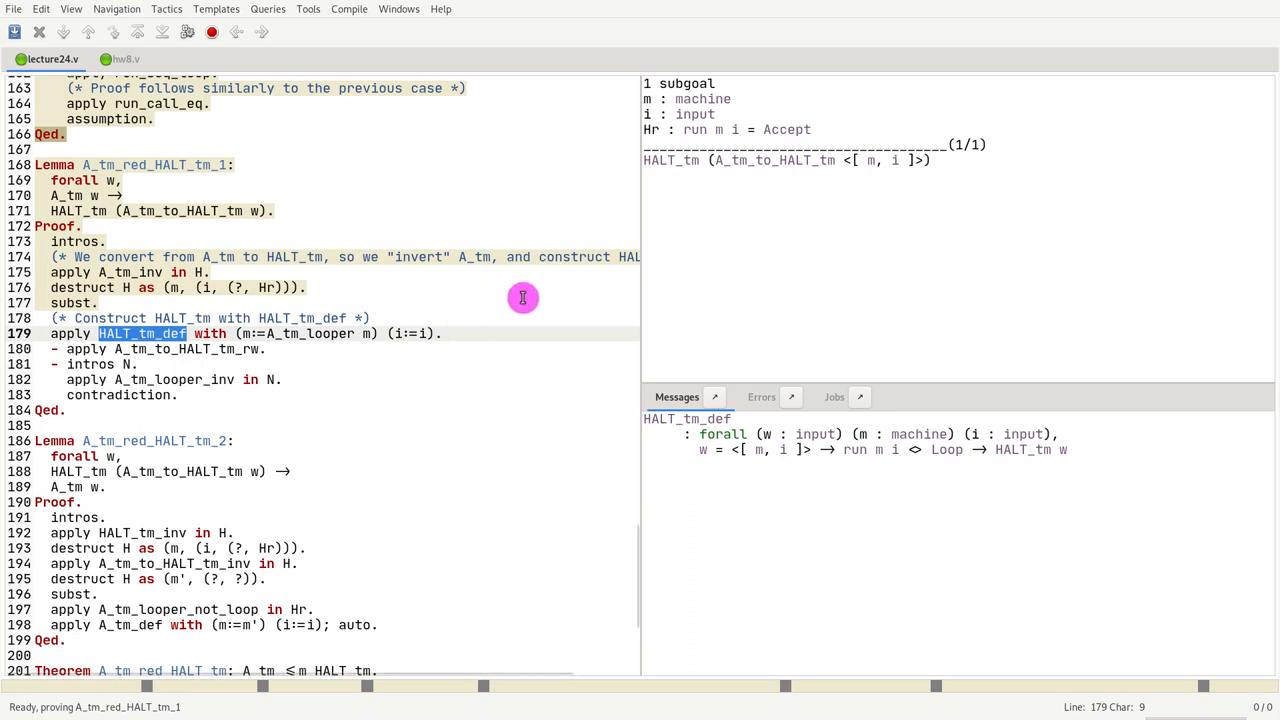
pyautogui.moveTo(818, 456)
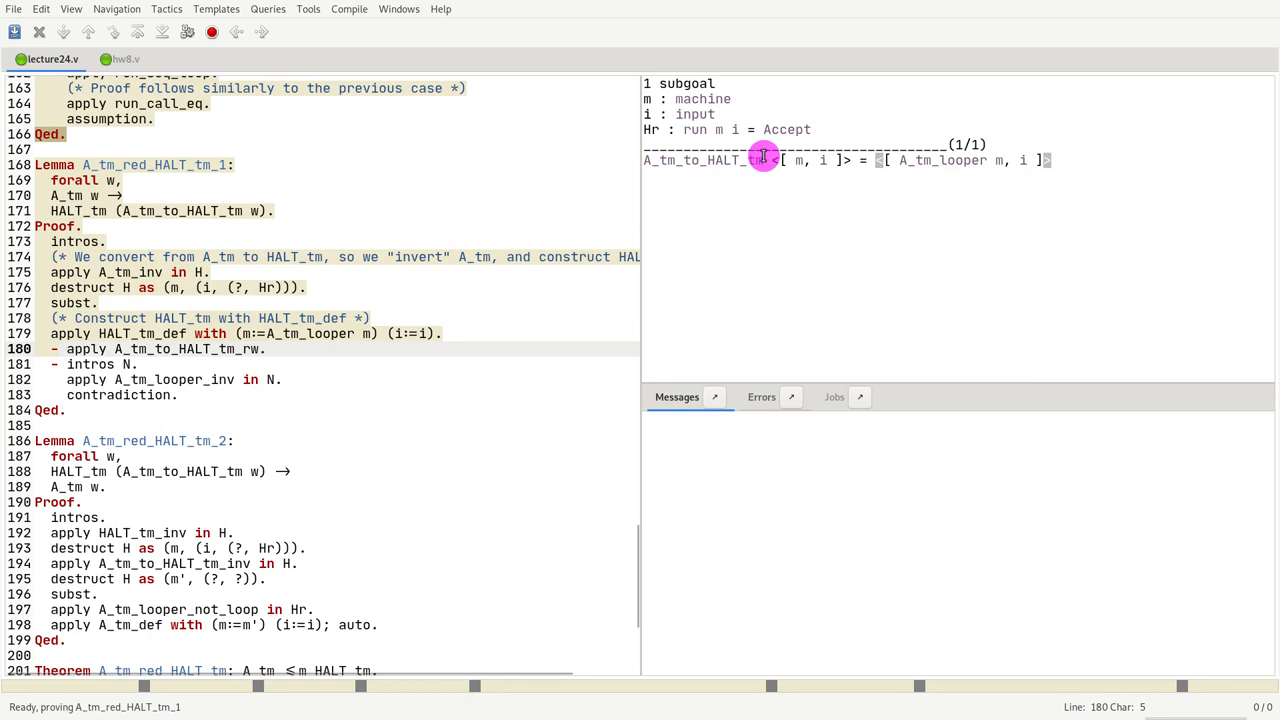
pyautogui.moveTo(600, 244)
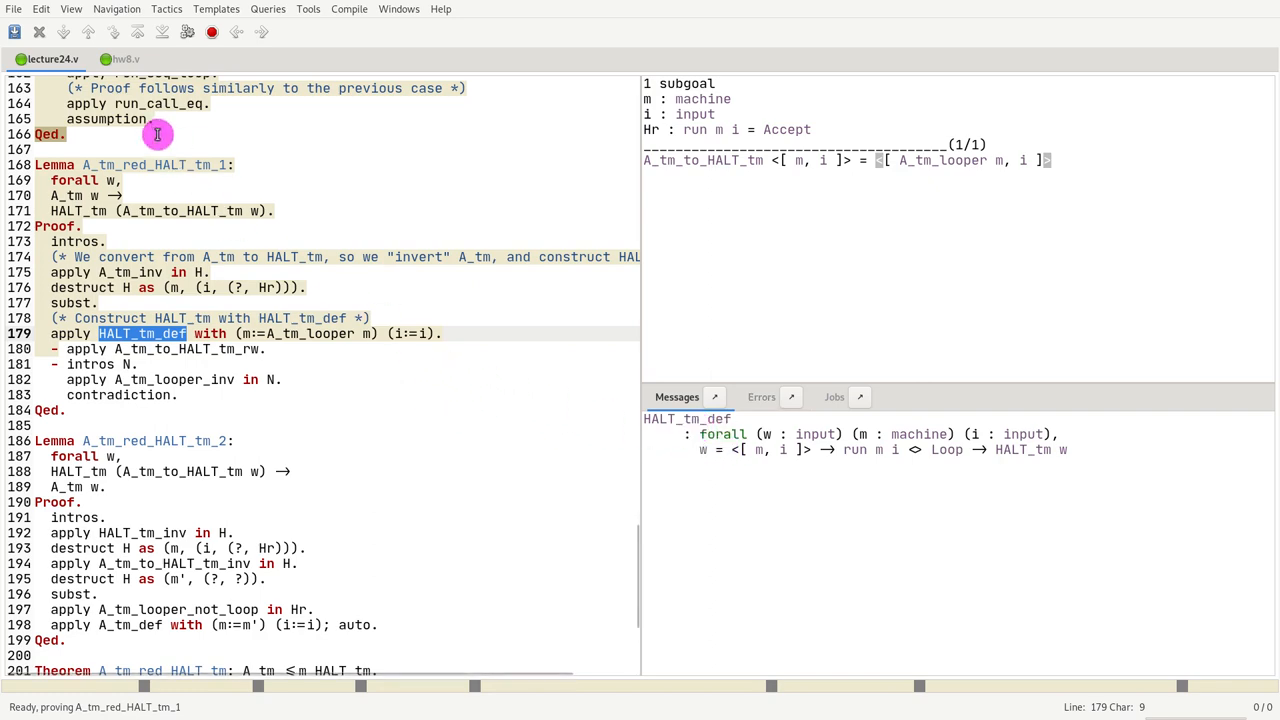
# Switch to hw8.v and check it through thm_5_4, stopping before the ex_5_6 exercise
pyautogui.click(124, 60)
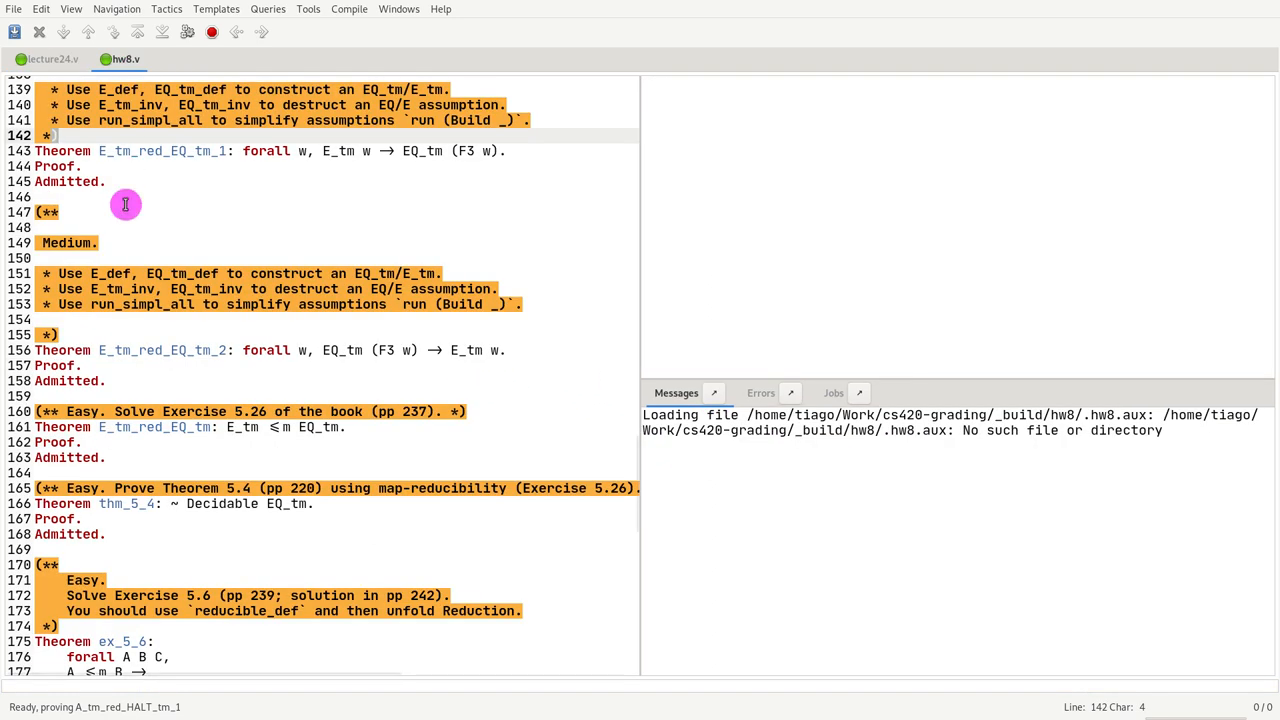
pyautogui.scroll(-3)
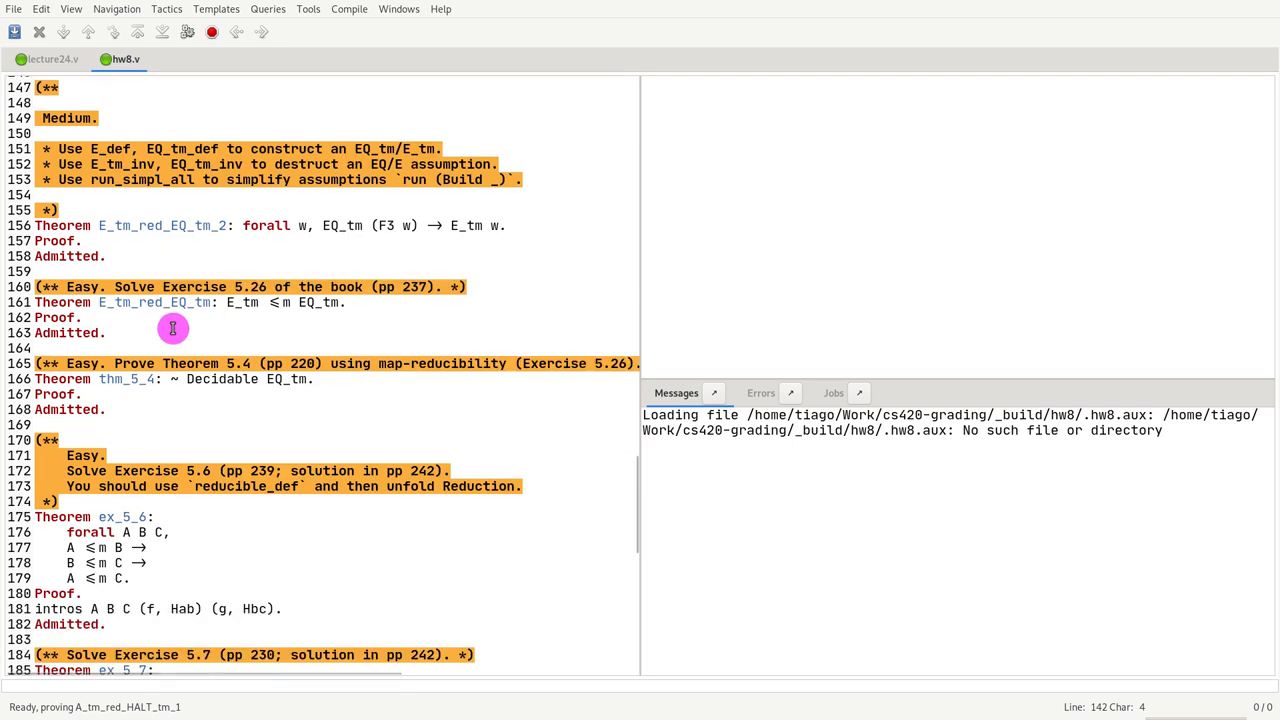
pyautogui.doubleClick(468, 288)
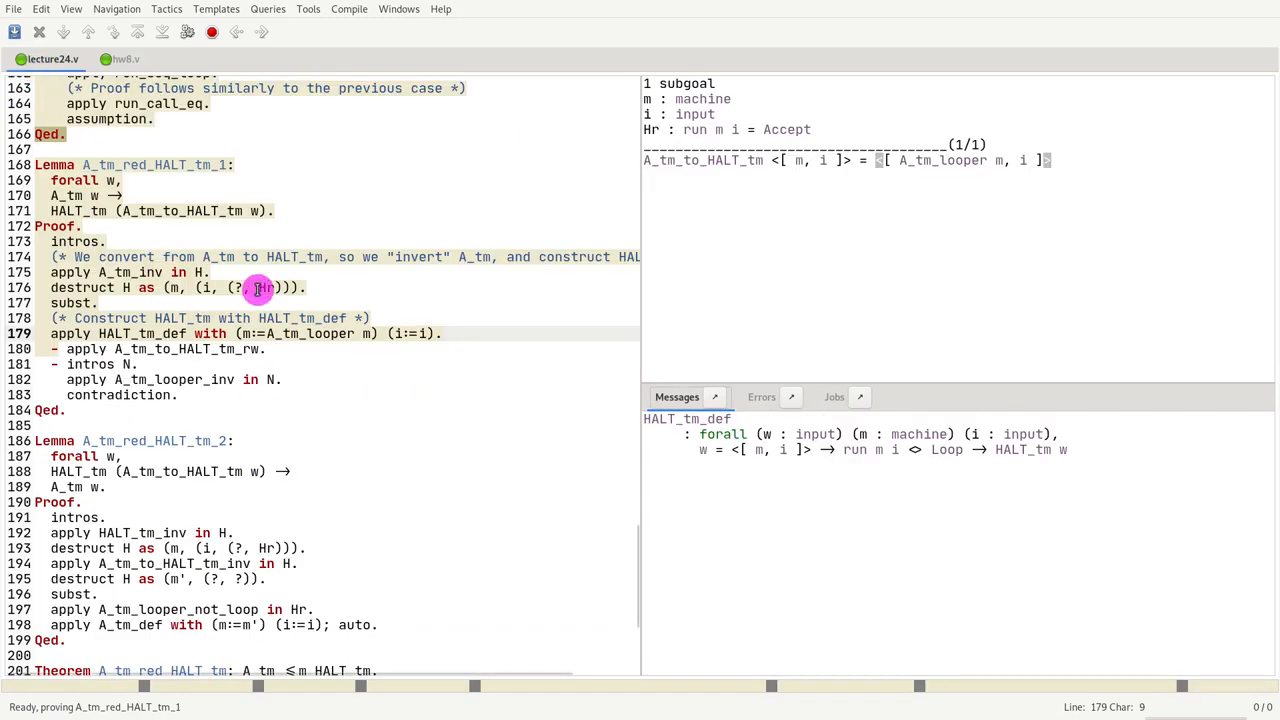
pyautogui.scroll(-3)
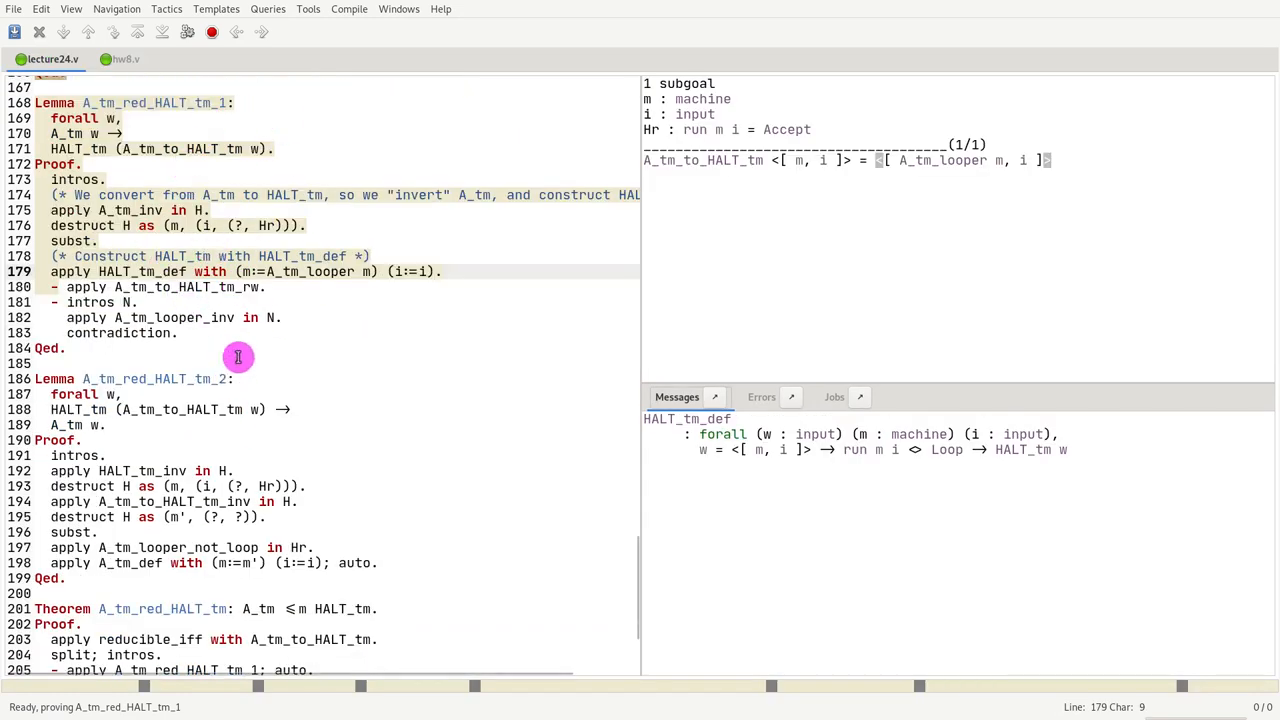
pyautogui.click(124, 58)
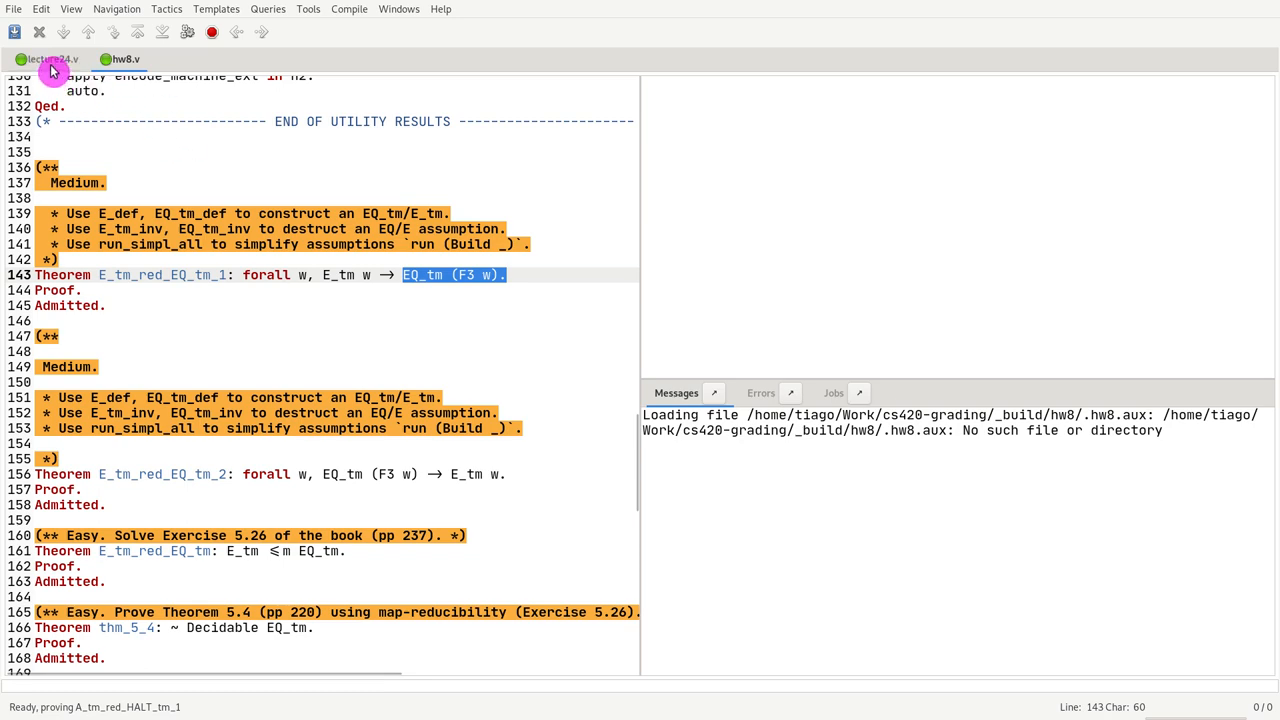
pyautogui.moveTo(204, 326)
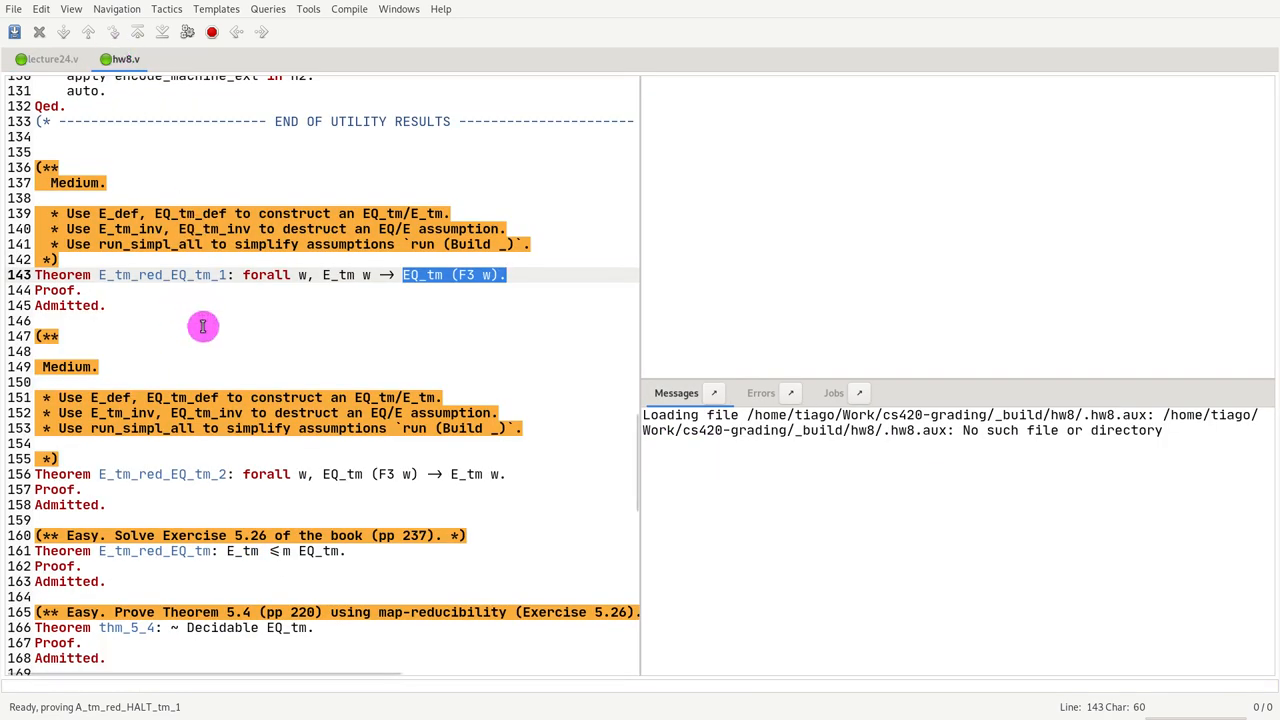
pyautogui.scroll(-3)
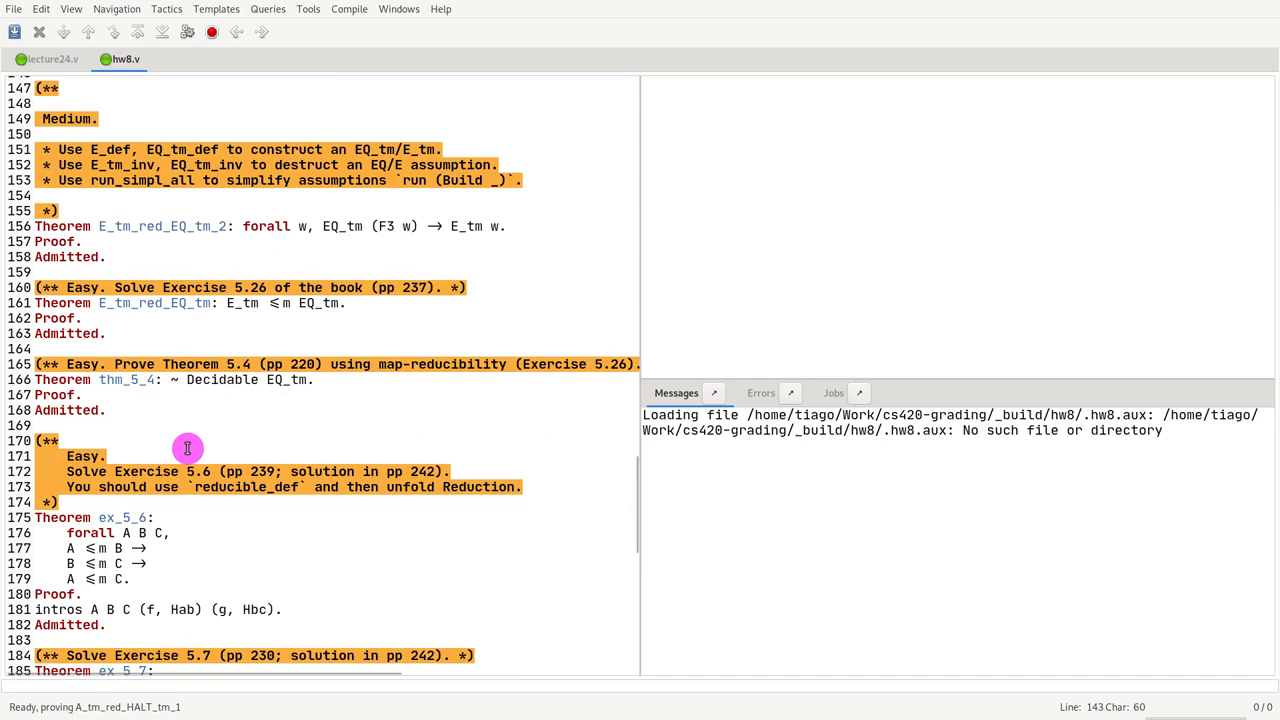
pyautogui.scroll(-3)
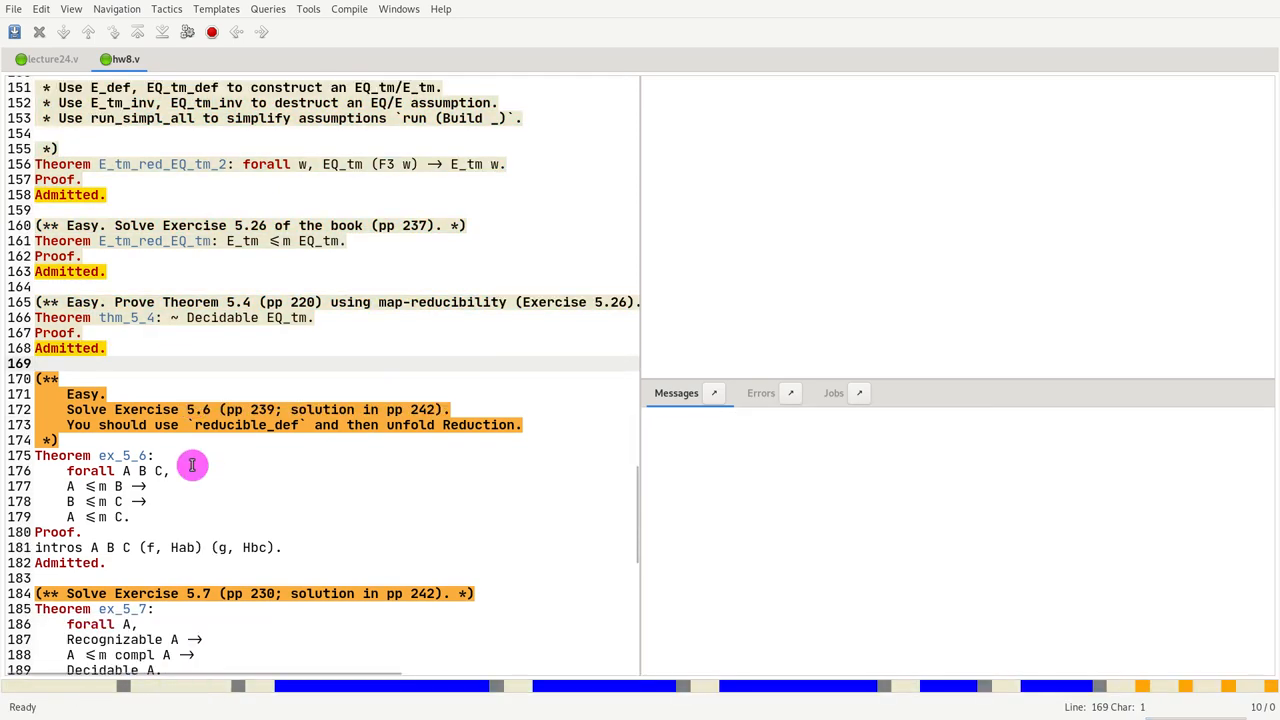
pyautogui.scroll(-3)
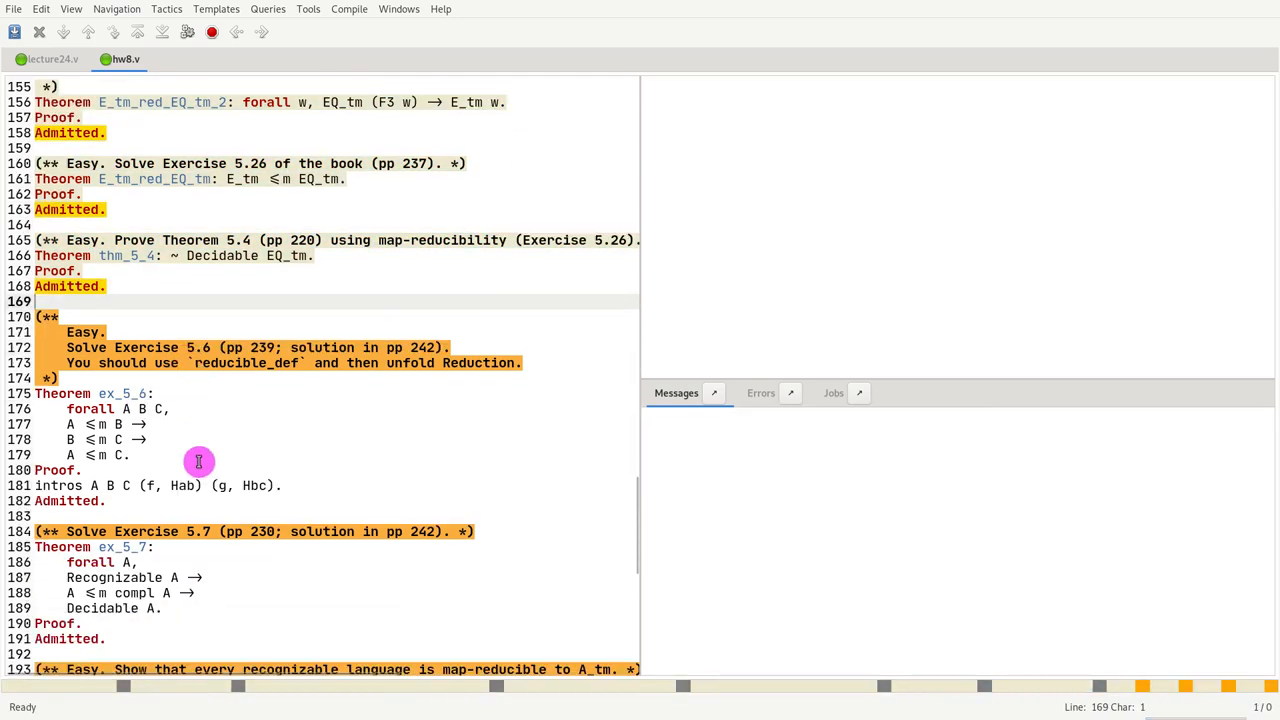
pyautogui.moveTo(236, 348)
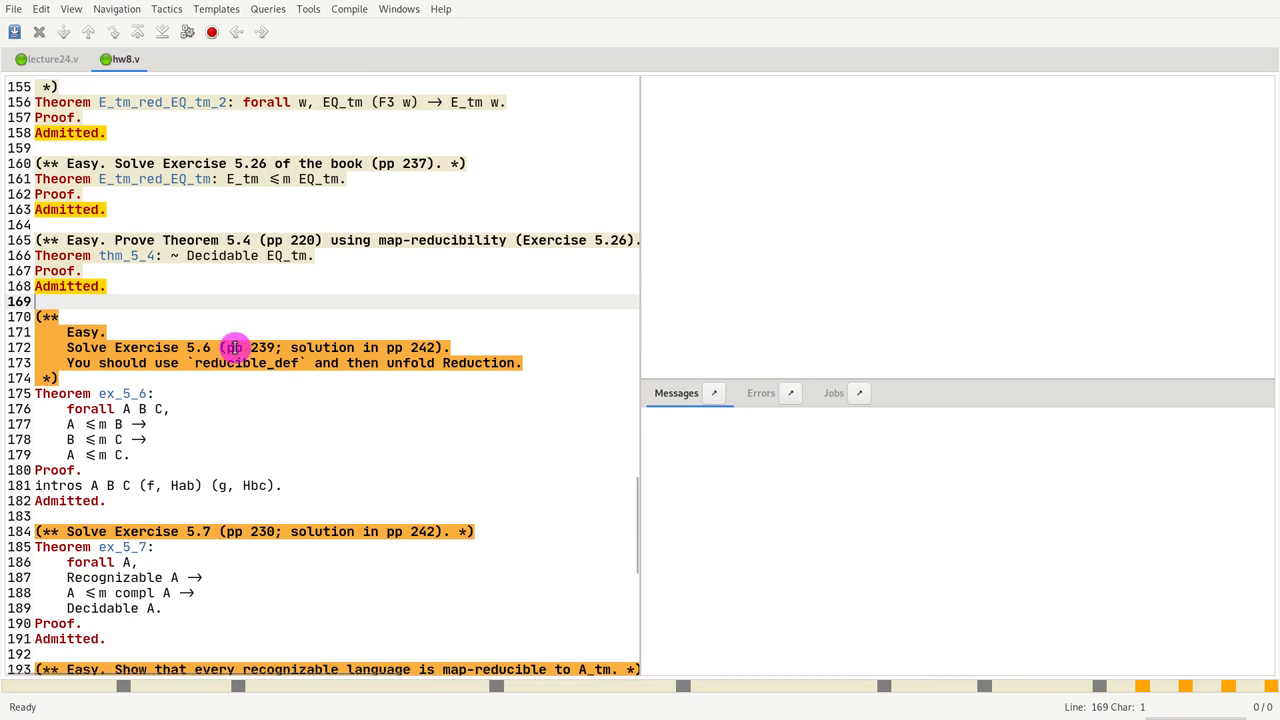
pyautogui.moveTo(410, 390)
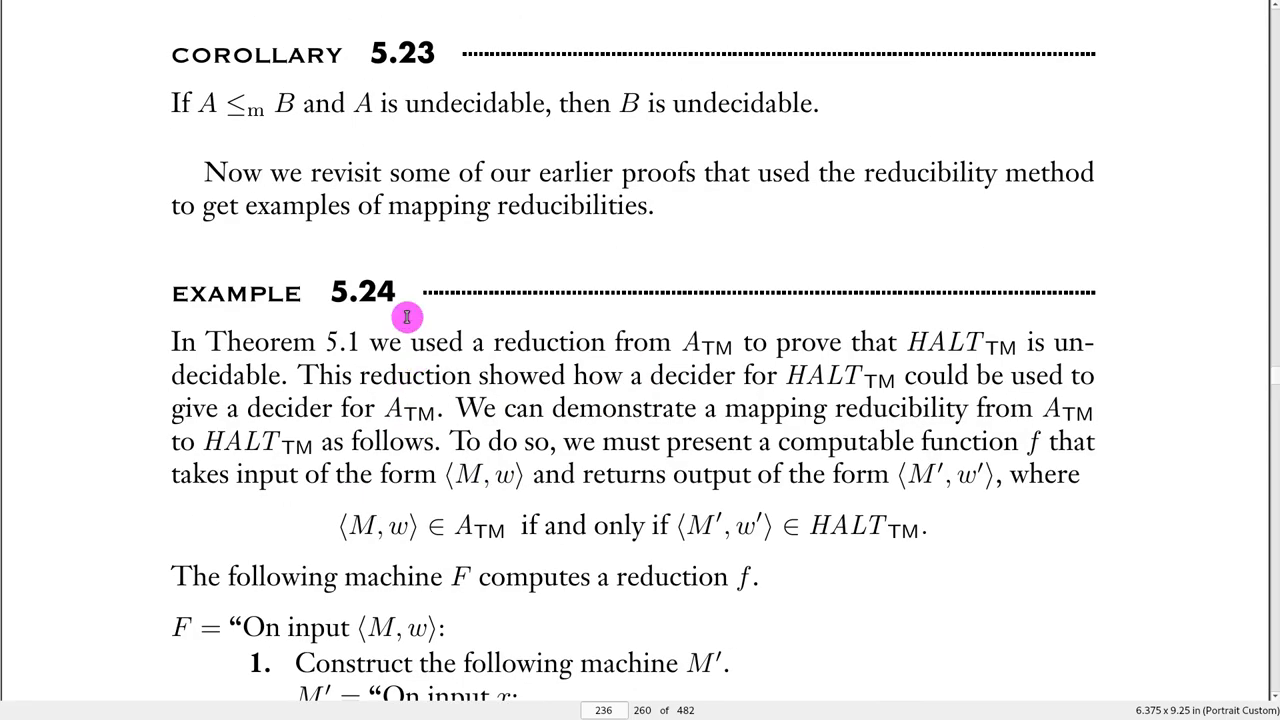
# Scroll from Exercise 5.6 on page 239 to its selected solution on page 242
pyautogui.scroll(-3)
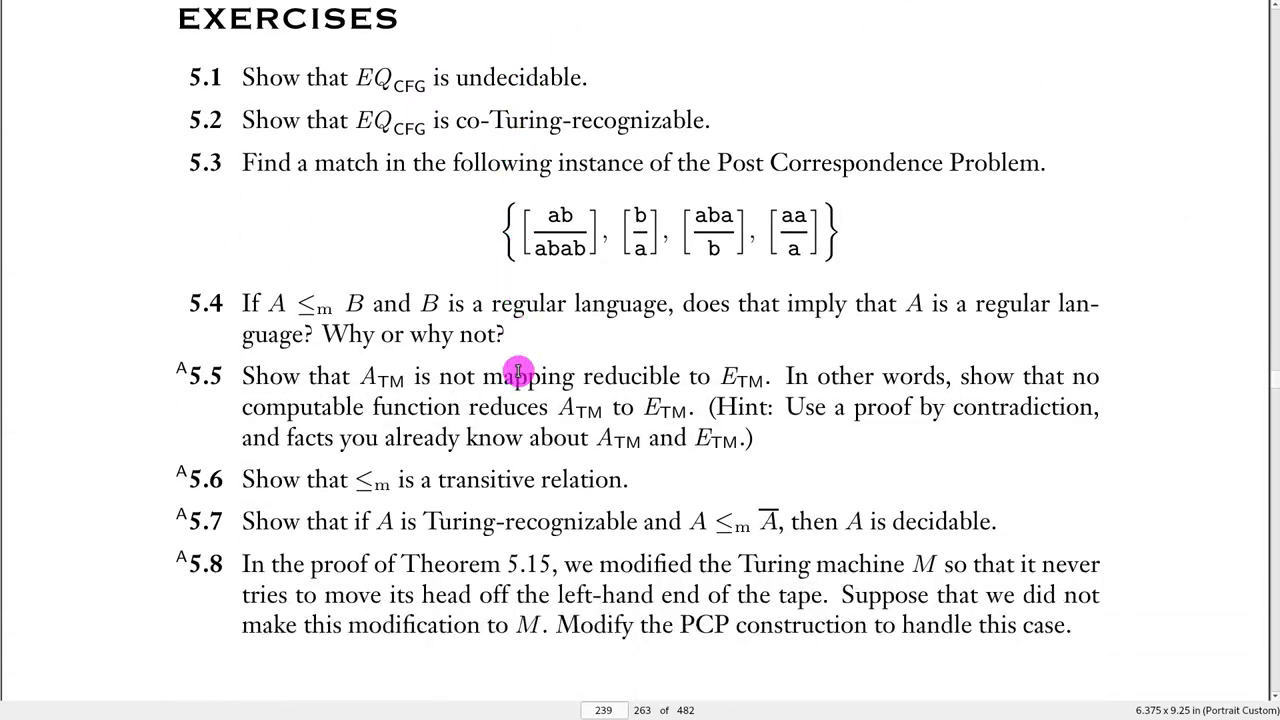
pyautogui.moveTo(248, 488)
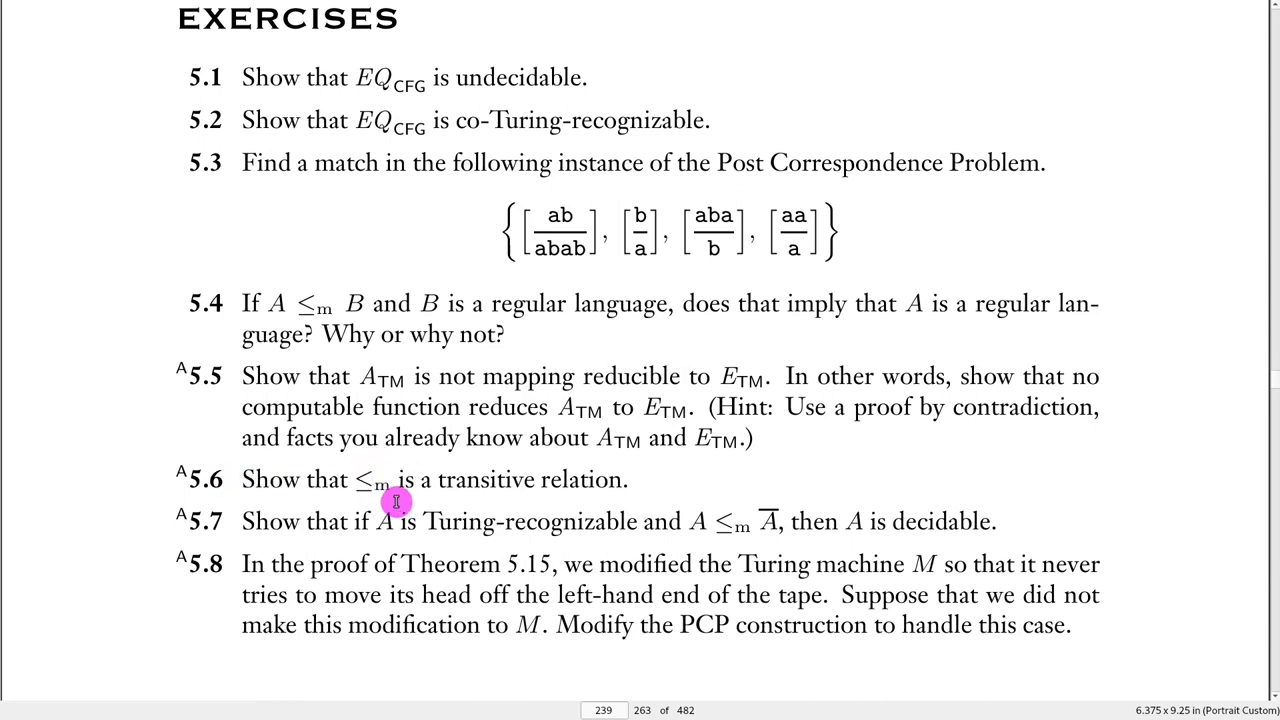
pyautogui.moveTo(630, 504)
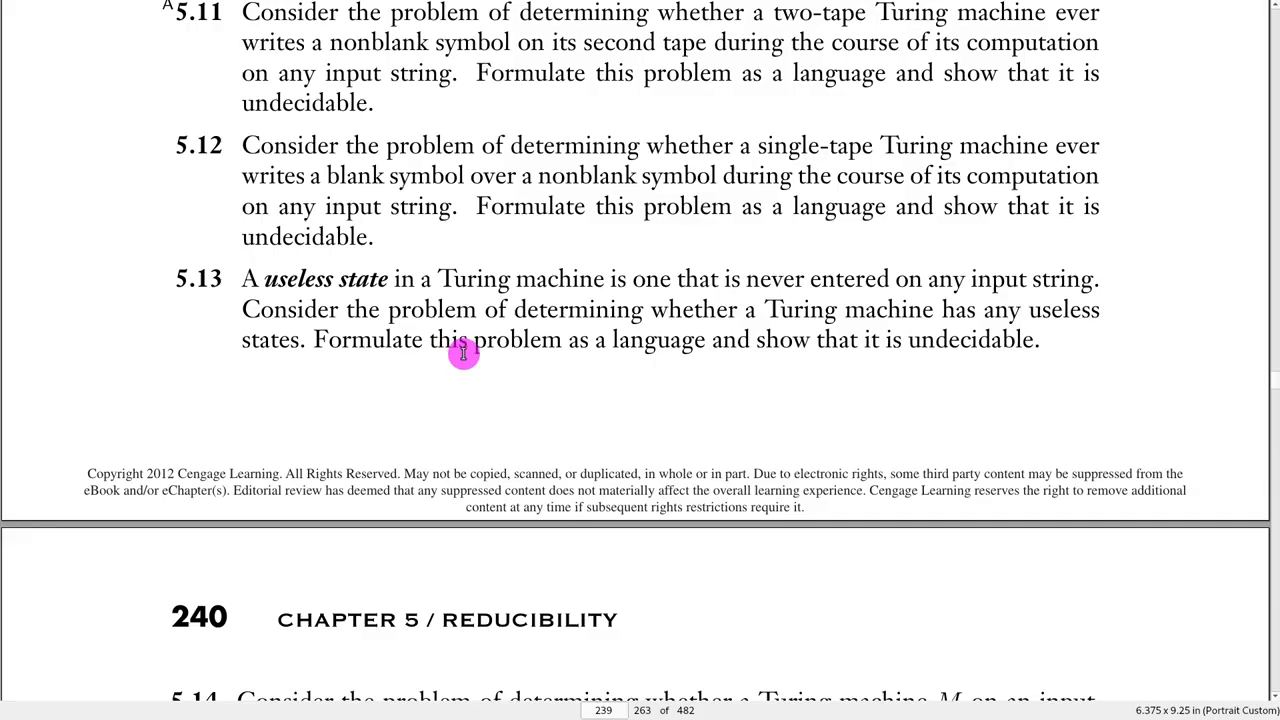
pyautogui.scroll(-3)
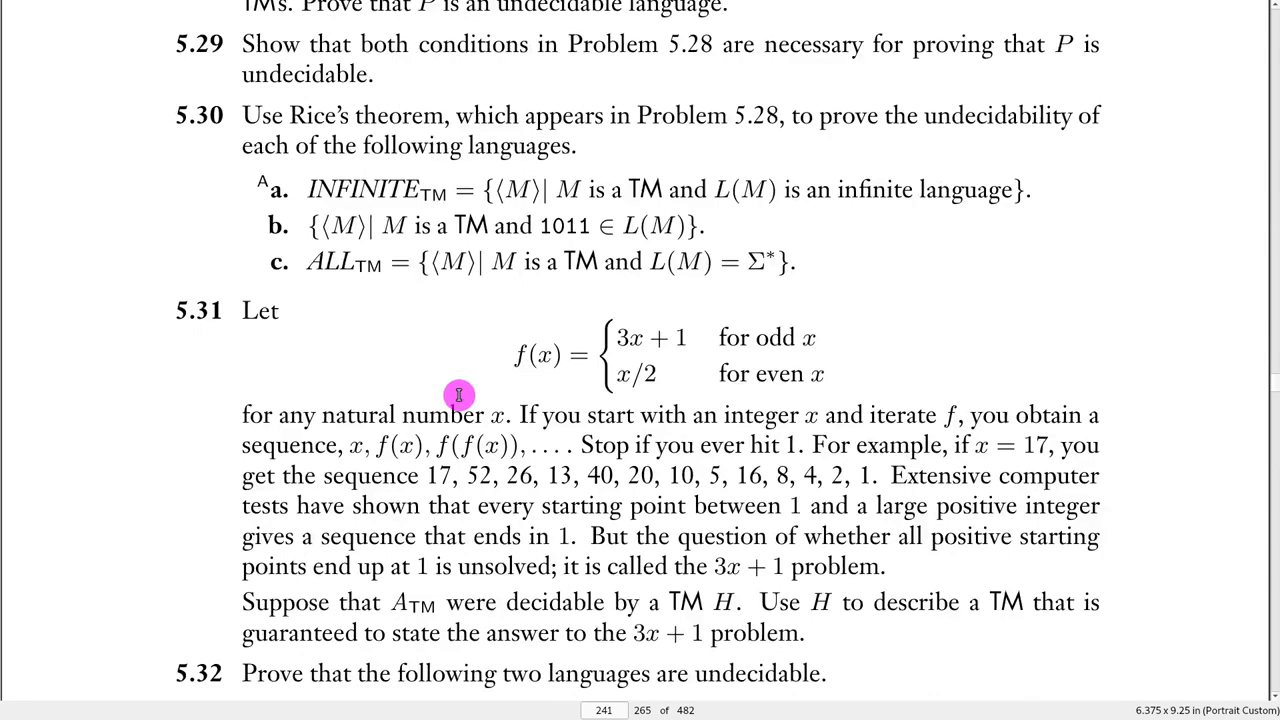
pyautogui.scroll(-3)
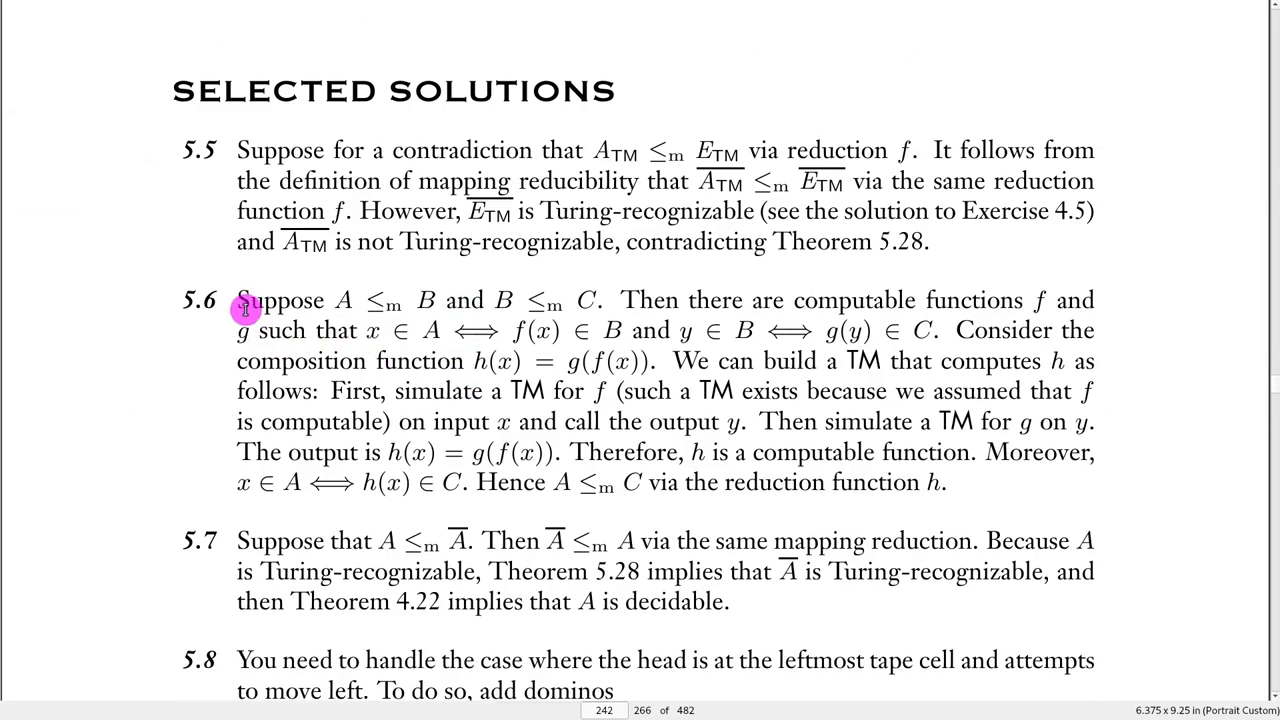
pyautogui.moveTo(260, 310)
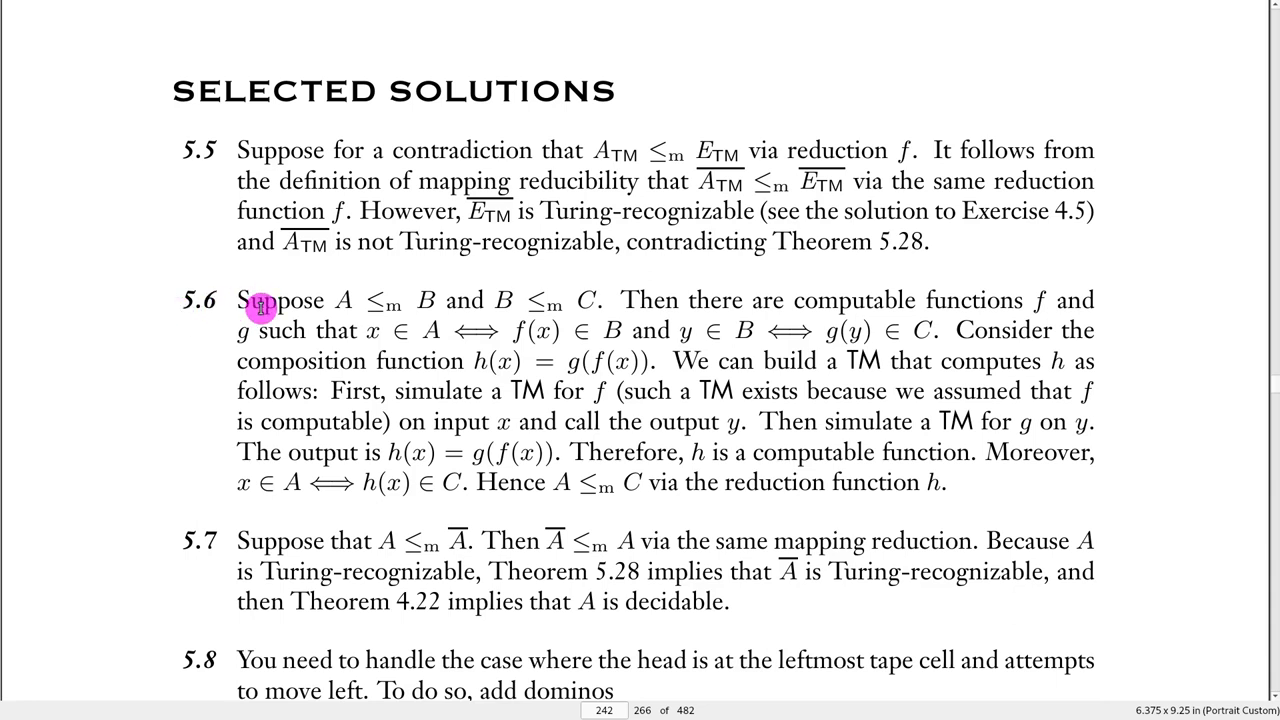
pyautogui.moveTo(330, 300)
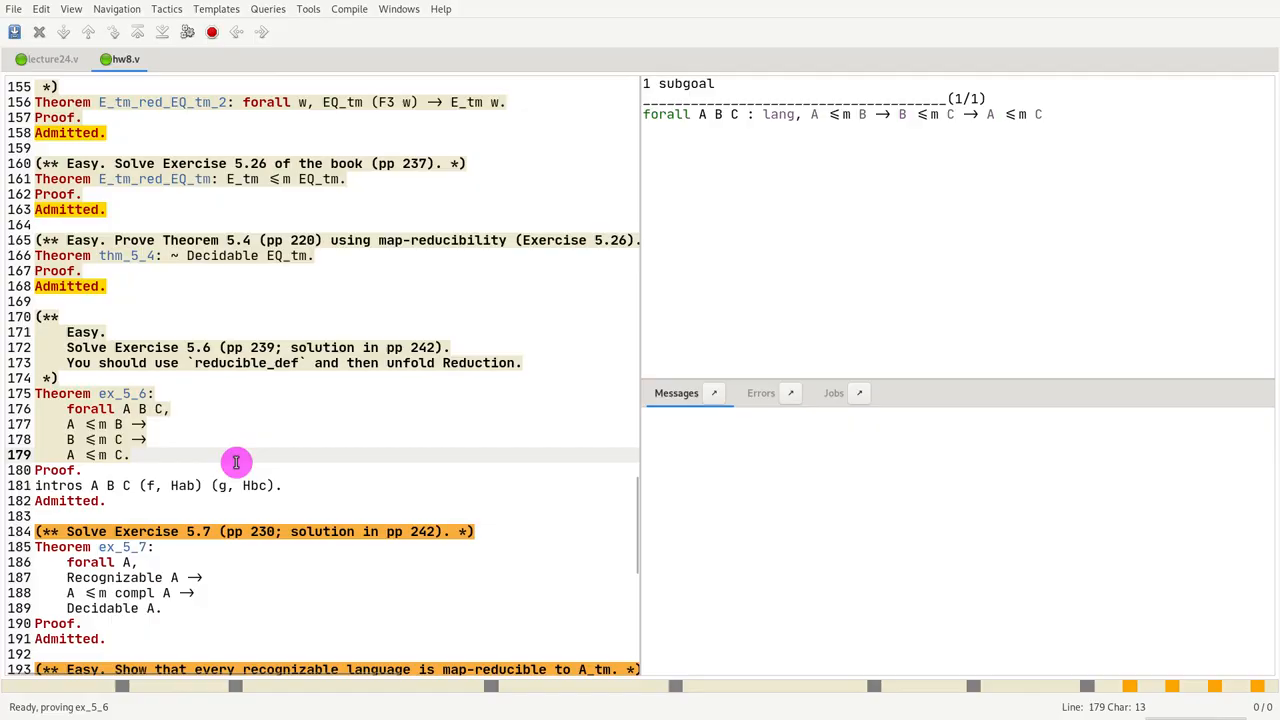
pyautogui.moveTo(956, 164)
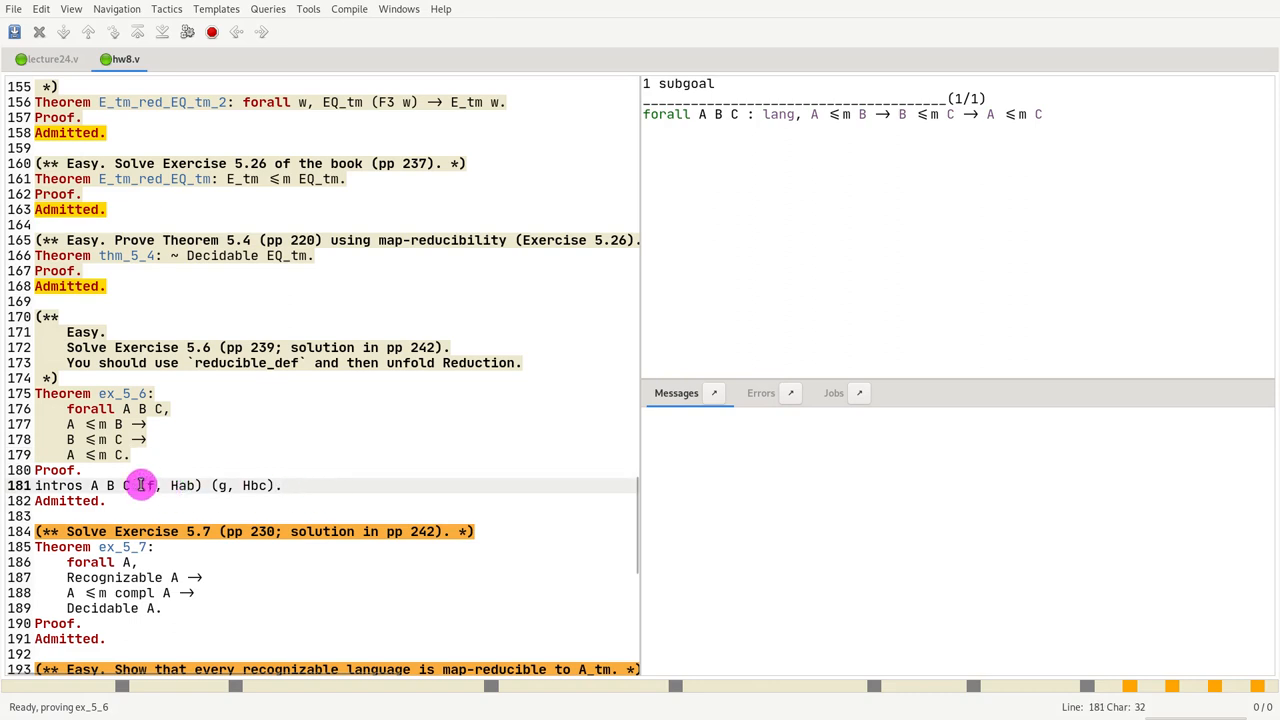
# Evaluate the ex_5_6 statement so its transitivity goal for A, B, C appears
pyautogui.click(290, 468)
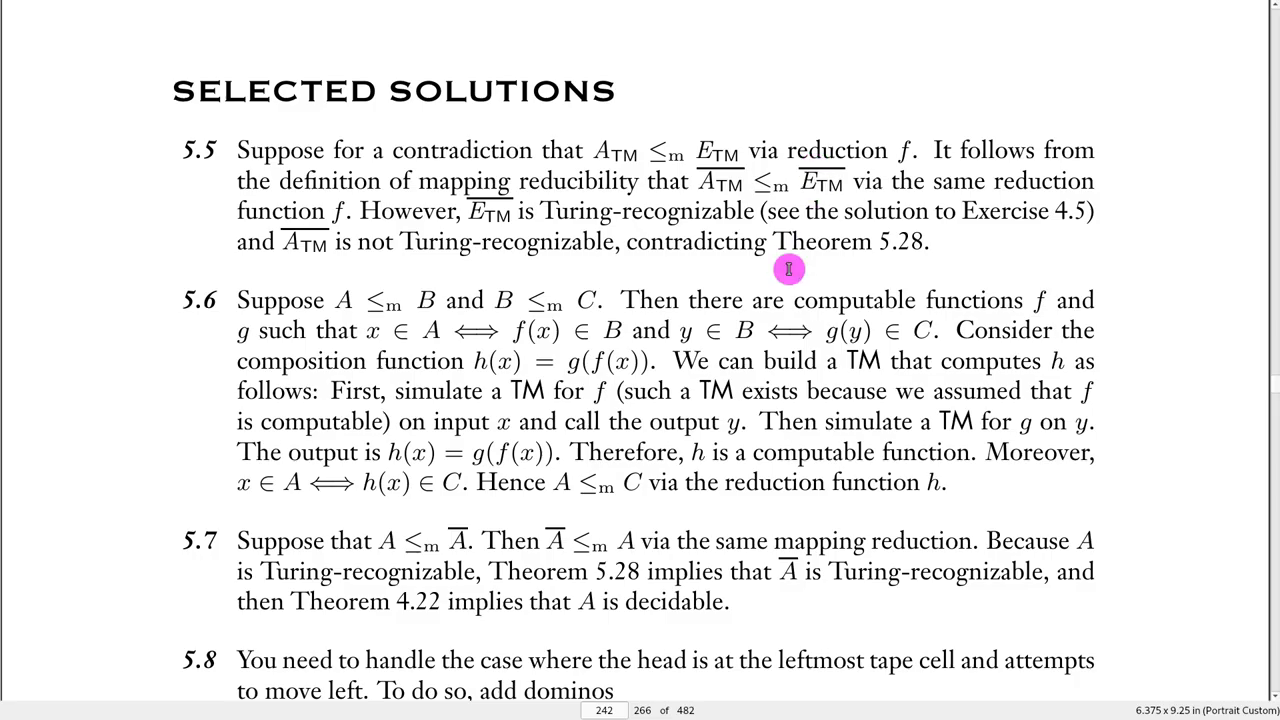
pyautogui.moveTo(404, 338)
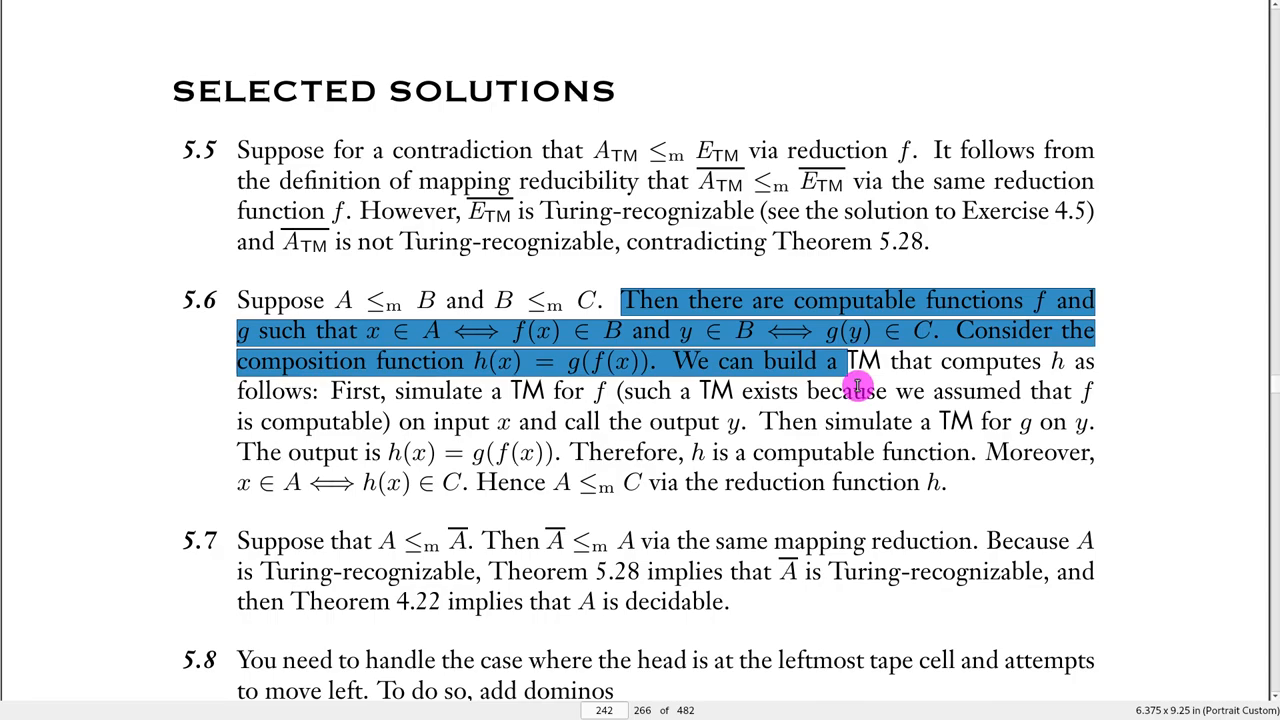
# Select the solution 5.6 sentences defining computable functions f, g and h(x) = g(f(x))
pyautogui.moveTo(856, 384); pyautogui.dragTo(836, 488)
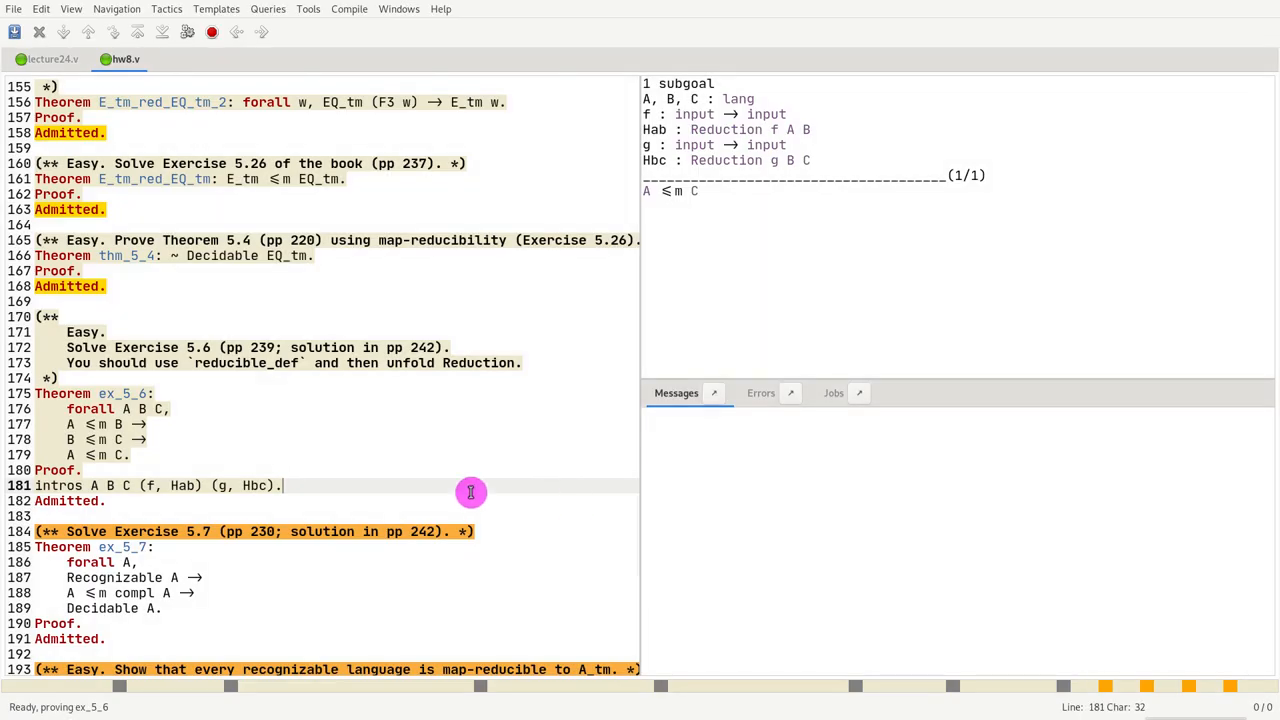
pyautogui.moveTo(134, 362)
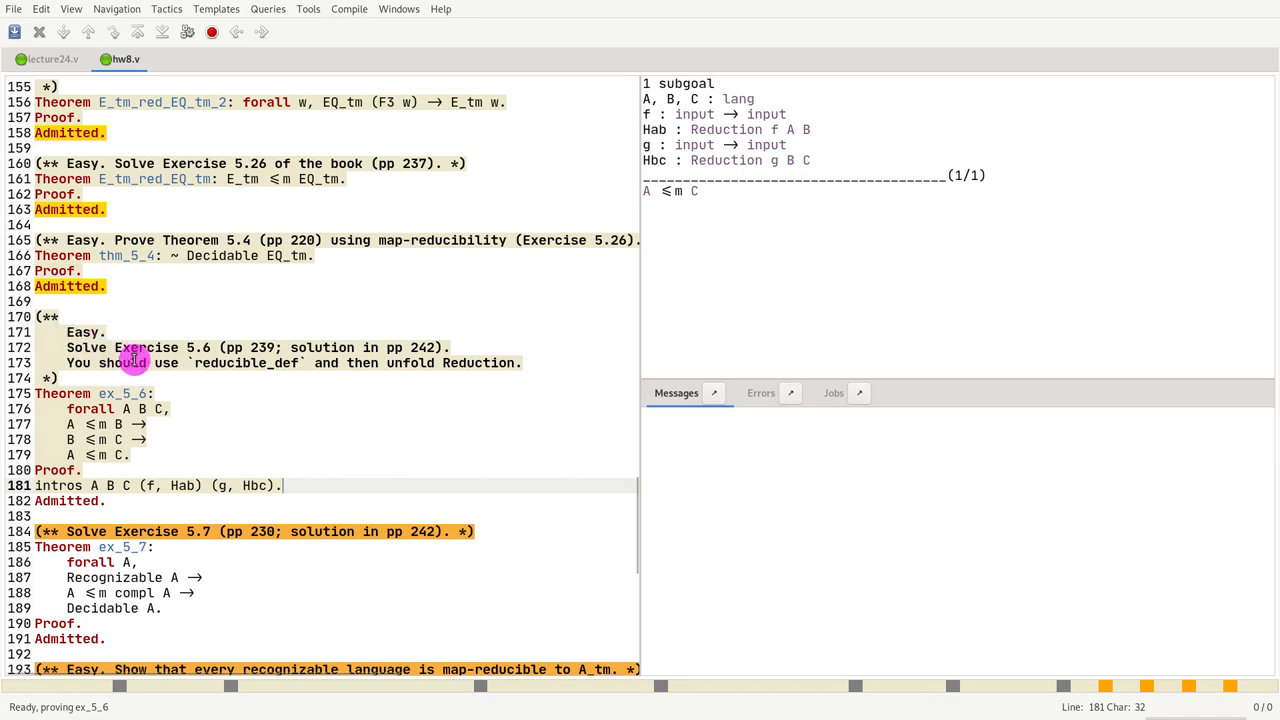
pyautogui.moveTo(296, 500)
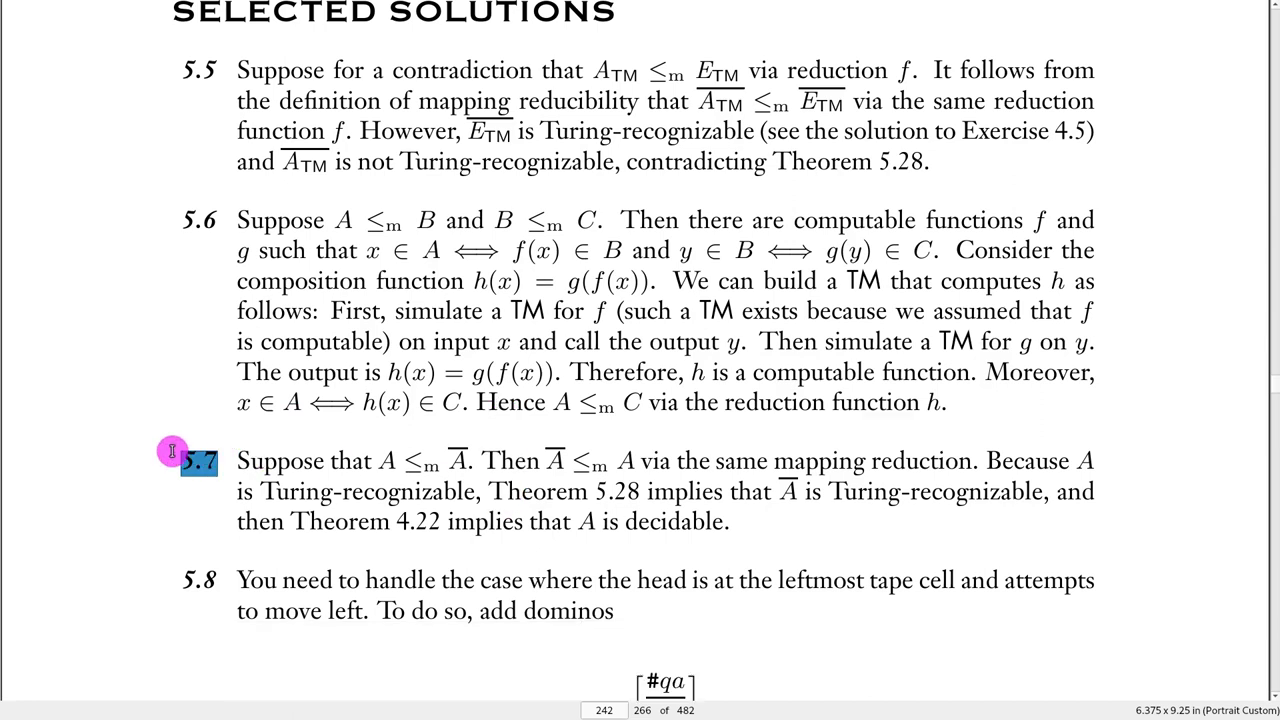
pyautogui.moveTo(186, 520)
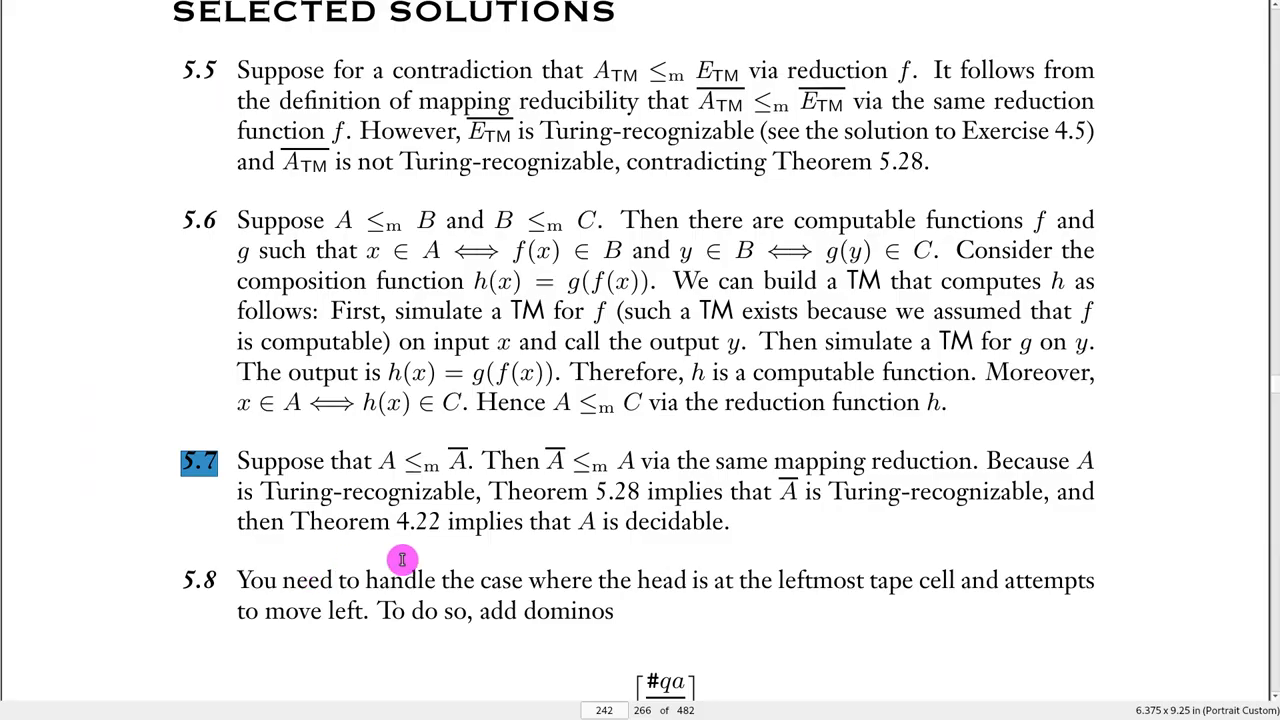
pyautogui.moveTo(608, 496)
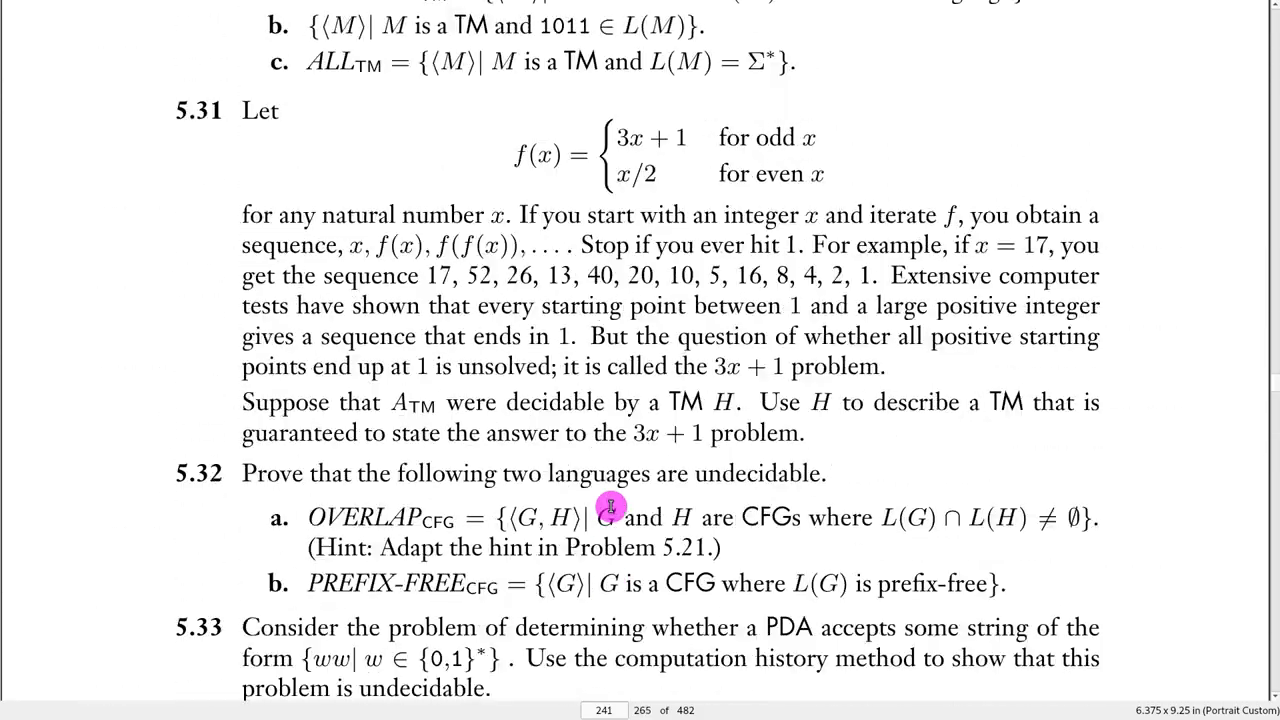
# Scroll from Exercise 5.7's statement to its worked solution on page 242
pyautogui.scroll(3)
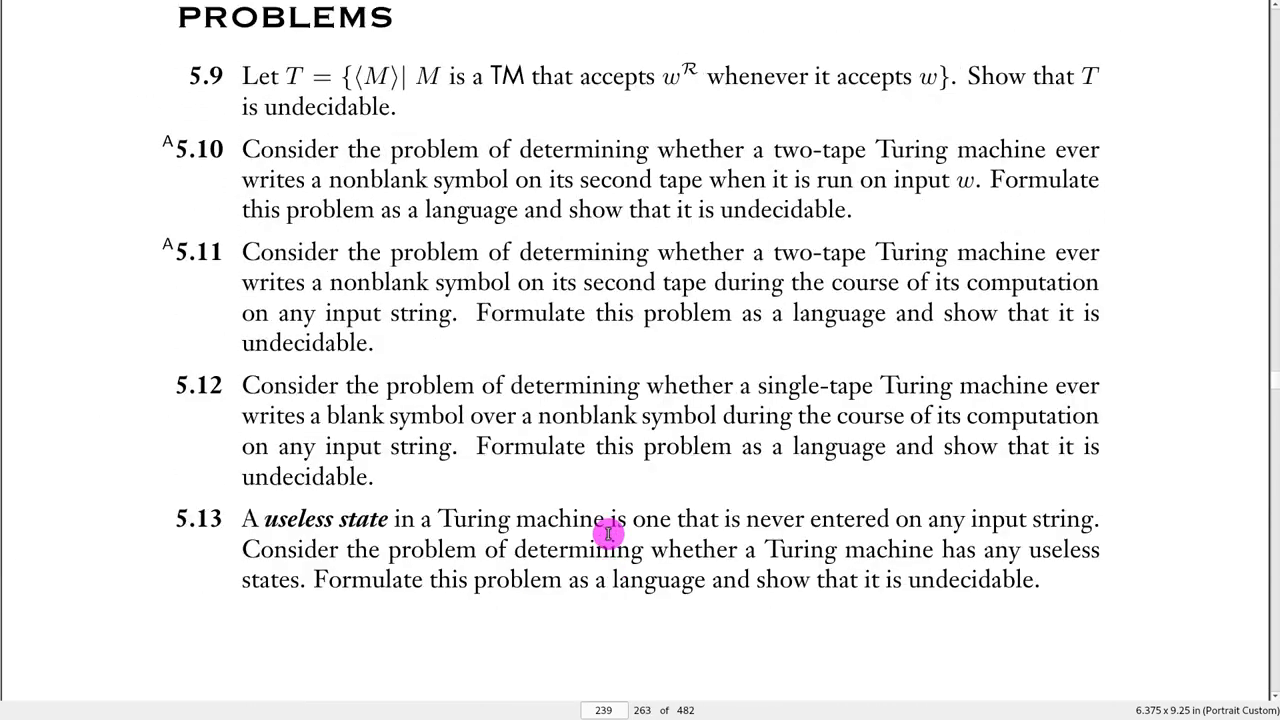
pyautogui.scroll(3)
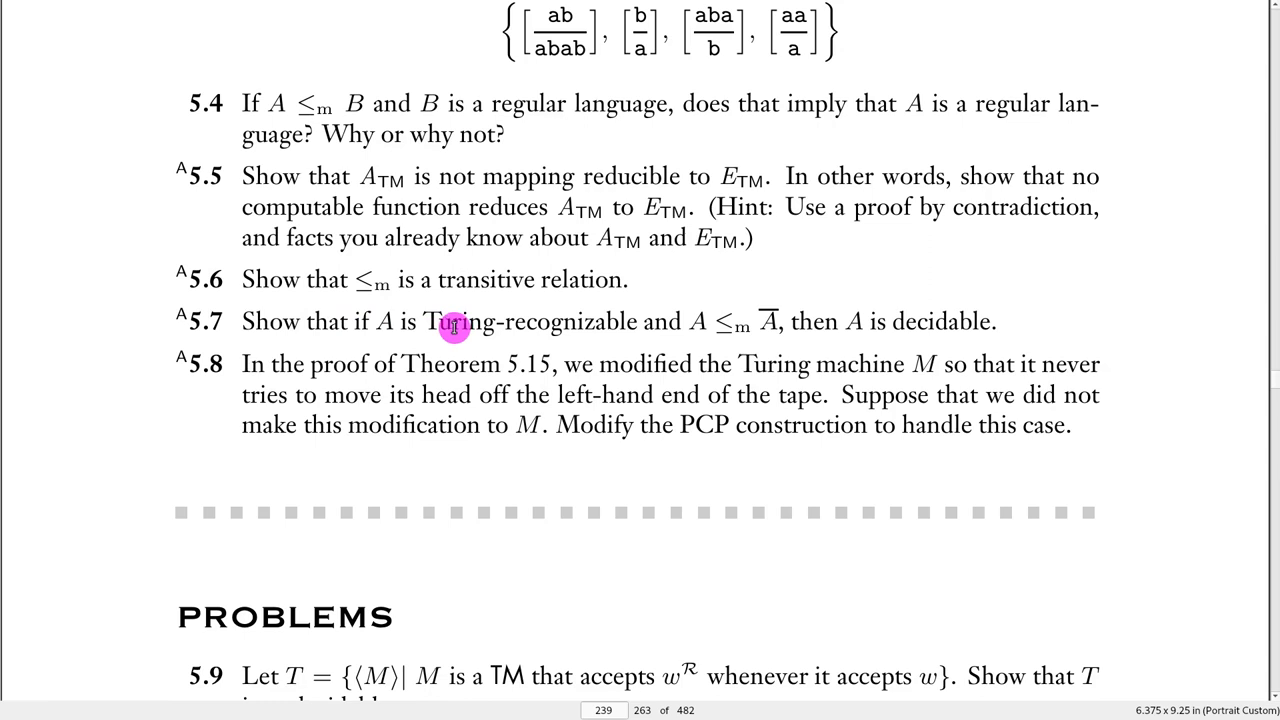
pyautogui.moveTo(636, 340)
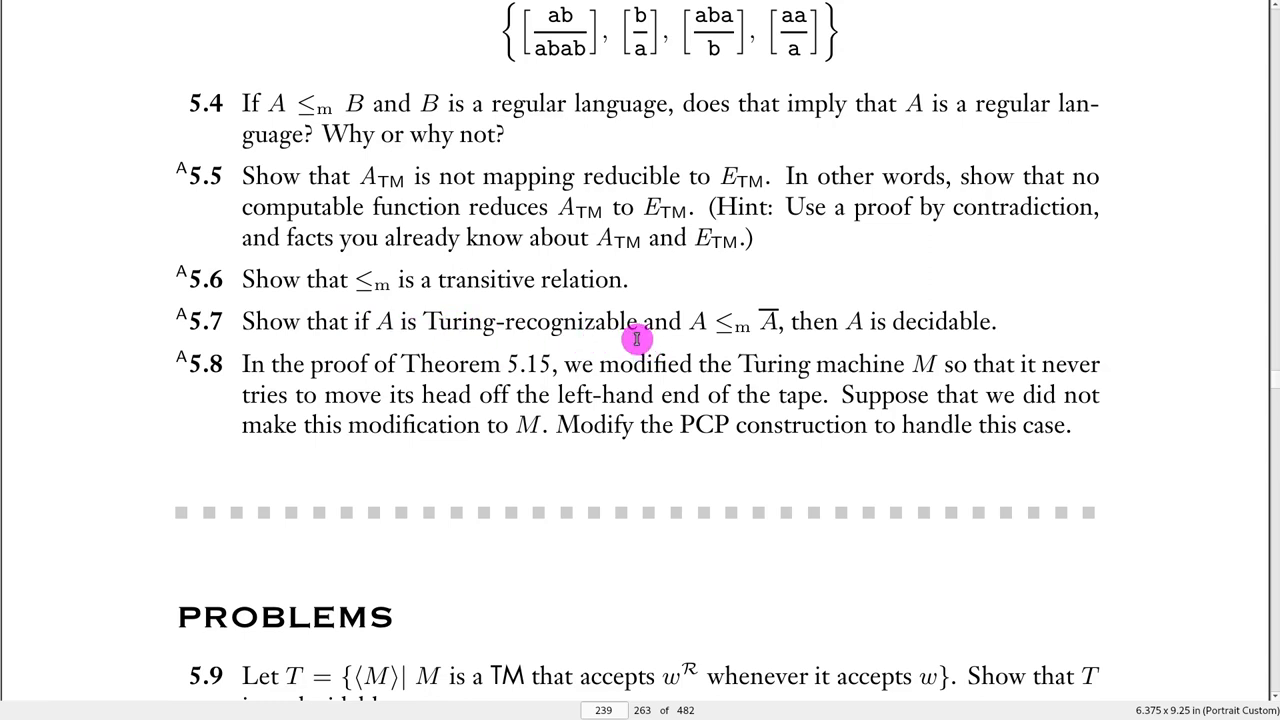
pyautogui.moveTo(788, 310)
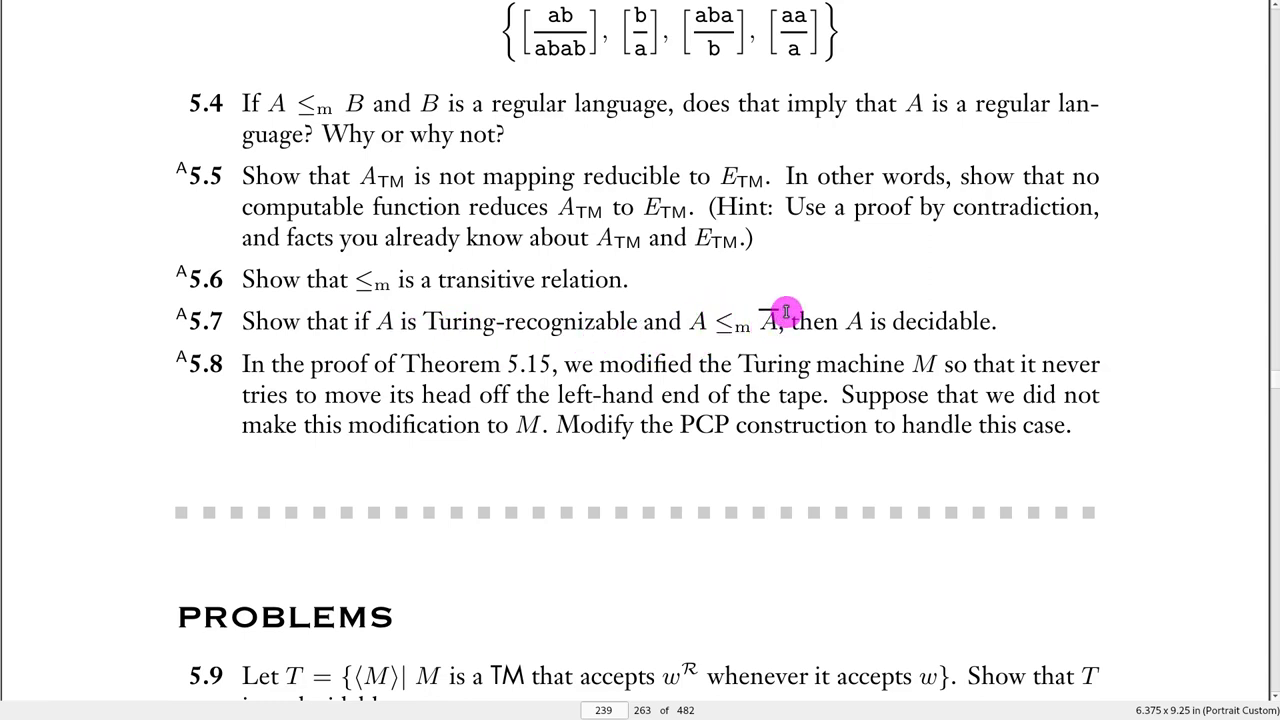
pyautogui.moveTo(810, 328)
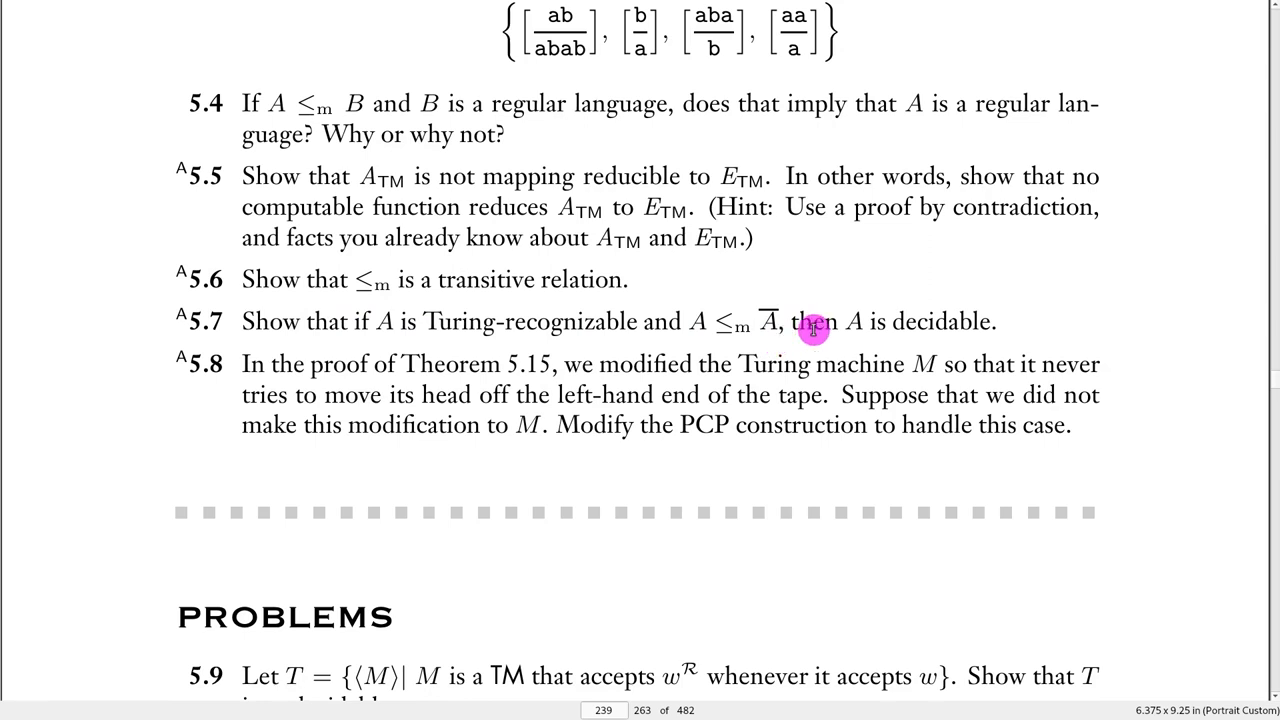
pyautogui.moveTo(878, 352)
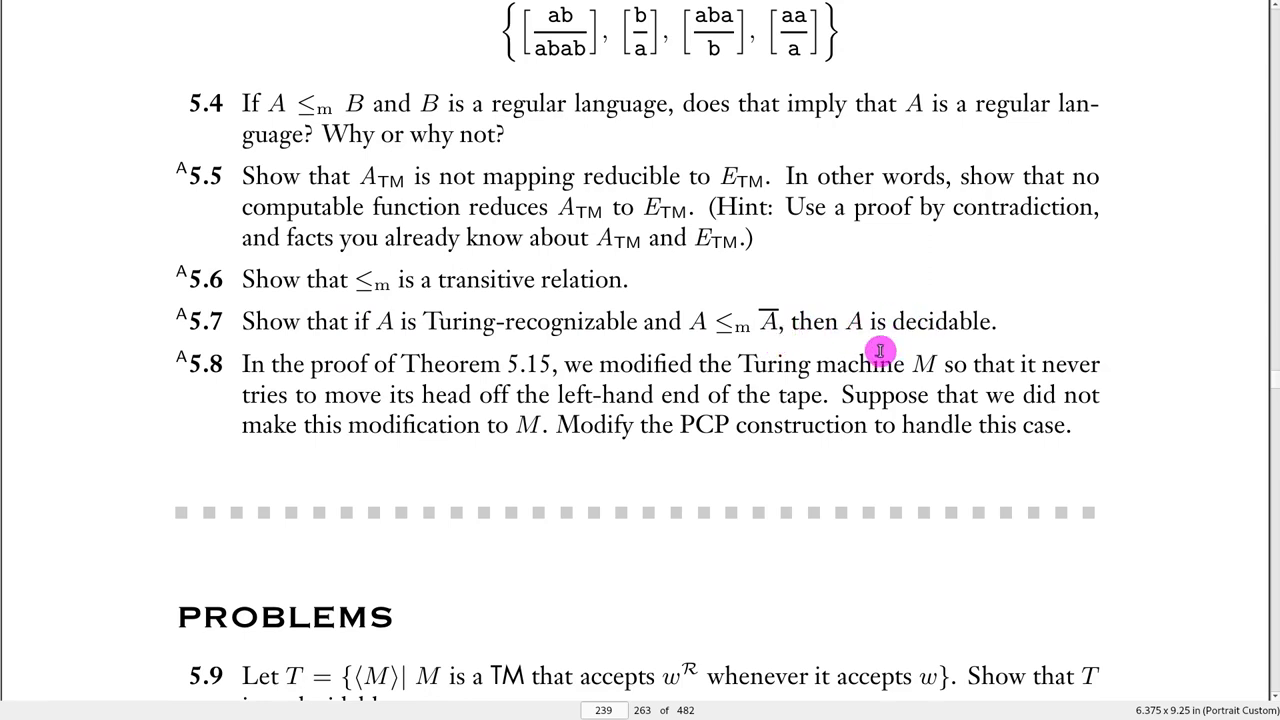
pyautogui.moveTo(360, 332)
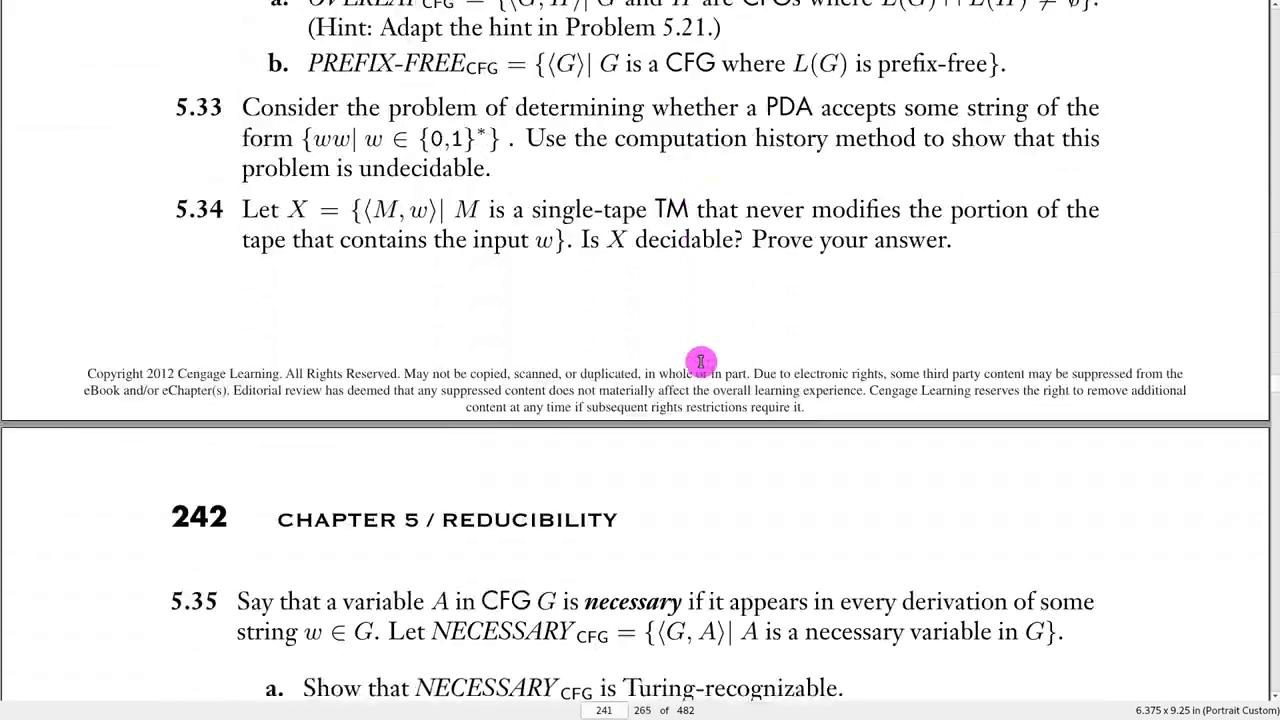
pyautogui.scroll(-3)
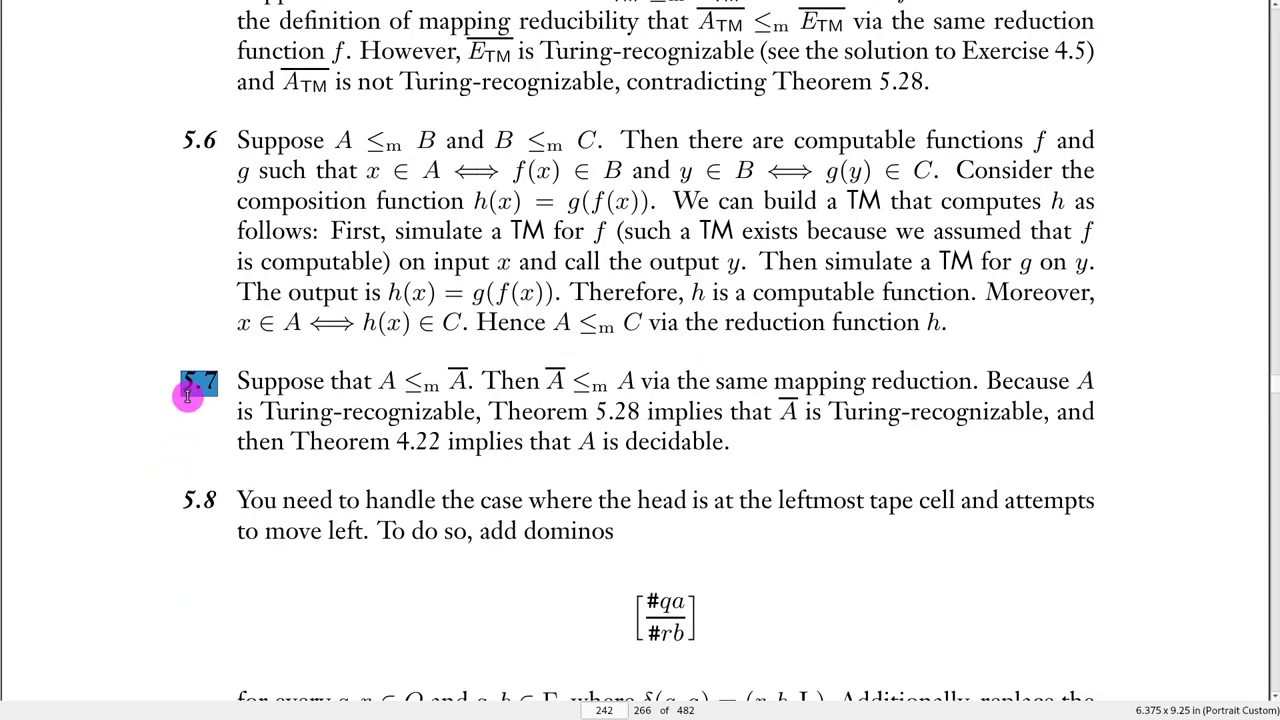
pyautogui.scroll(3)
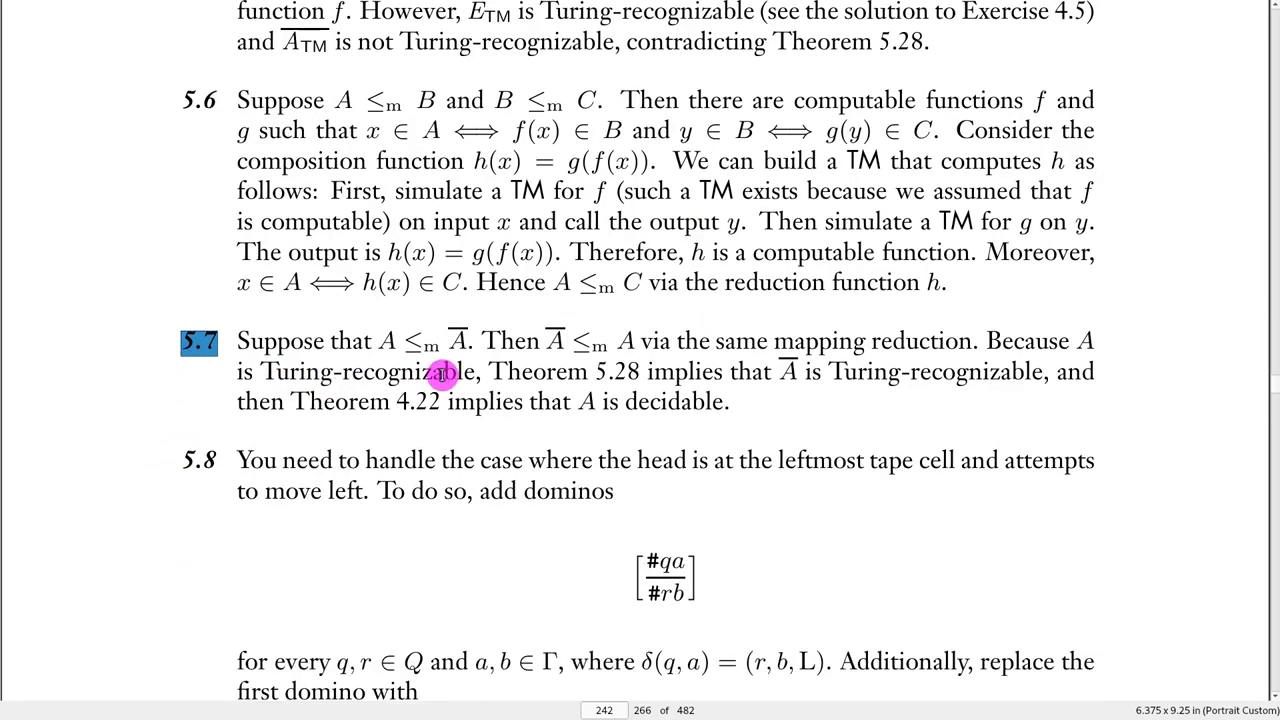
pyautogui.moveTo(648, 384)
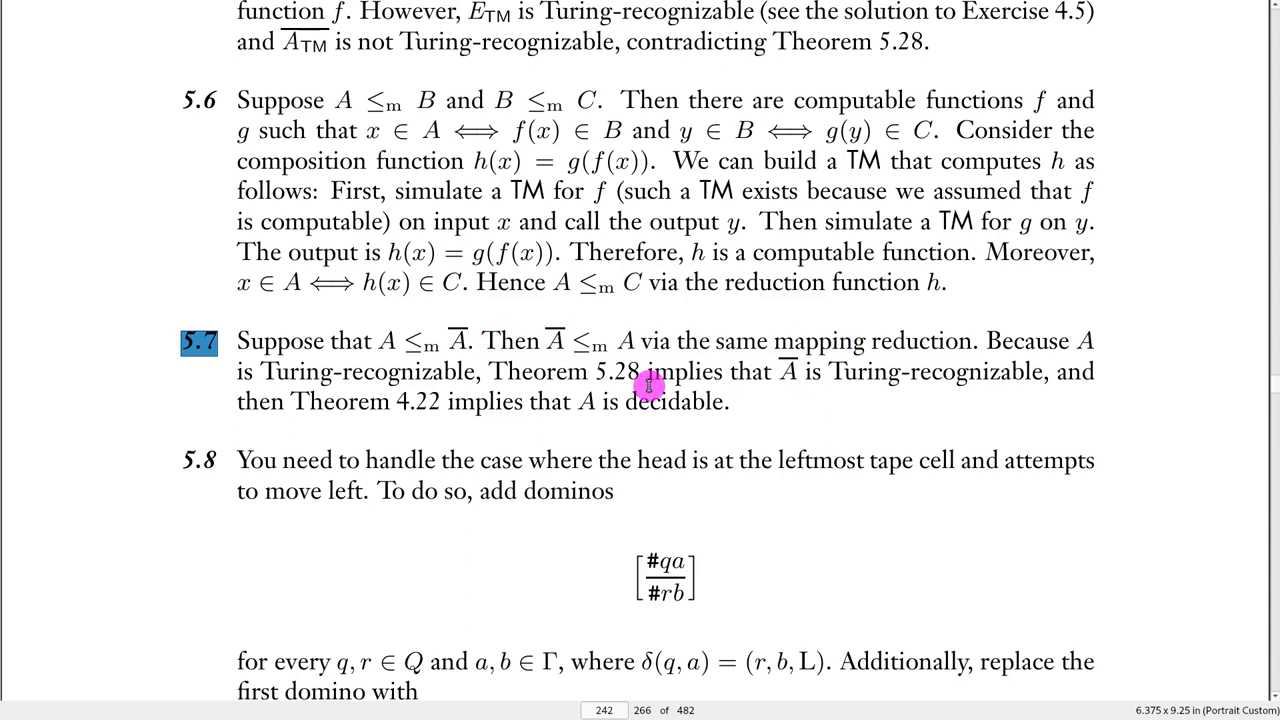
pyautogui.moveTo(464, 340)
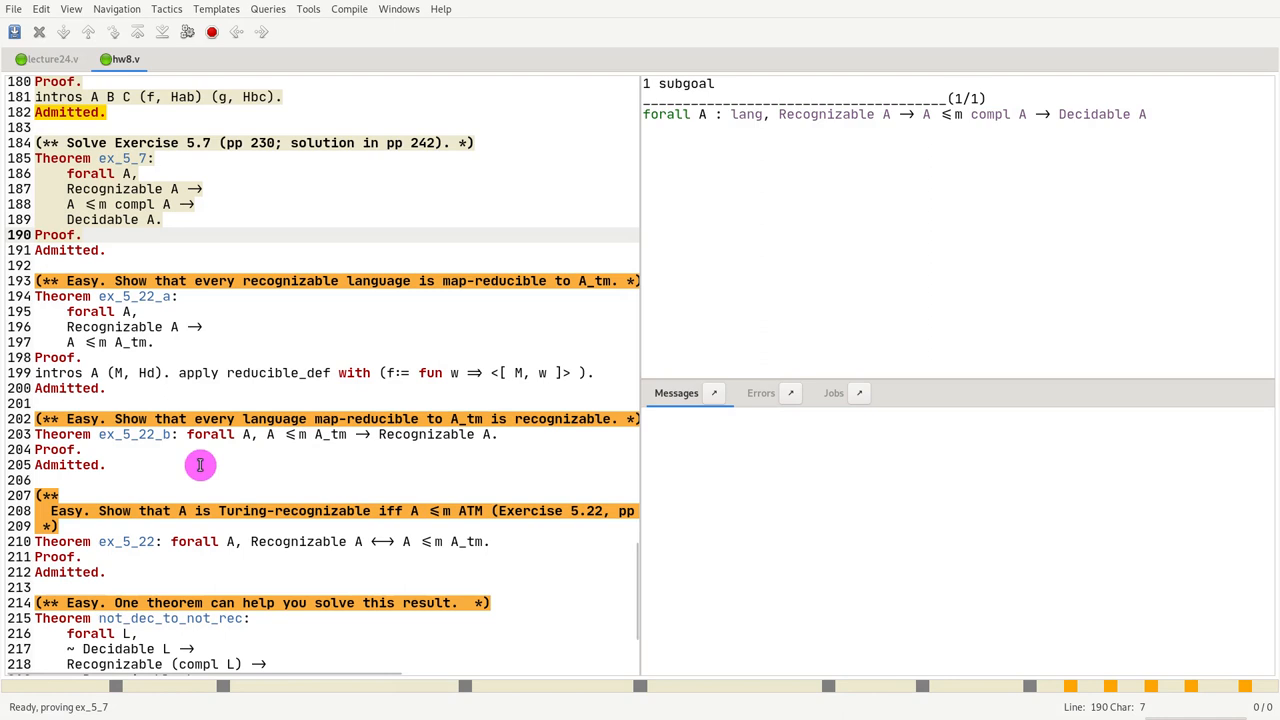
pyautogui.click(152, 296)
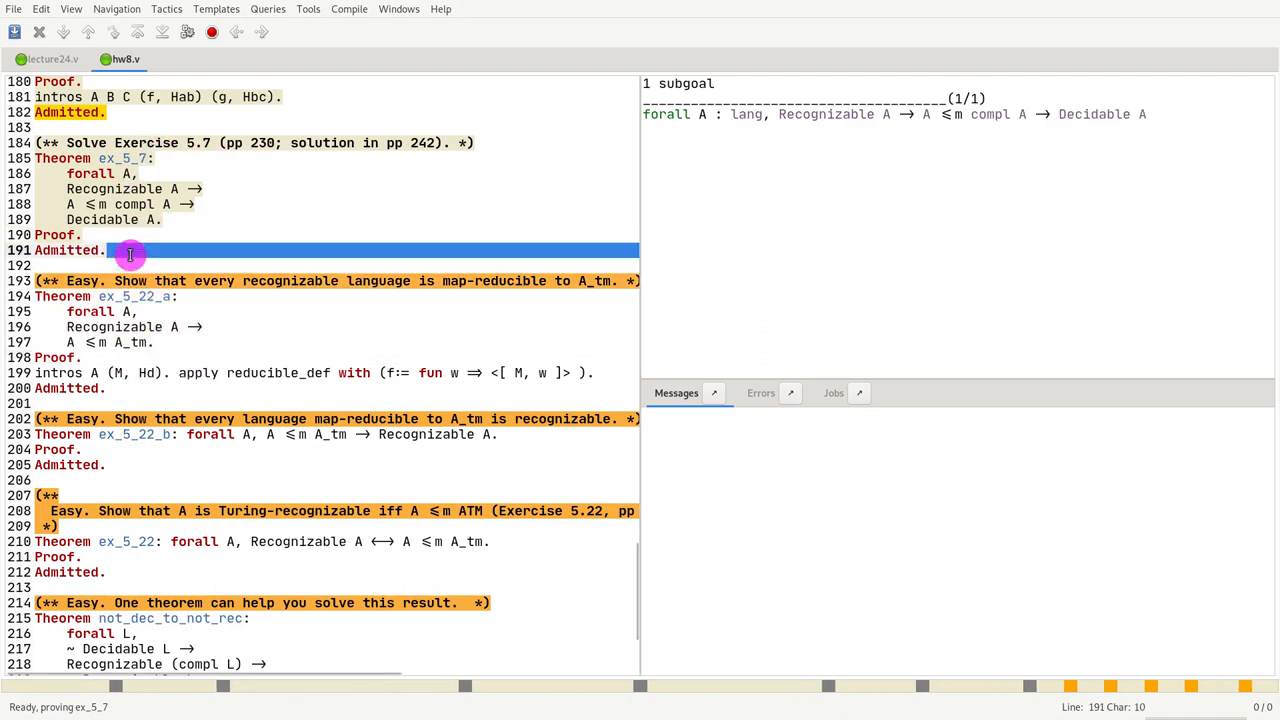
pyautogui.click(176, 356)
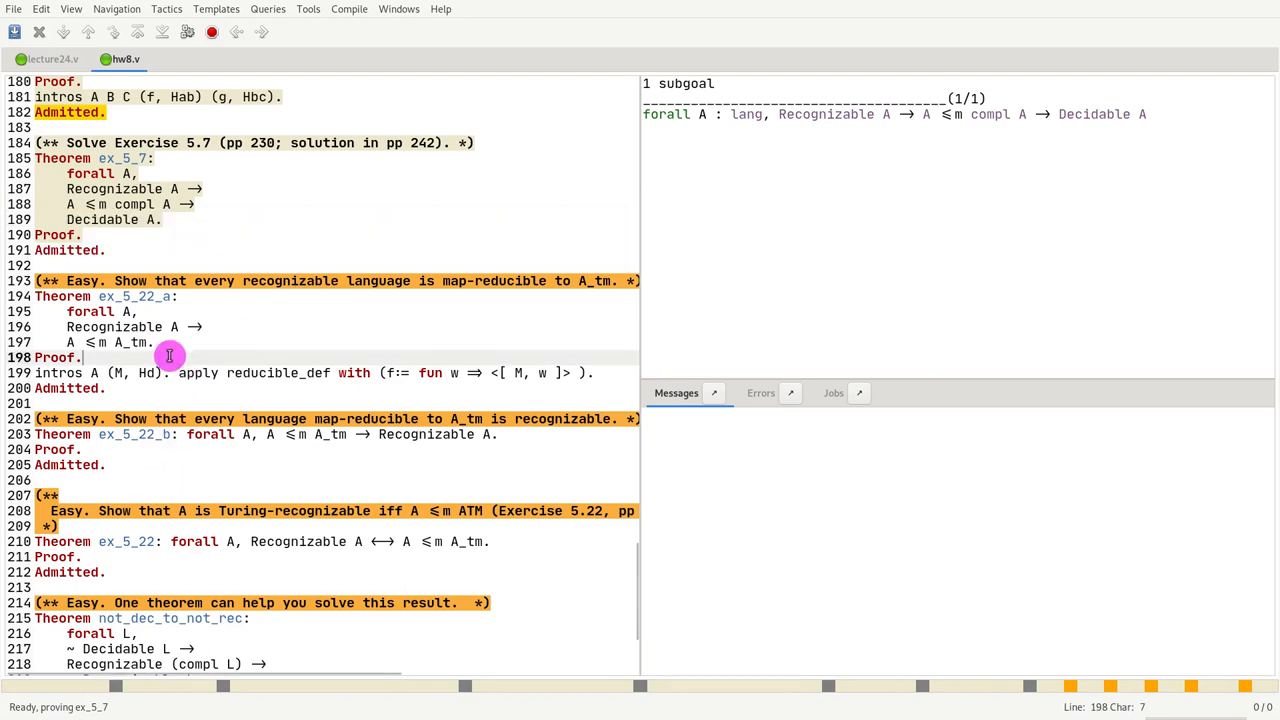
pyautogui.moveTo(200, 300)
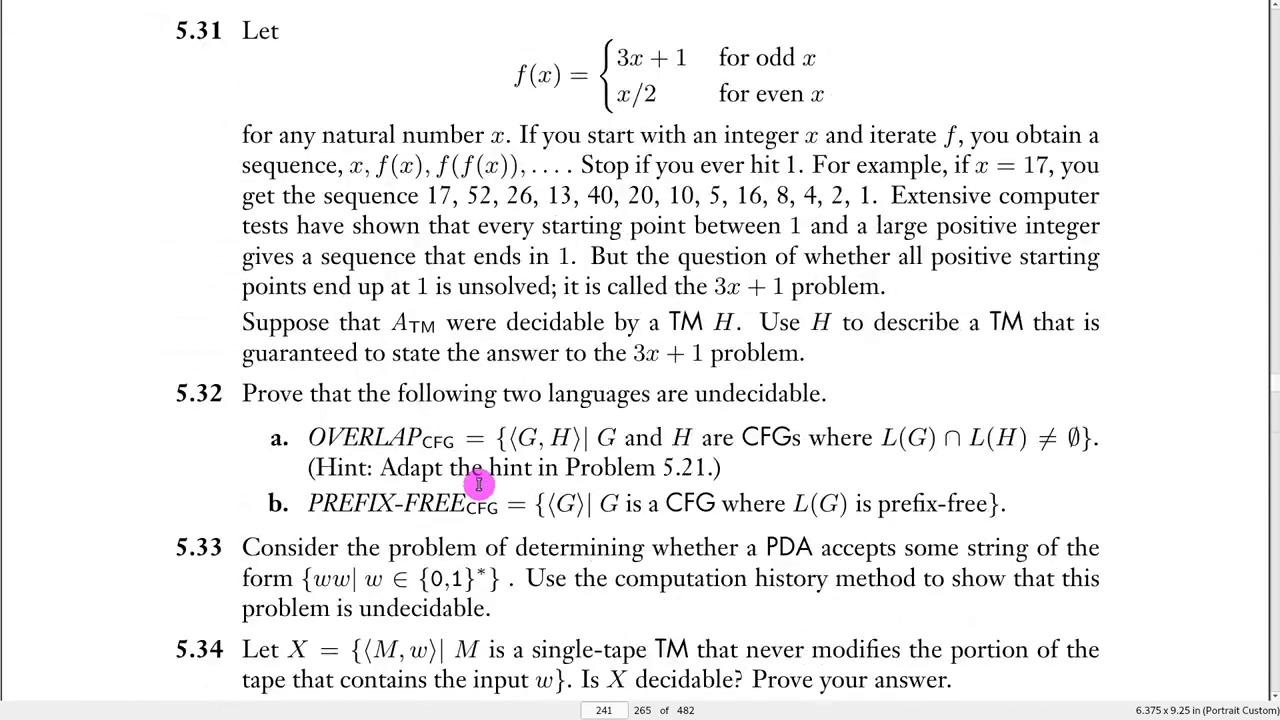
# Scroll back to Problem 5.22: A is Turing-recognizable iff A ≤m A_TM
pyautogui.scroll(3)
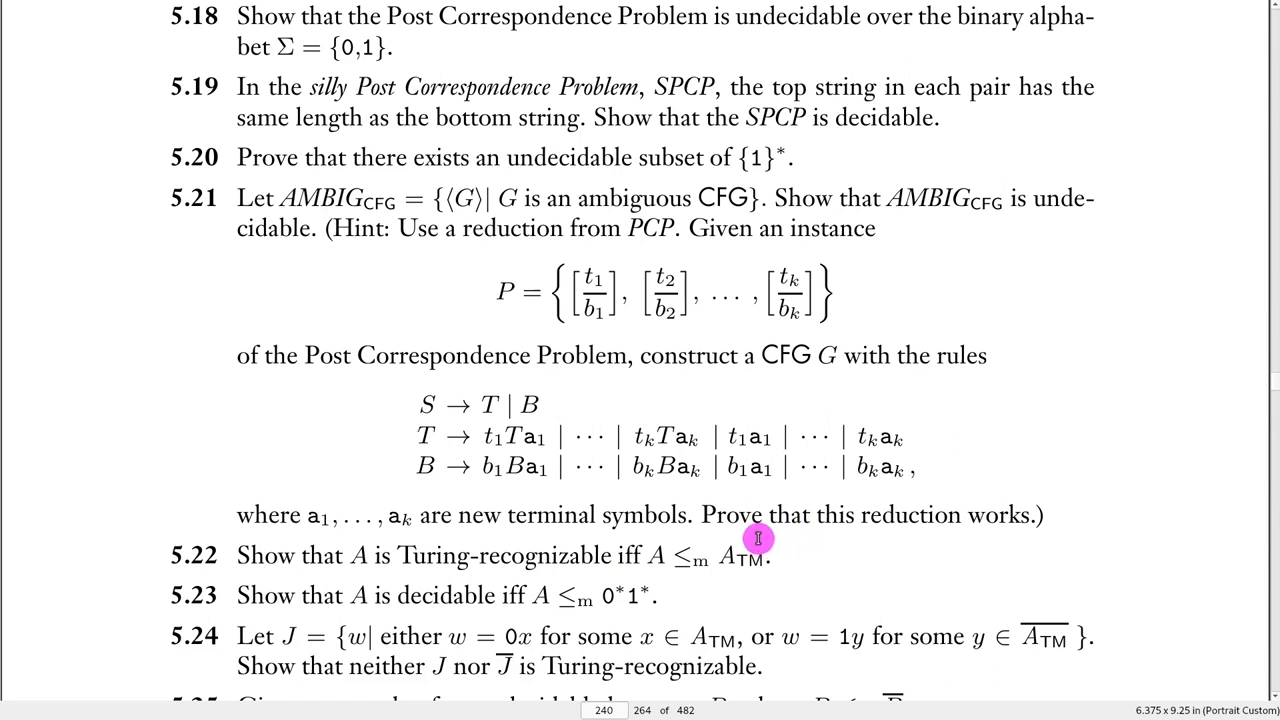
pyautogui.moveTo(256, 552)
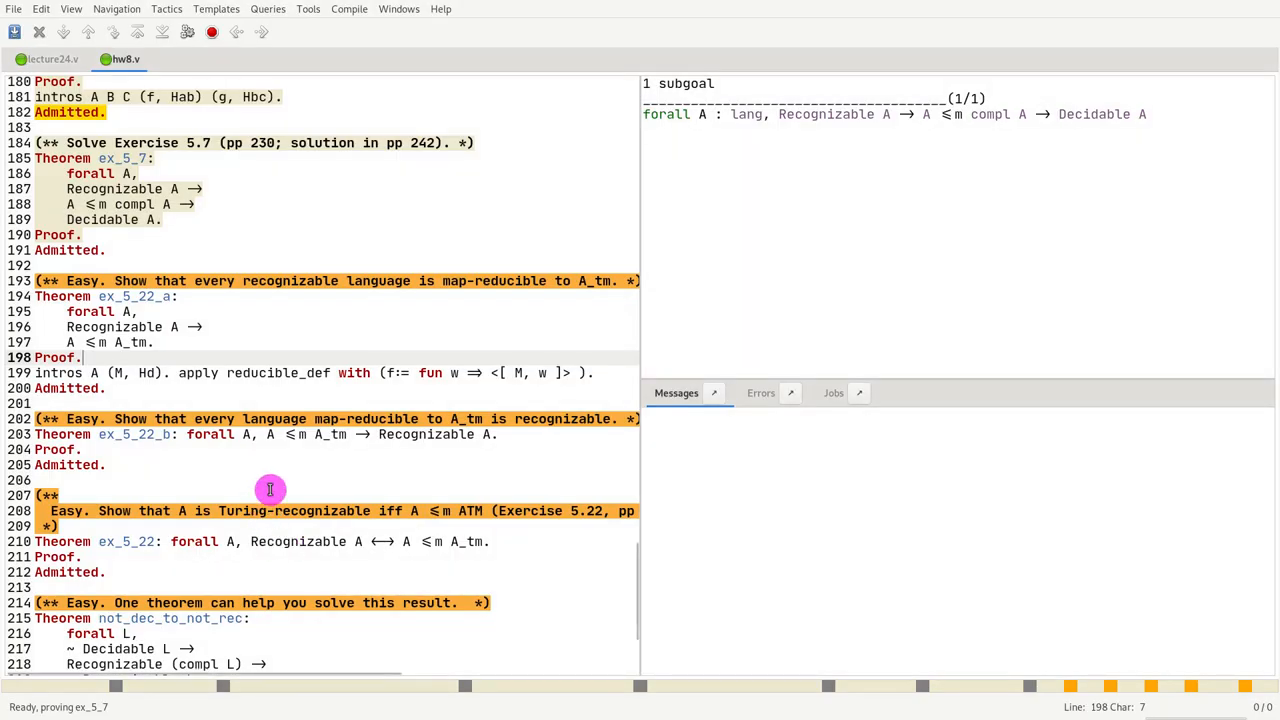
pyautogui.moveTo(128, 420)
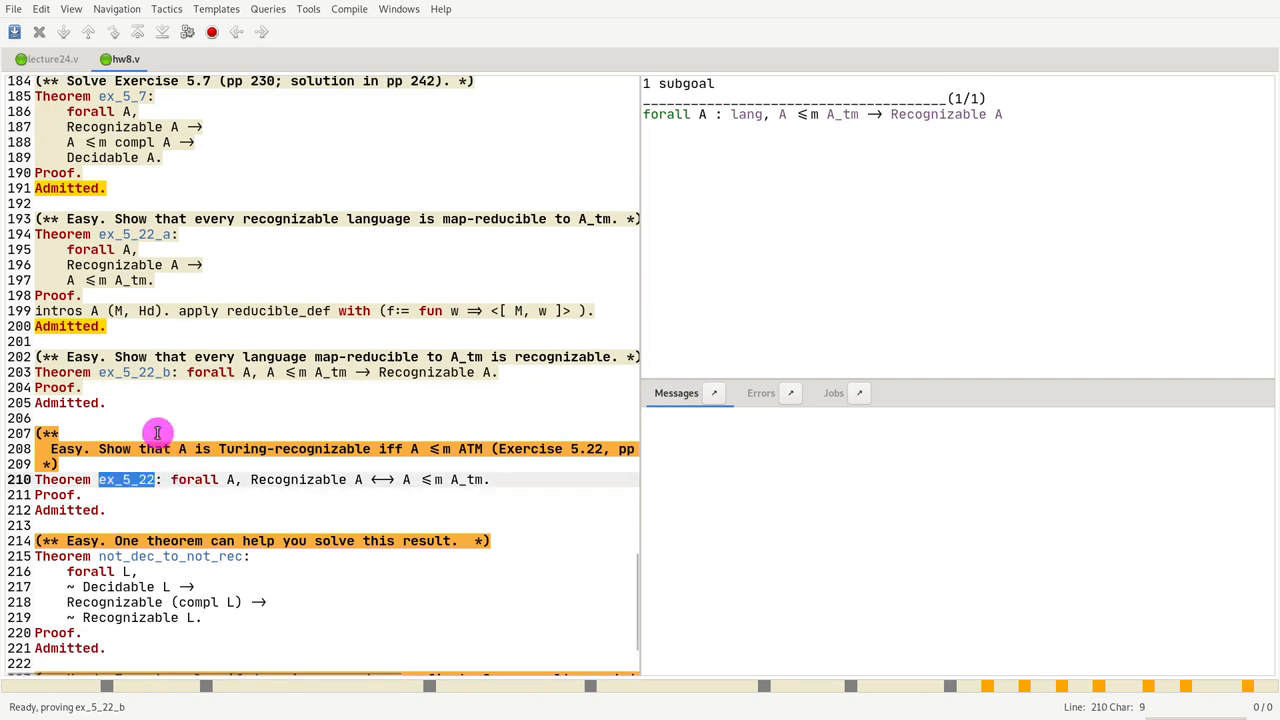
pyautogui.moveTo(154, 510)
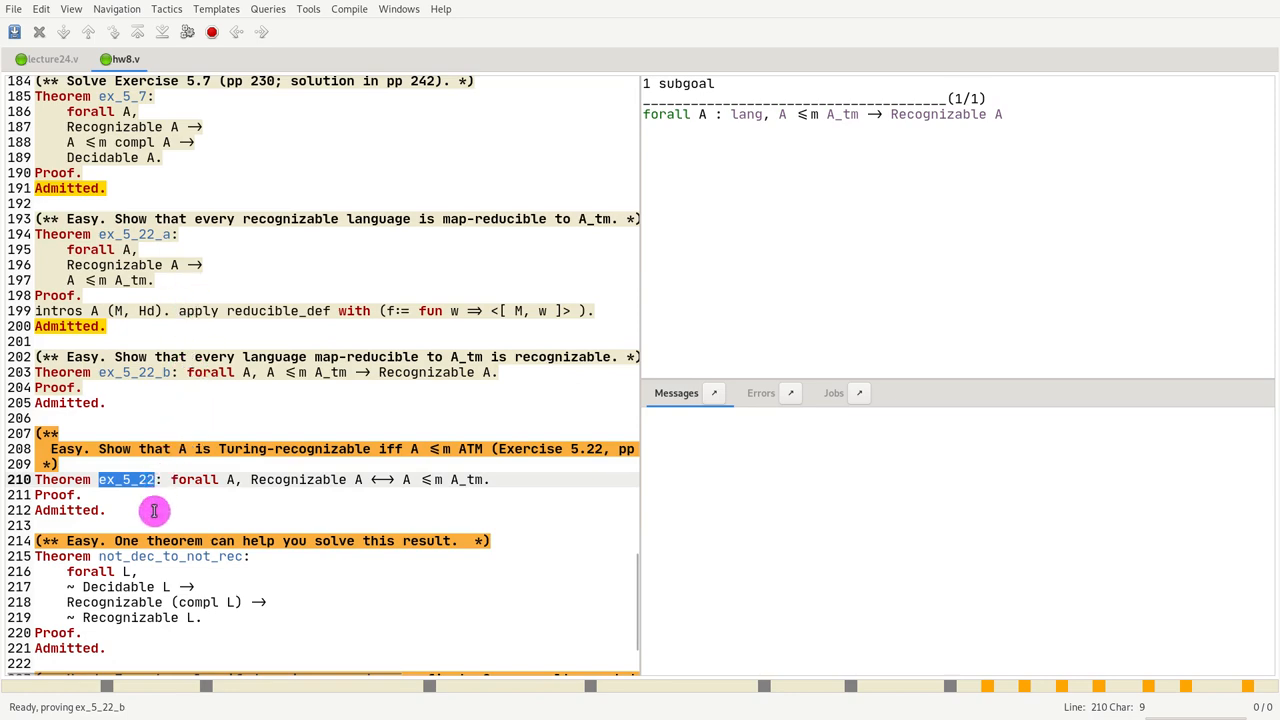
# Check hw8.v through ex_5_22 and evaluate the not_dec_to_not_rec statement
pyautogui.click(132, 510)
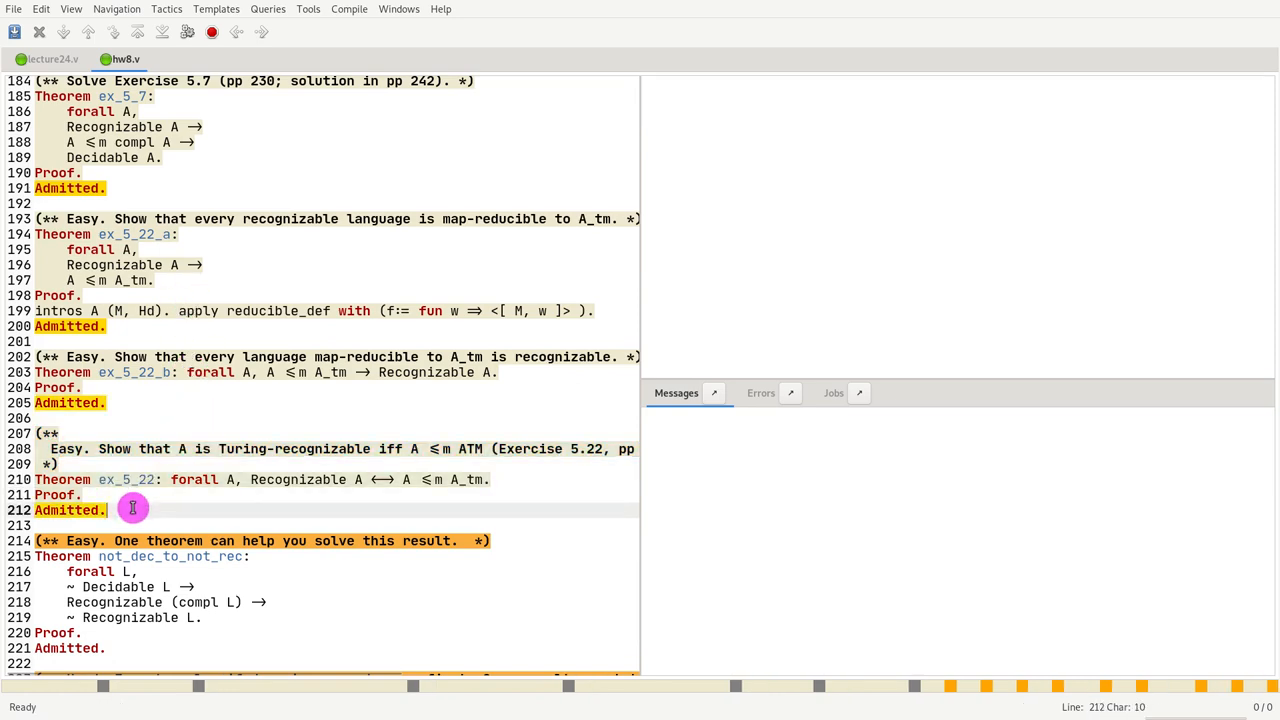
pyautogui.scroll(-3)
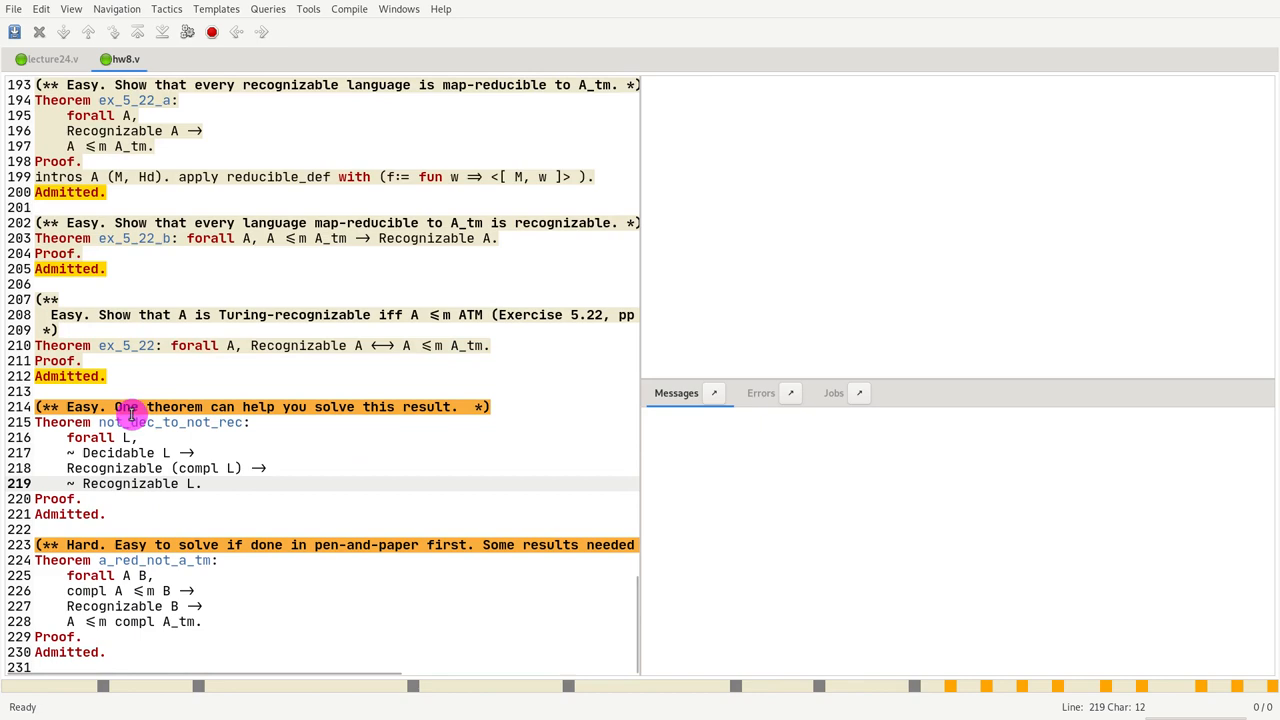
pyautogui.scroll(3)
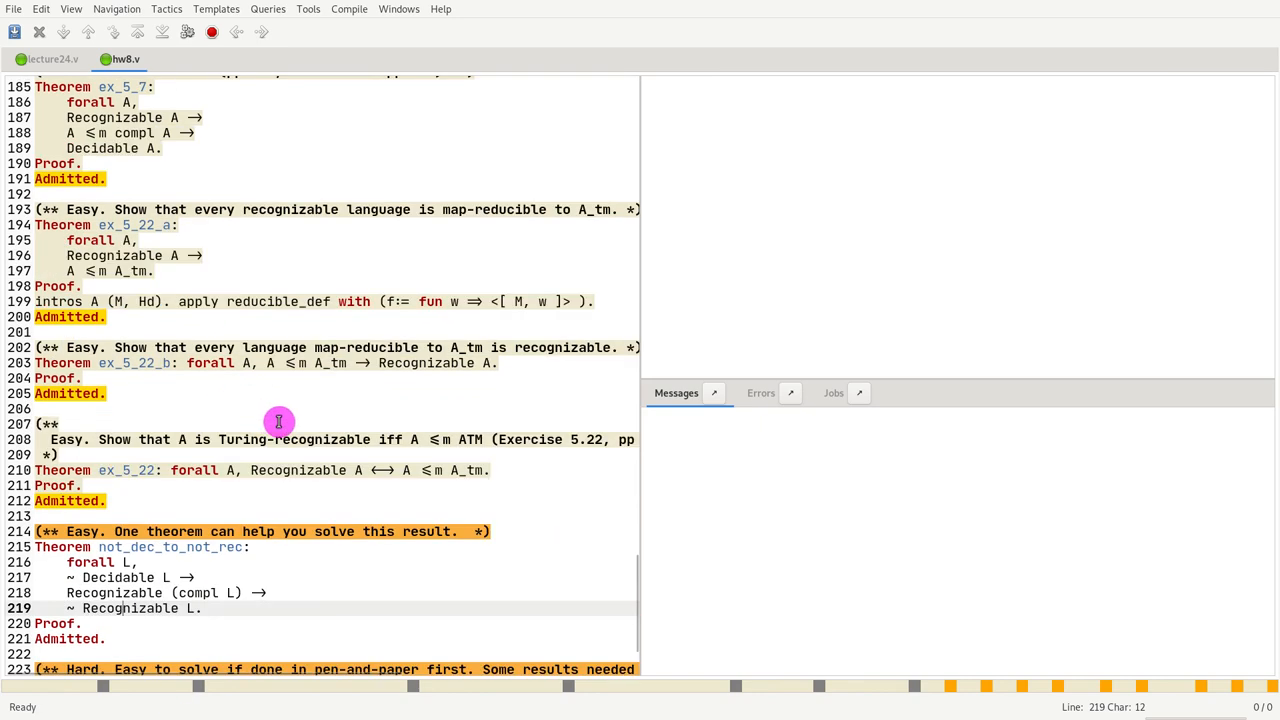
pyautogui.scroll(-3)
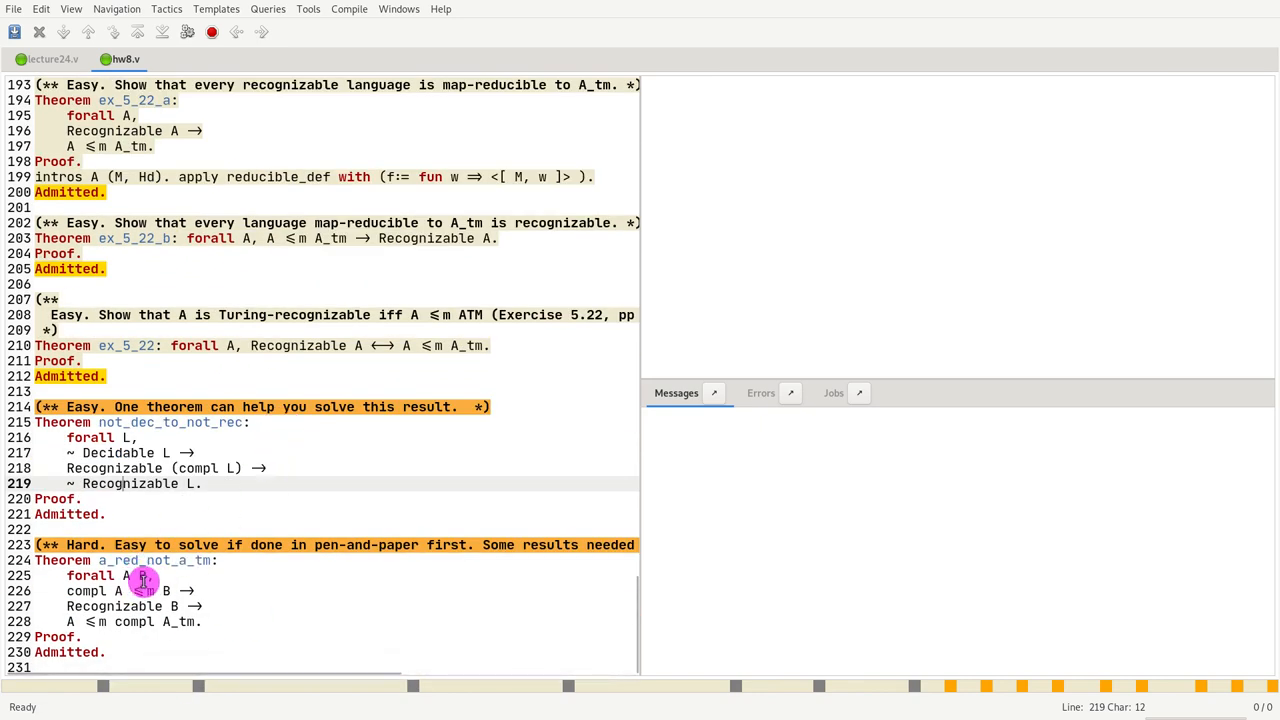
pyautogui.click(104, 482)
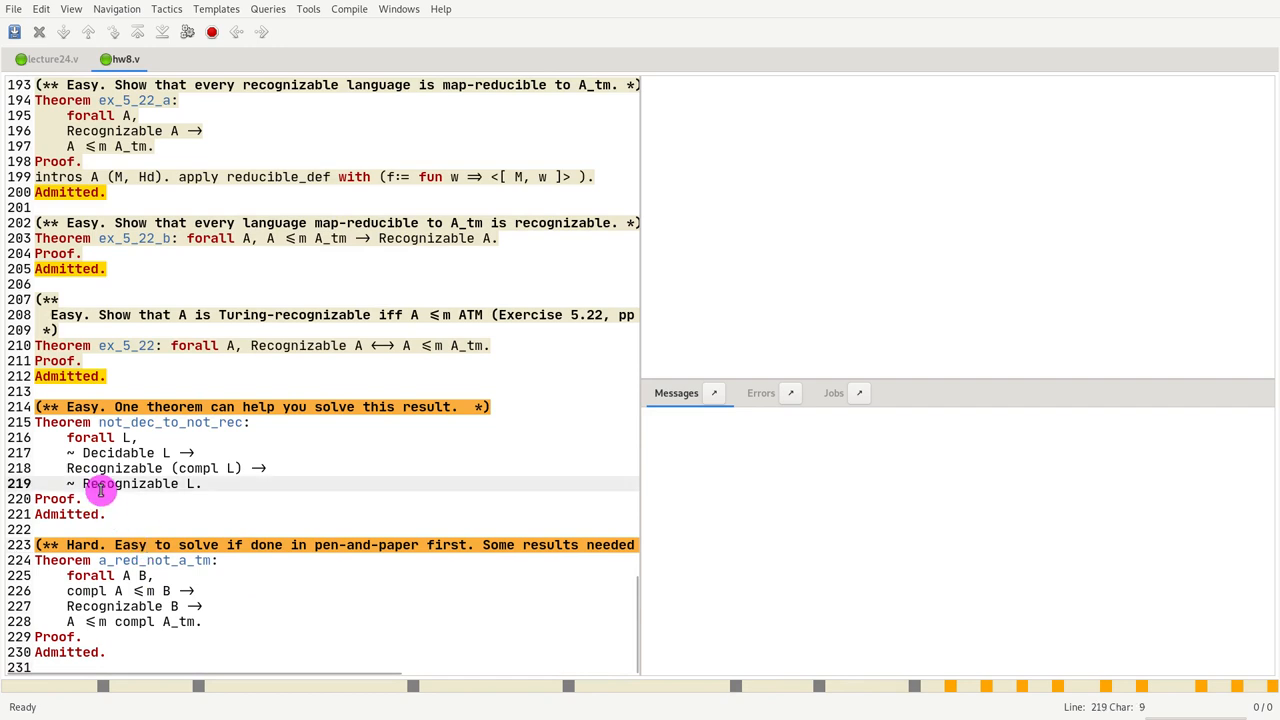
pyautogui.click(198, 498)
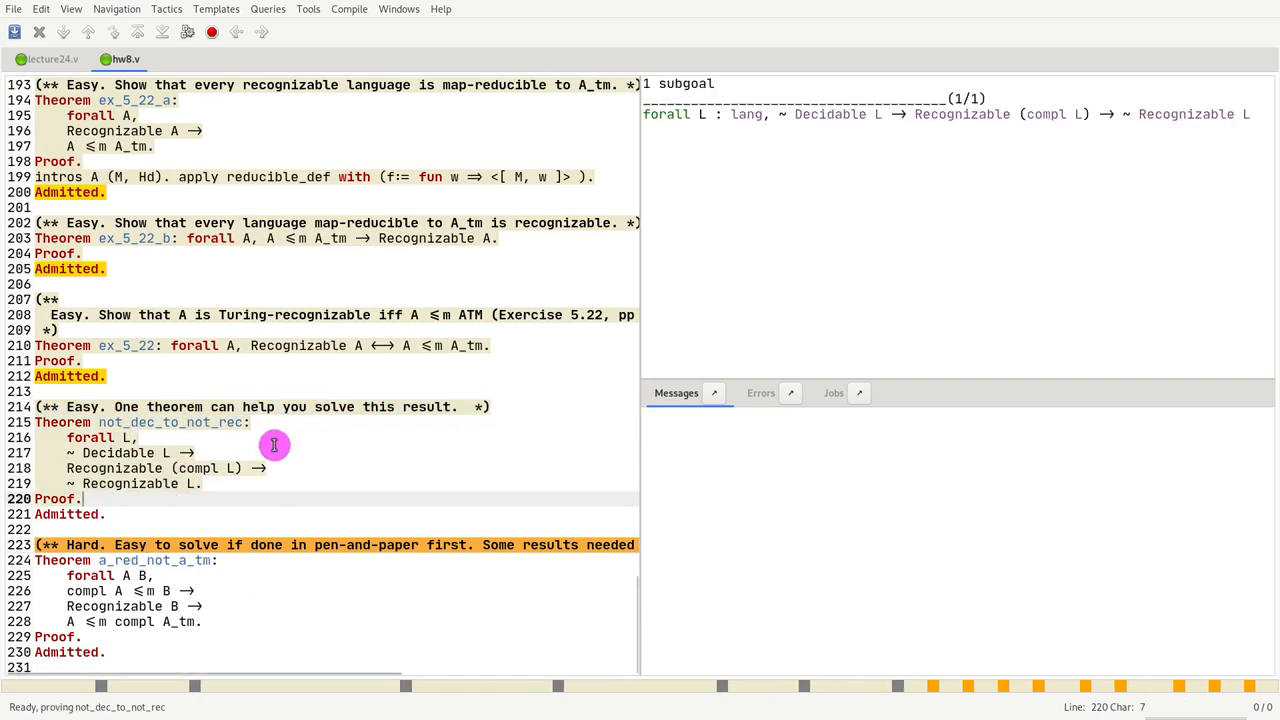
pyautogui.moveTo(202, 436)
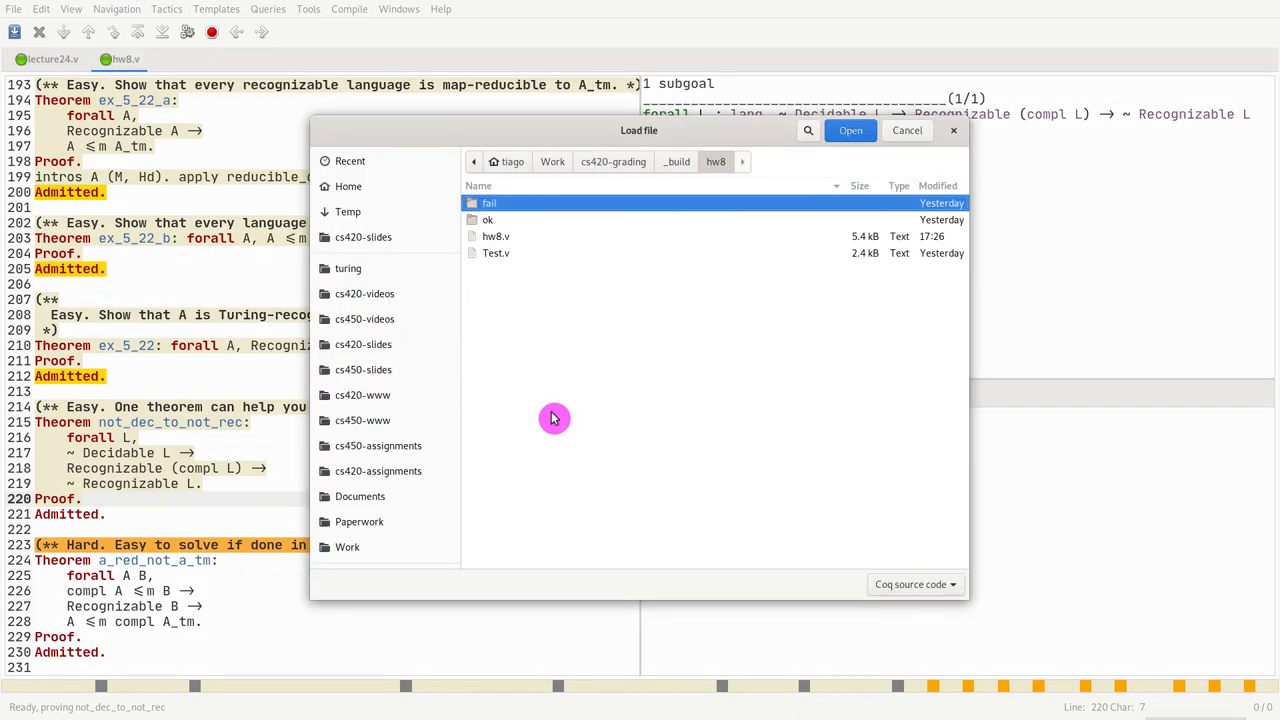
pyautogui.moveTo(456, 348)
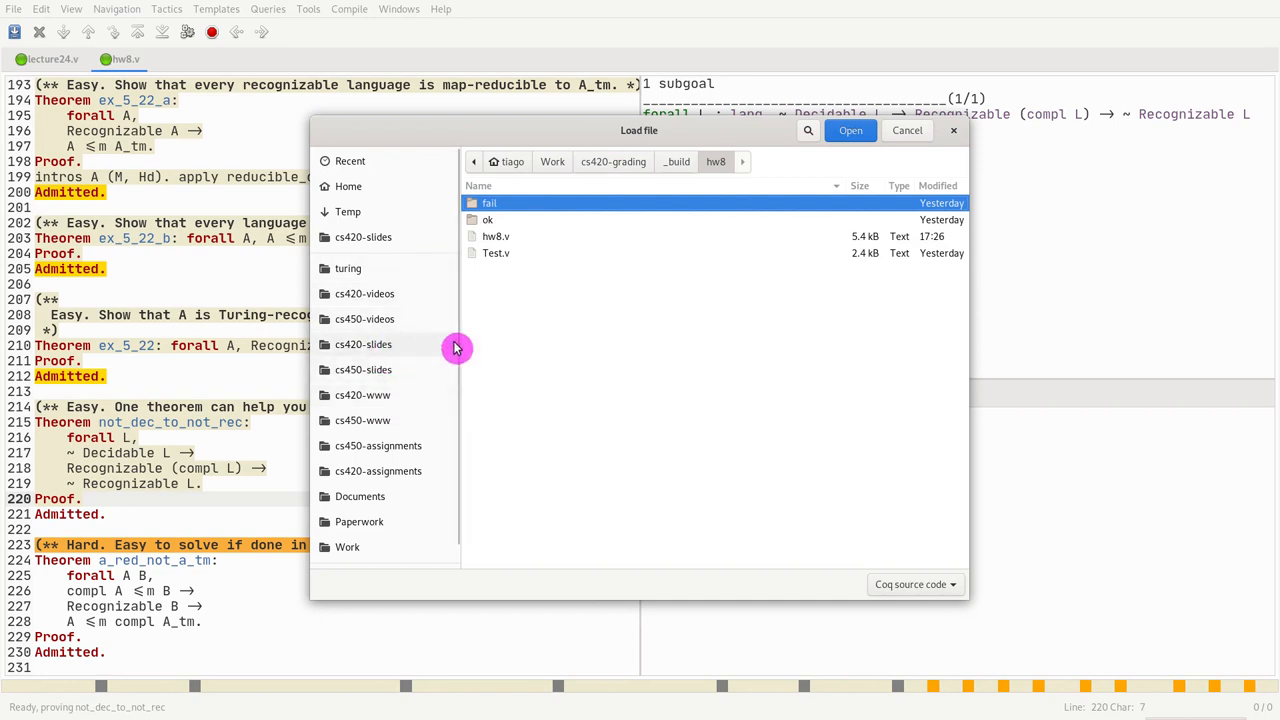
# Browse into the turing project folder toward the LangRed.v library file
pyautogui.click(348, 268)
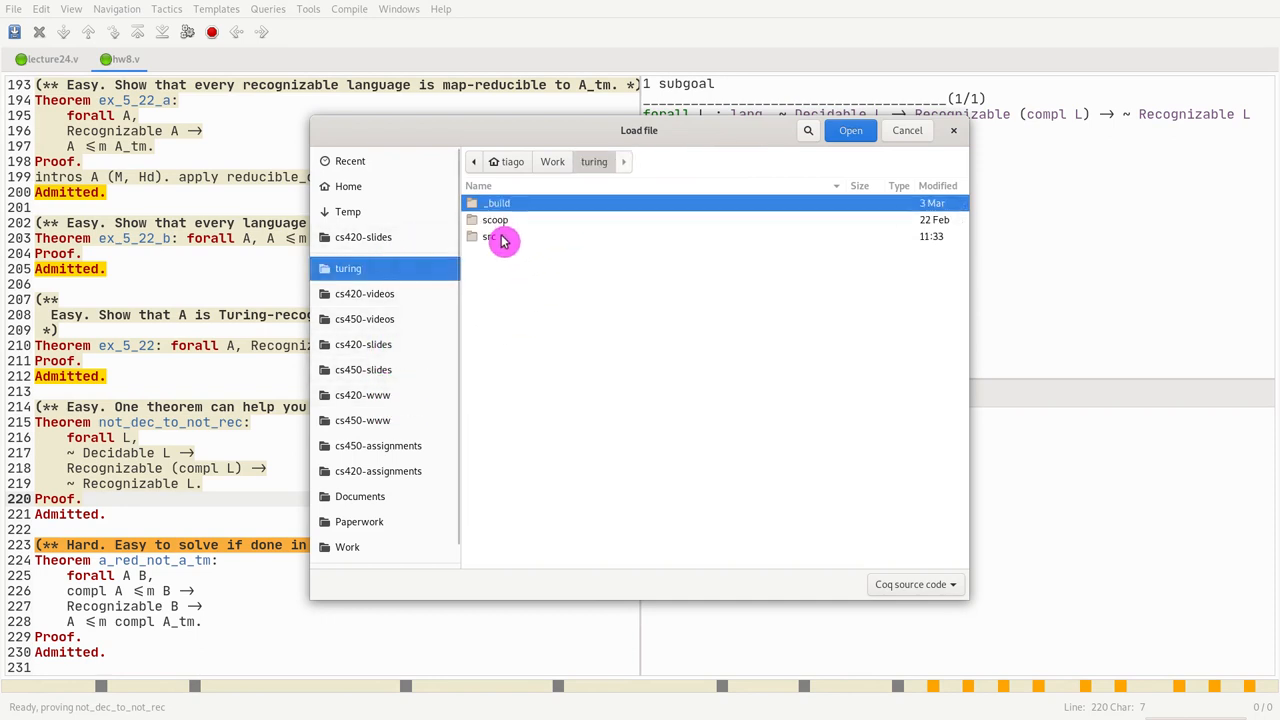
pyautogui.doubleClick(492, 236)
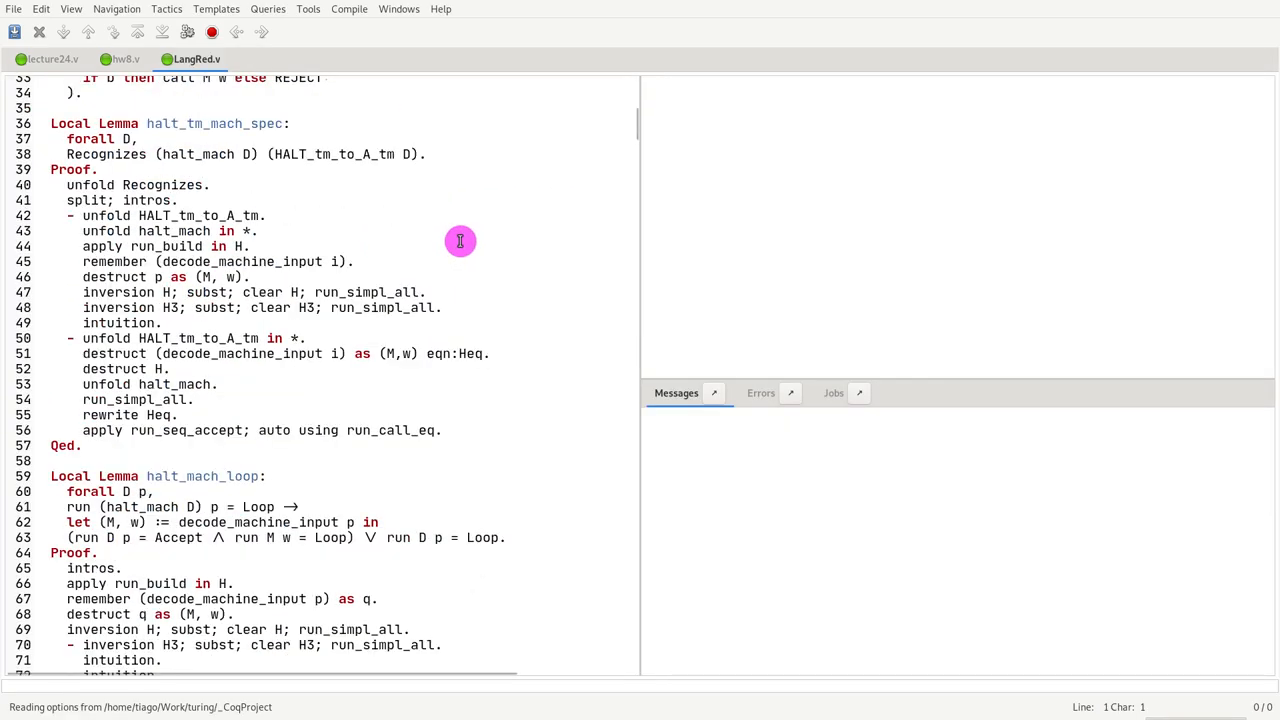
# Review the Reduction section in LangRed.v, highlighting reducible_def through the co_red_co_1 lemmas
pyautogui.scroll(-3)
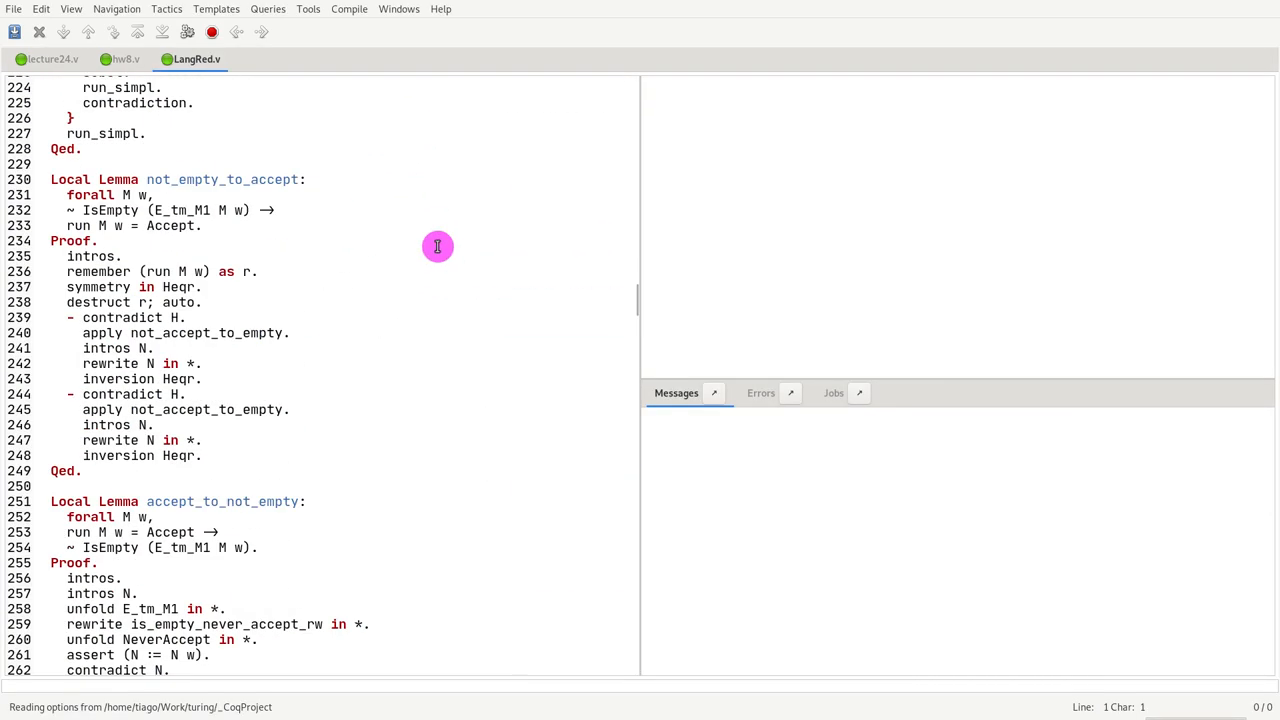
pyautogui.scroll(-3)
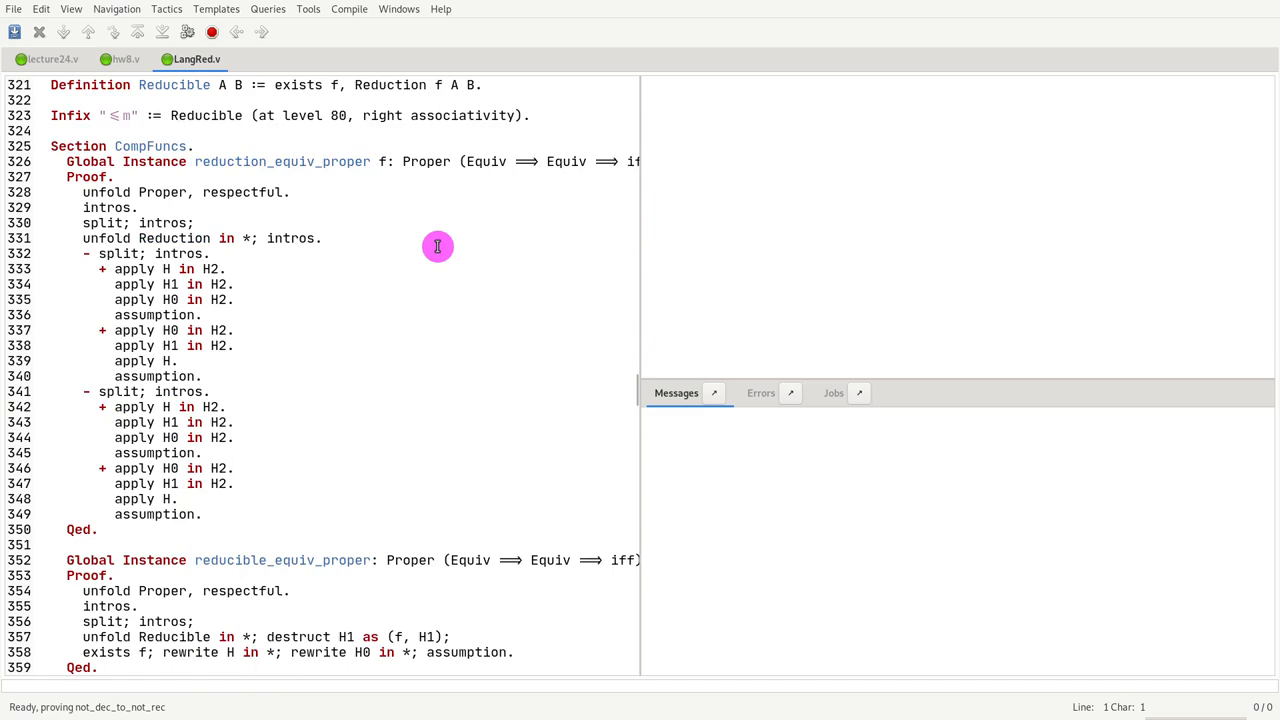
pyautogui.scroll(3)
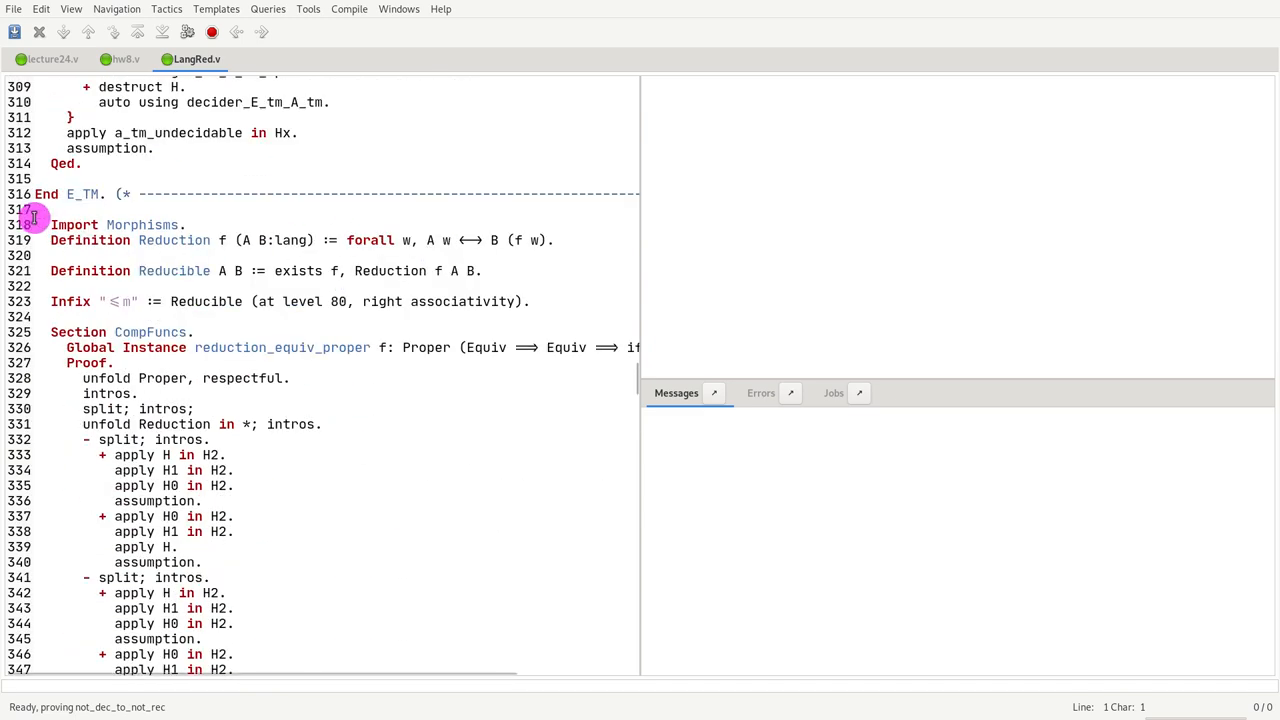
pyautogui.click(30, 224)
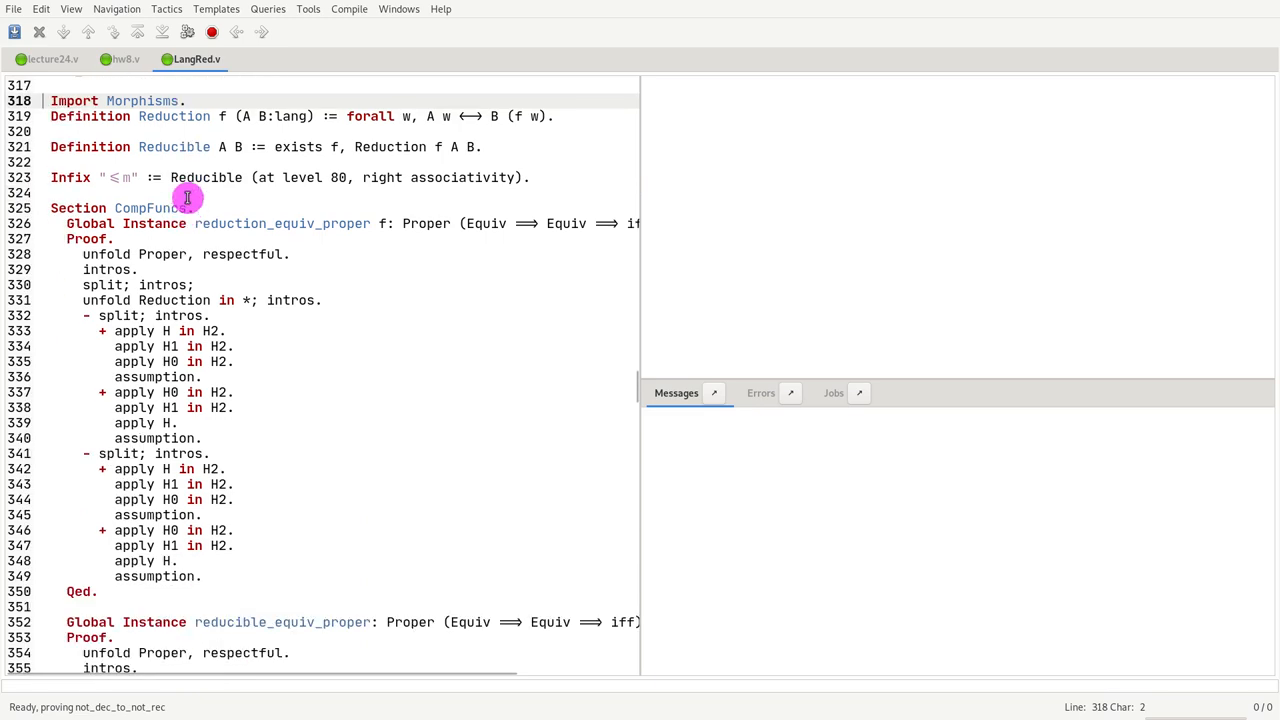
pyautogui.scroll(-3)
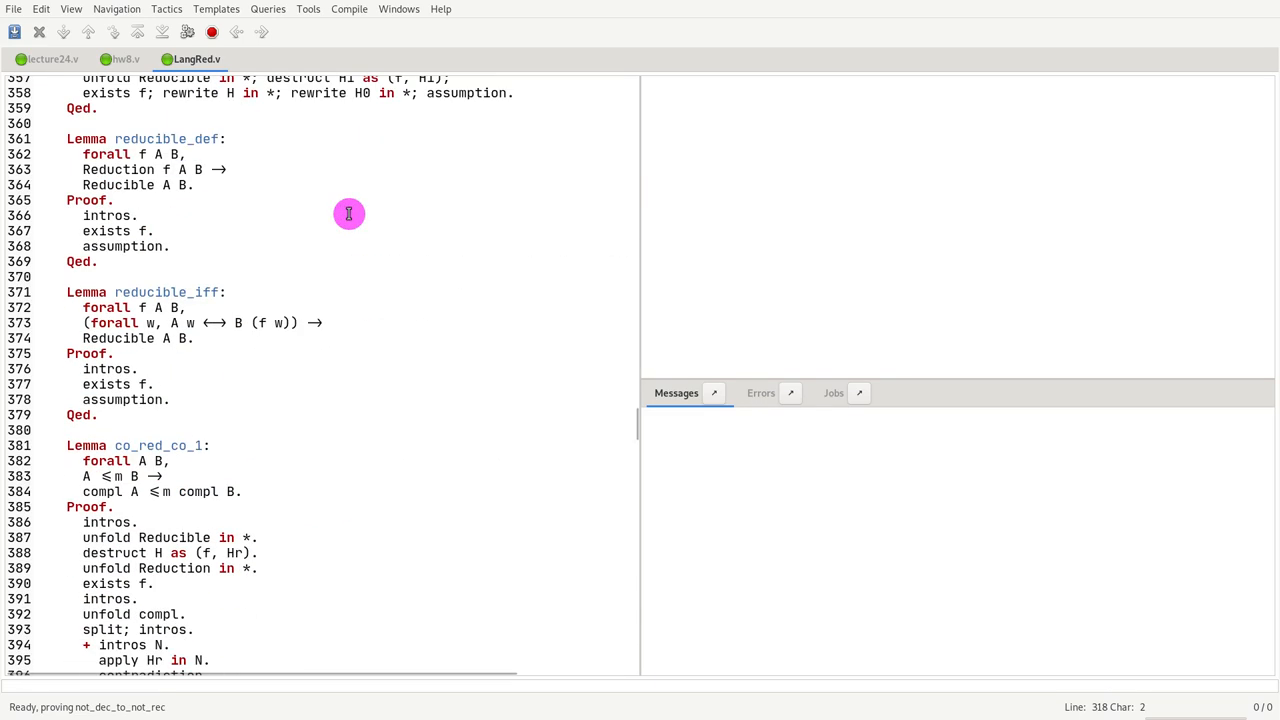
pyautogui.moveTo(348, 214); pyautogui.dragTo(278, 492)
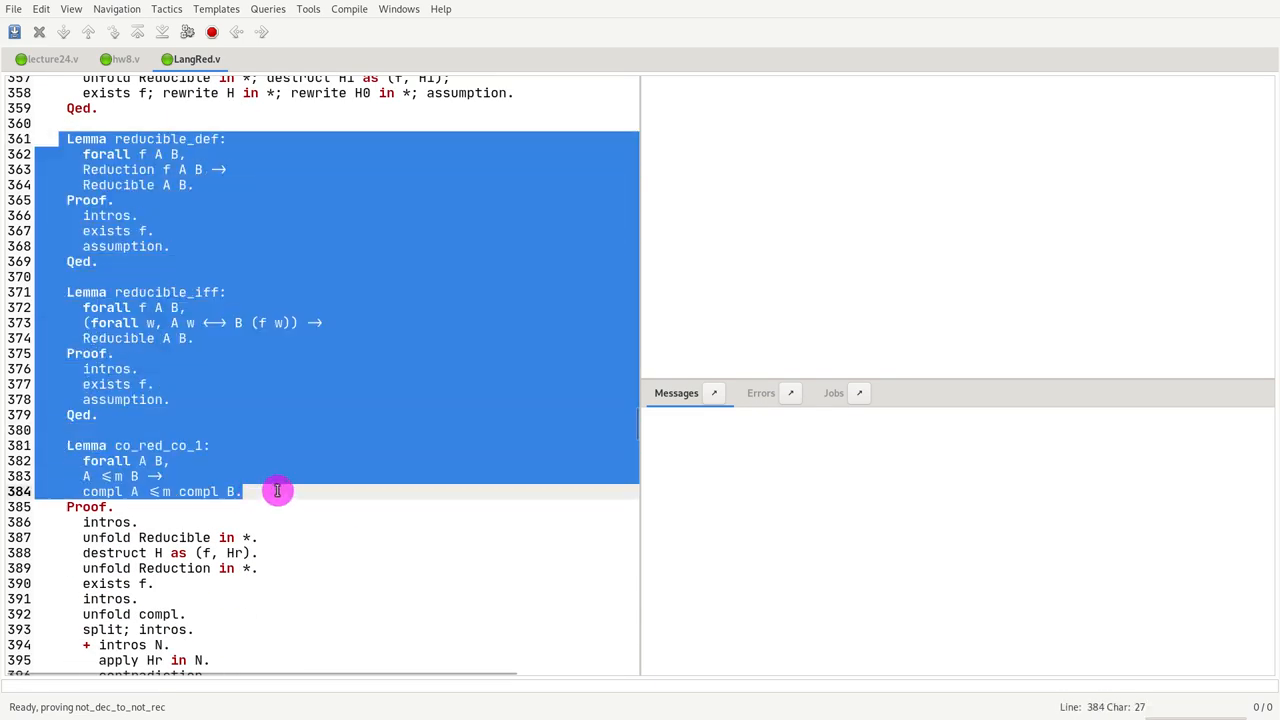
# Scroll past reducible_decidable to the reducible_unrecognizable corollary and the EQ_TM section
pyautogui.scroll(-3)
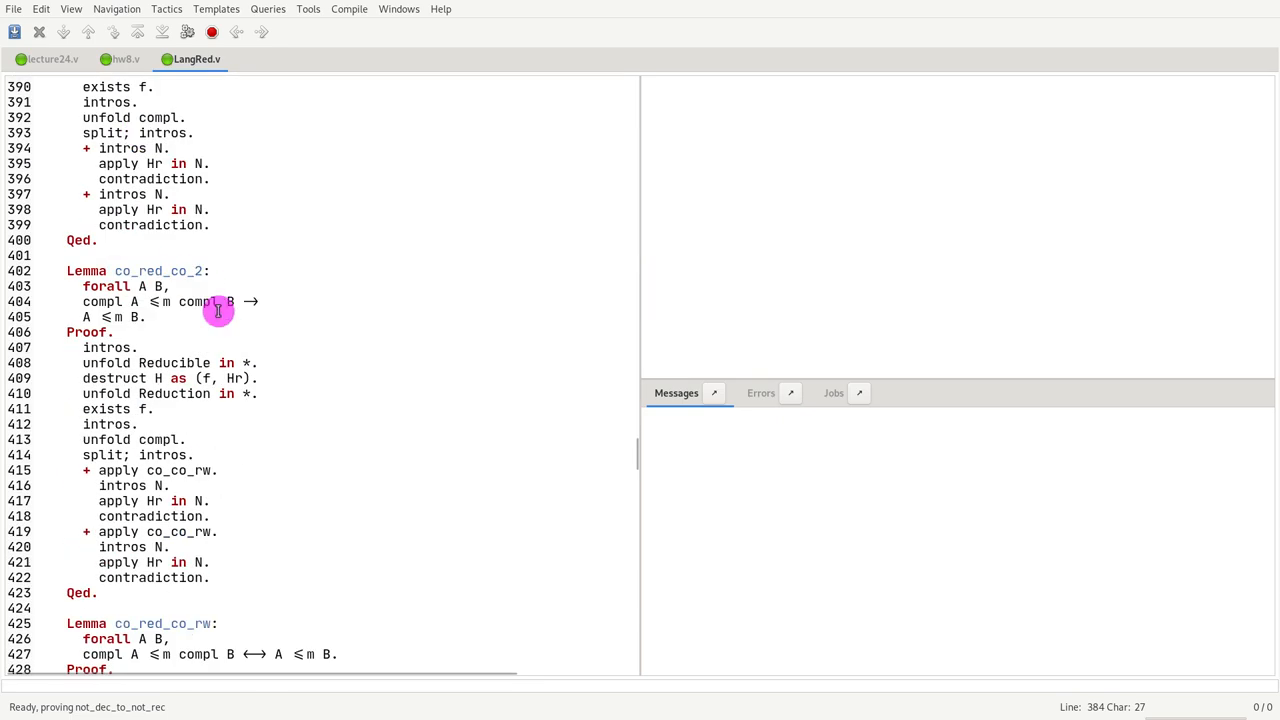
pyautogui.scroll(-3)
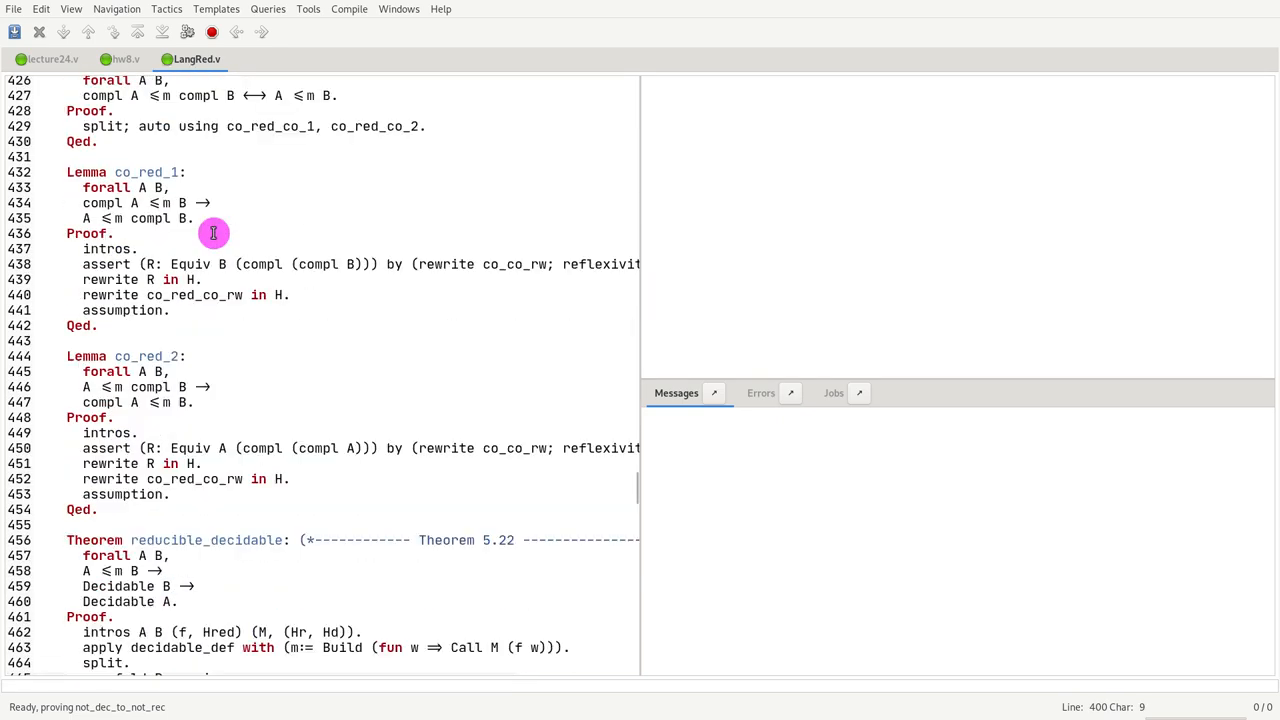
pyautogui.scroll(-3)
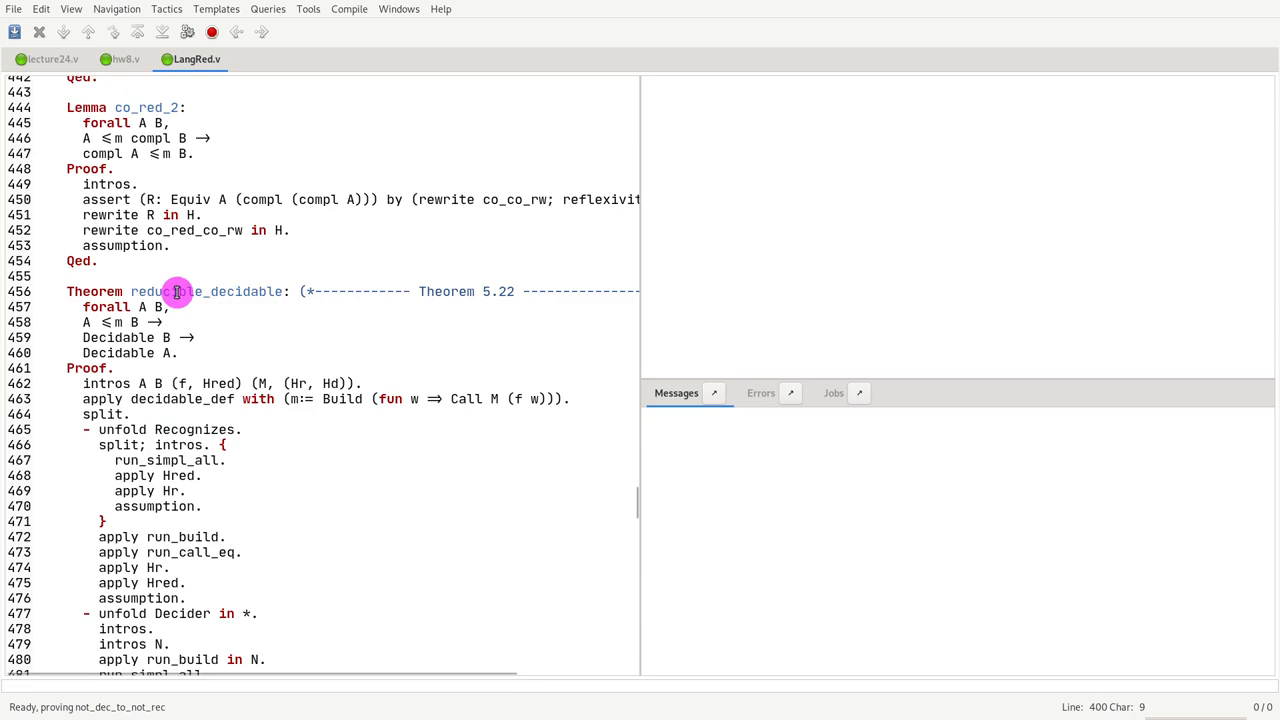
pyautogui.scroll(-3)
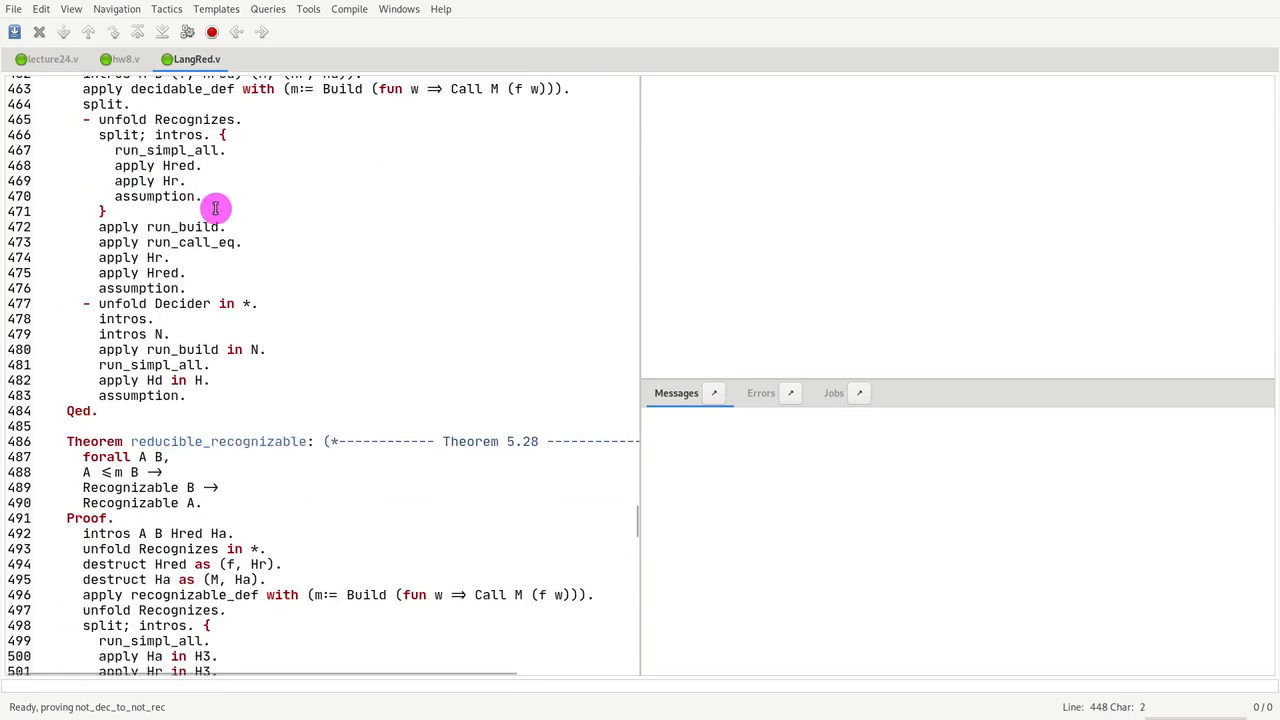
pyautogui.scroll(-3)
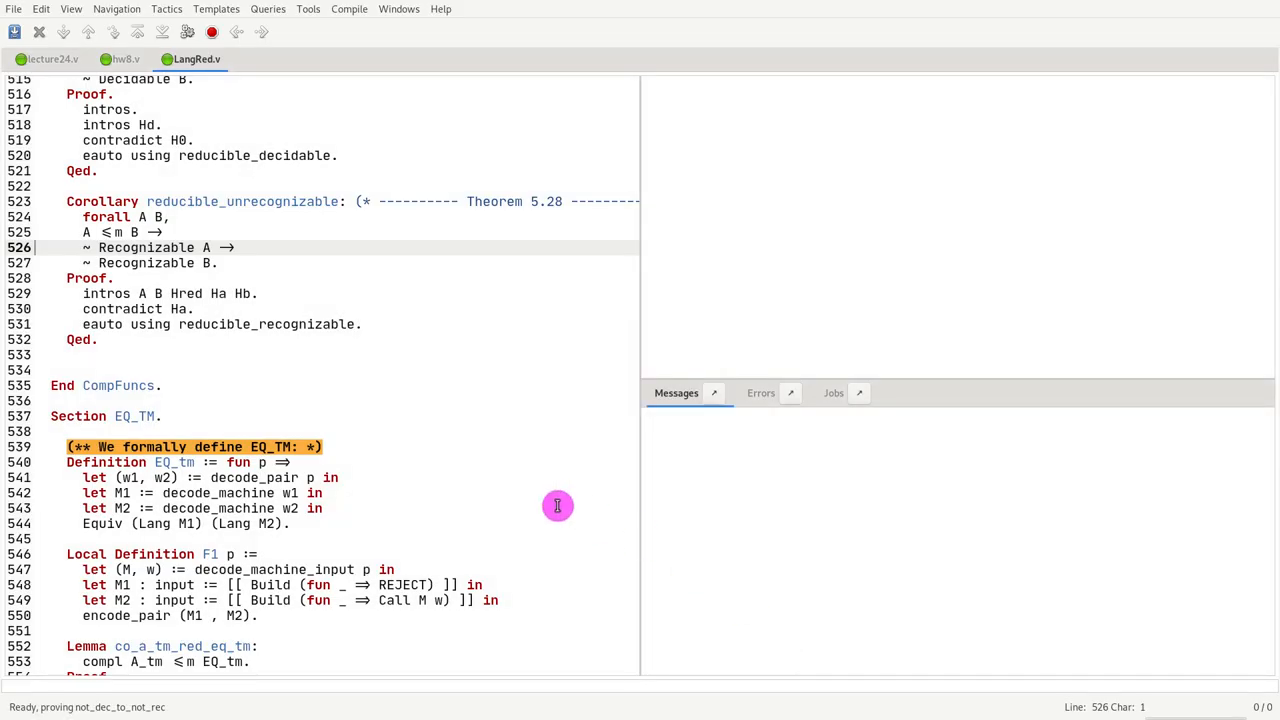
# Switch back to hw8.v and point out the not_dec_to_not_rec and a_red_not_a_tm exercises
pyautogui.click(124, 60)
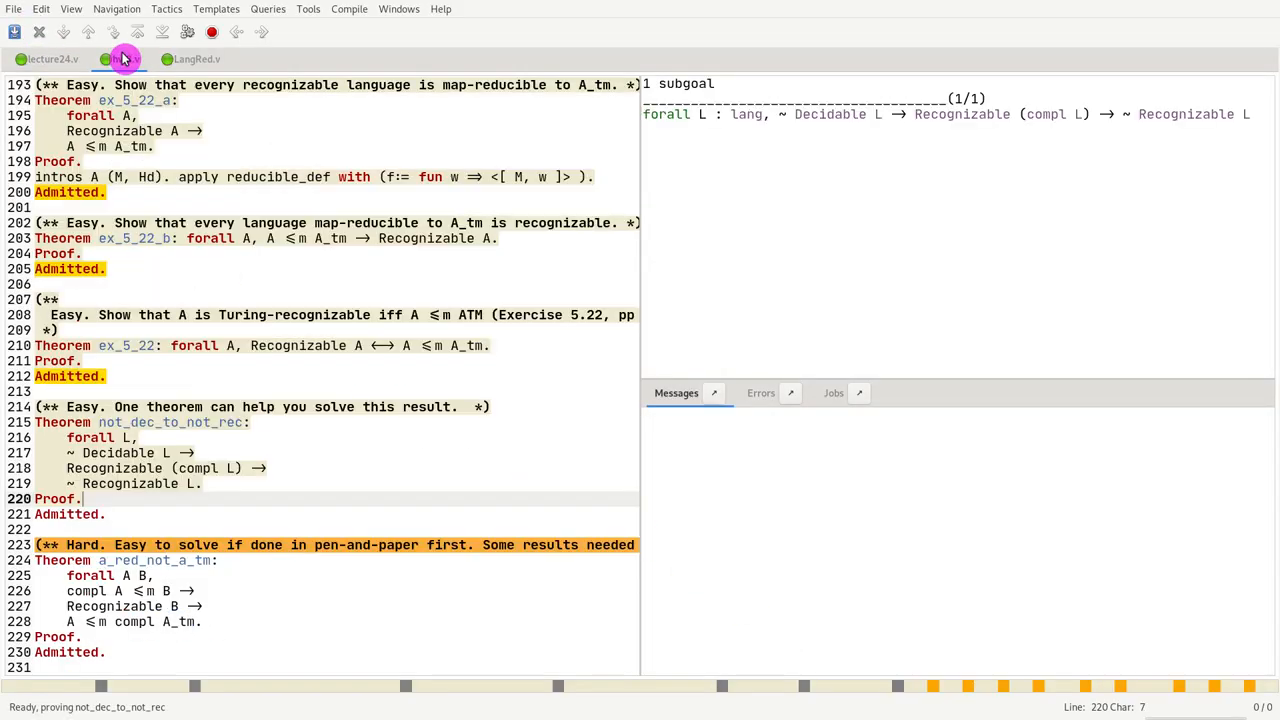
pyautogui.click(124, 58)
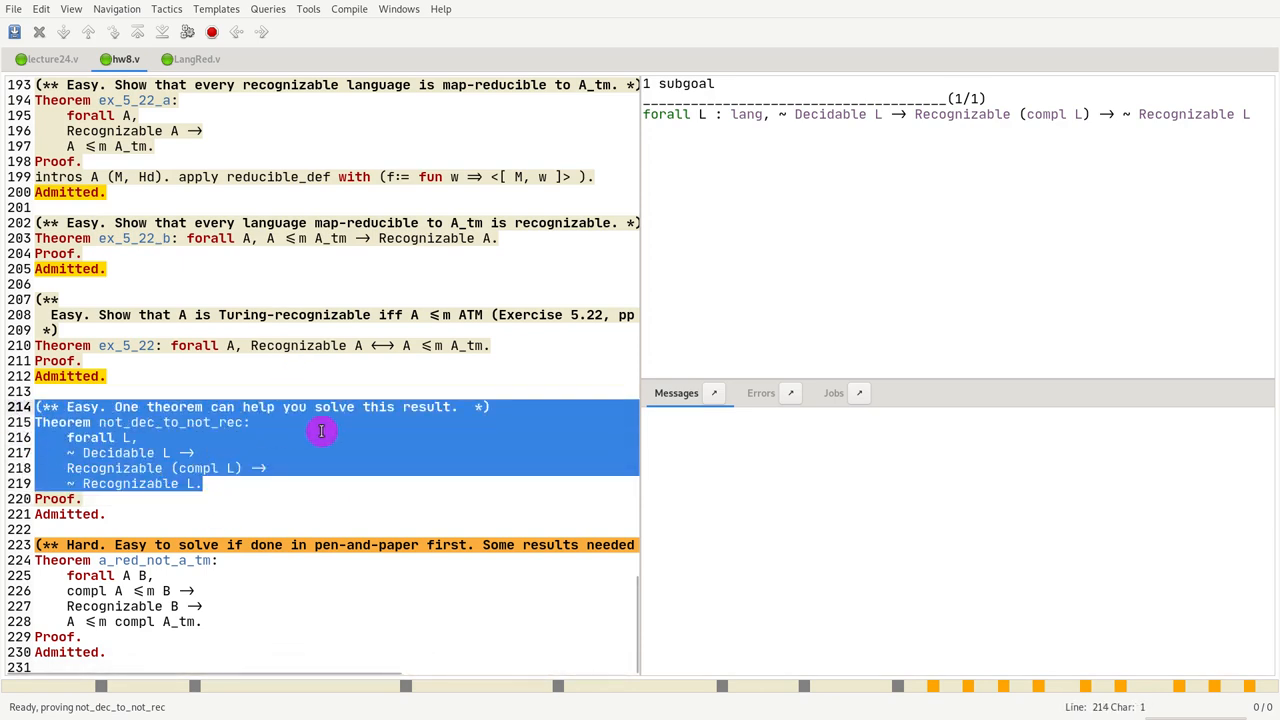
pyautogui.click(144, 468)
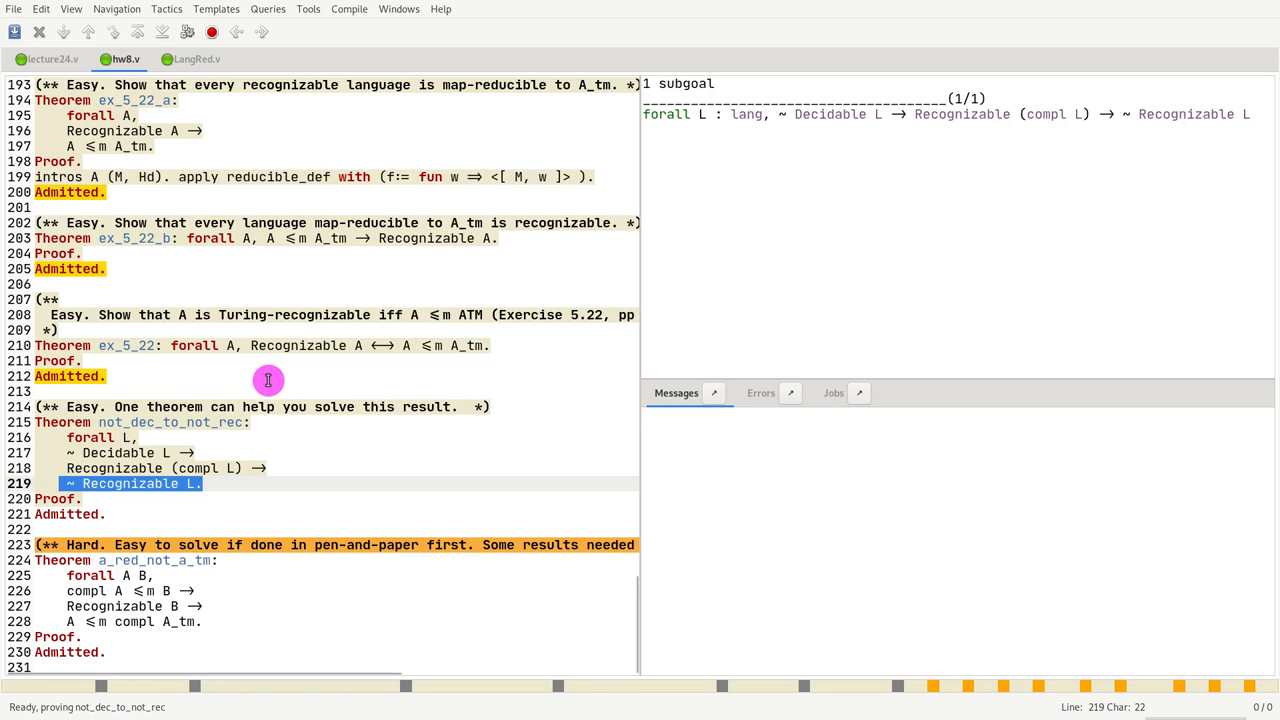
pyautogui.moveTo(120, 548)
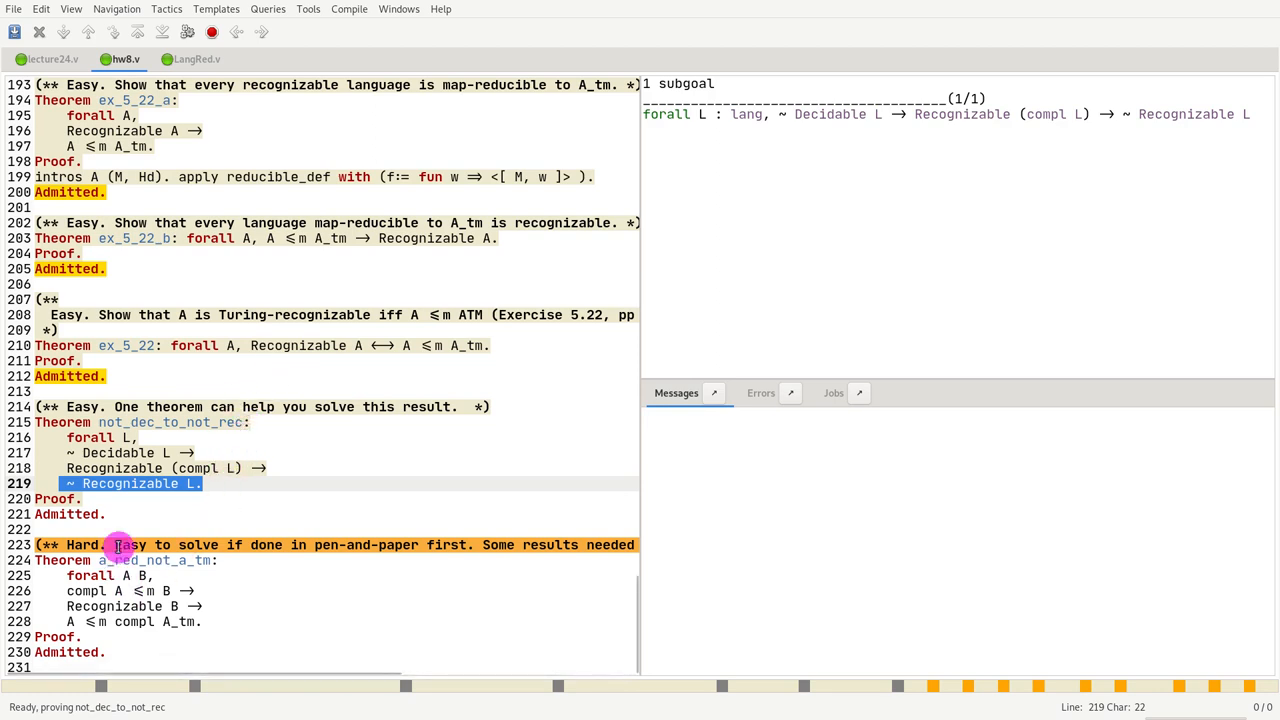
pyautogui.click(96, 636)
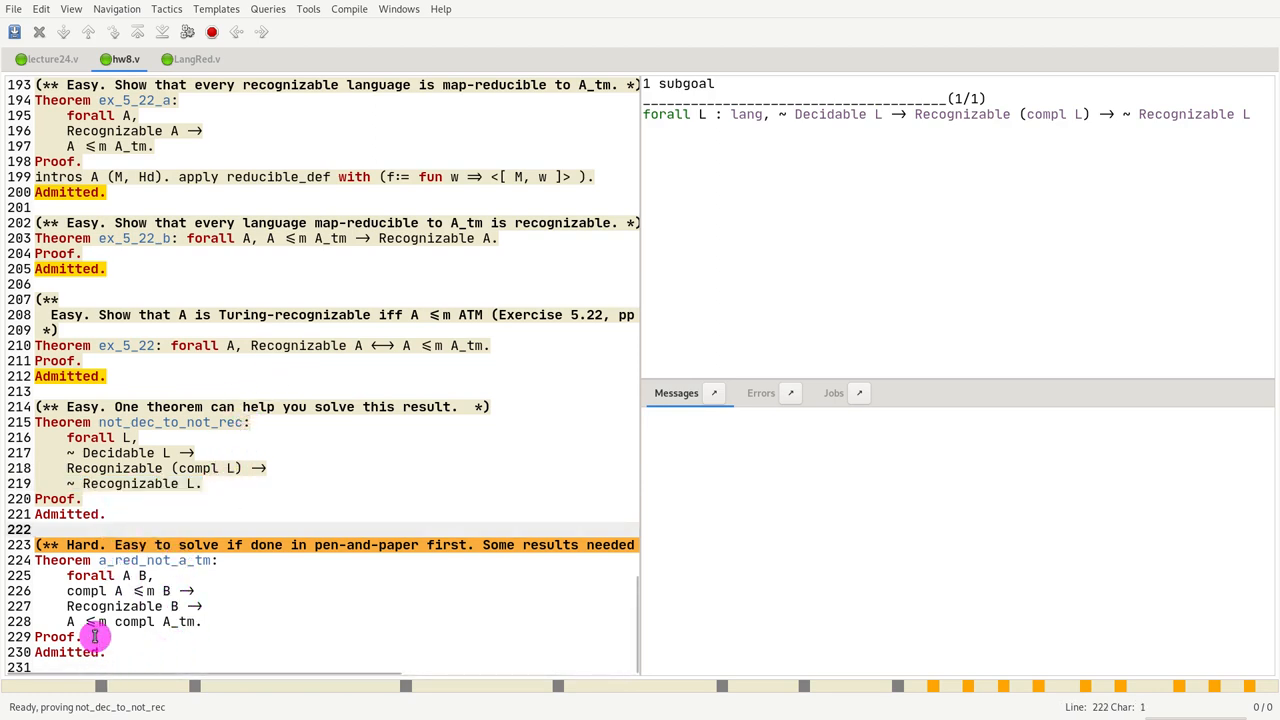
pyautogui.click(82, 636)
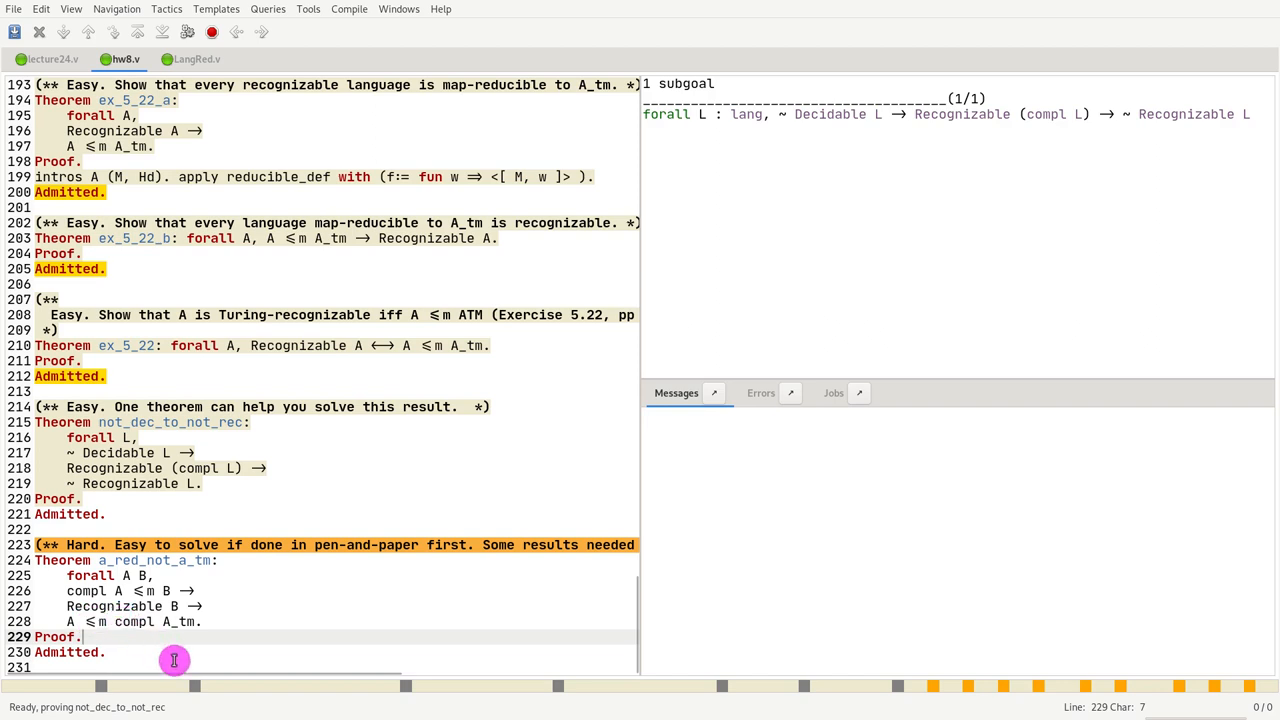
pyautogui.moveTo(140, 652)
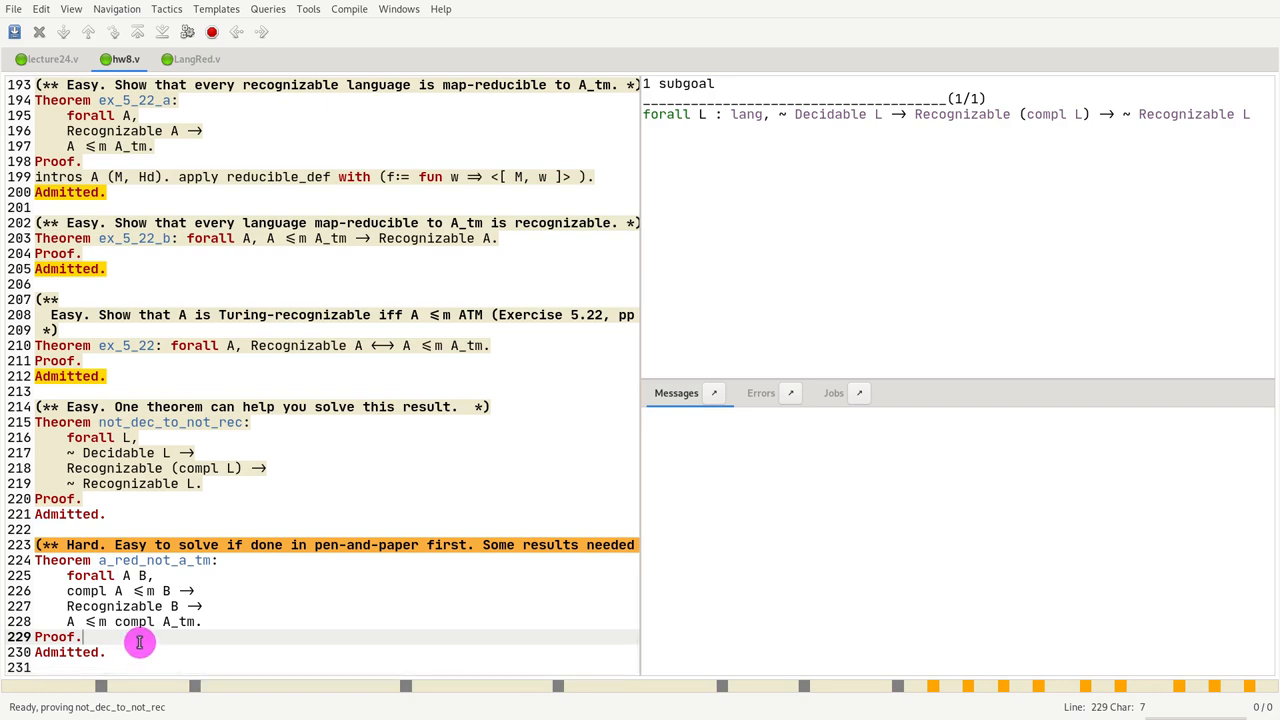
pyautogui.moveTo(100, 560)
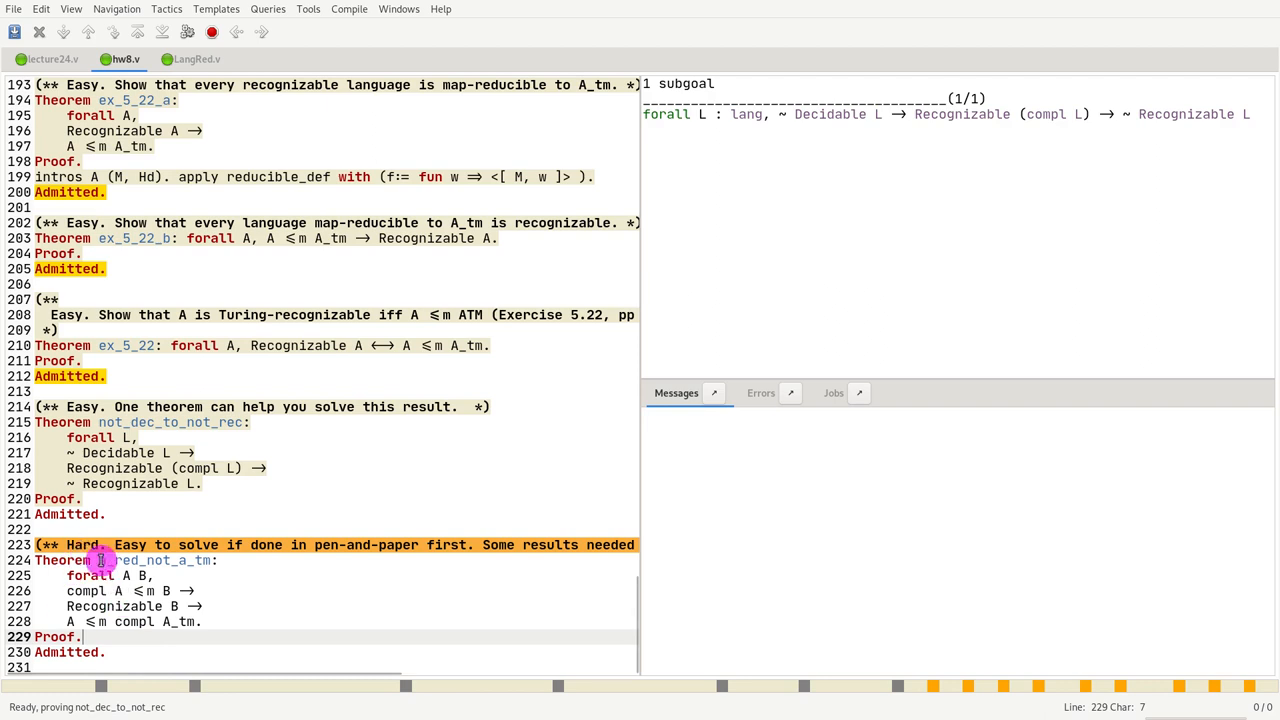
pyautogui.moveTo(182, 600)
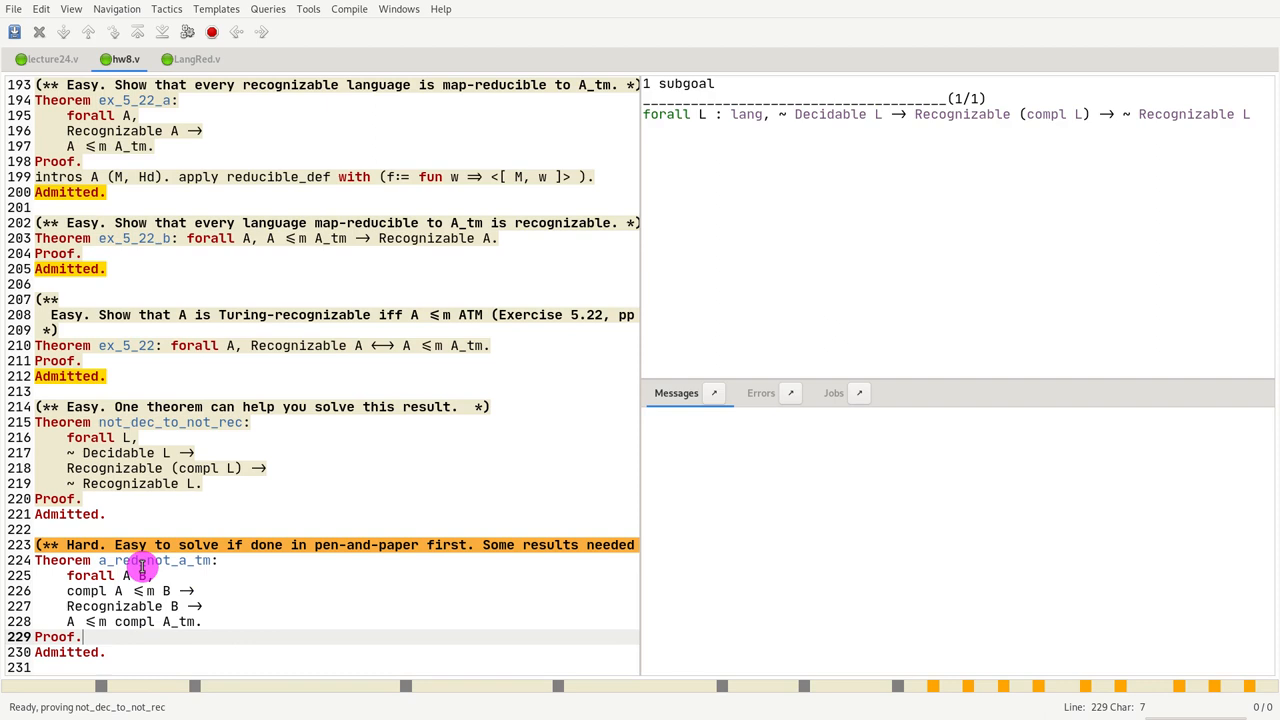
pyautogui.moveTo(388, 512)
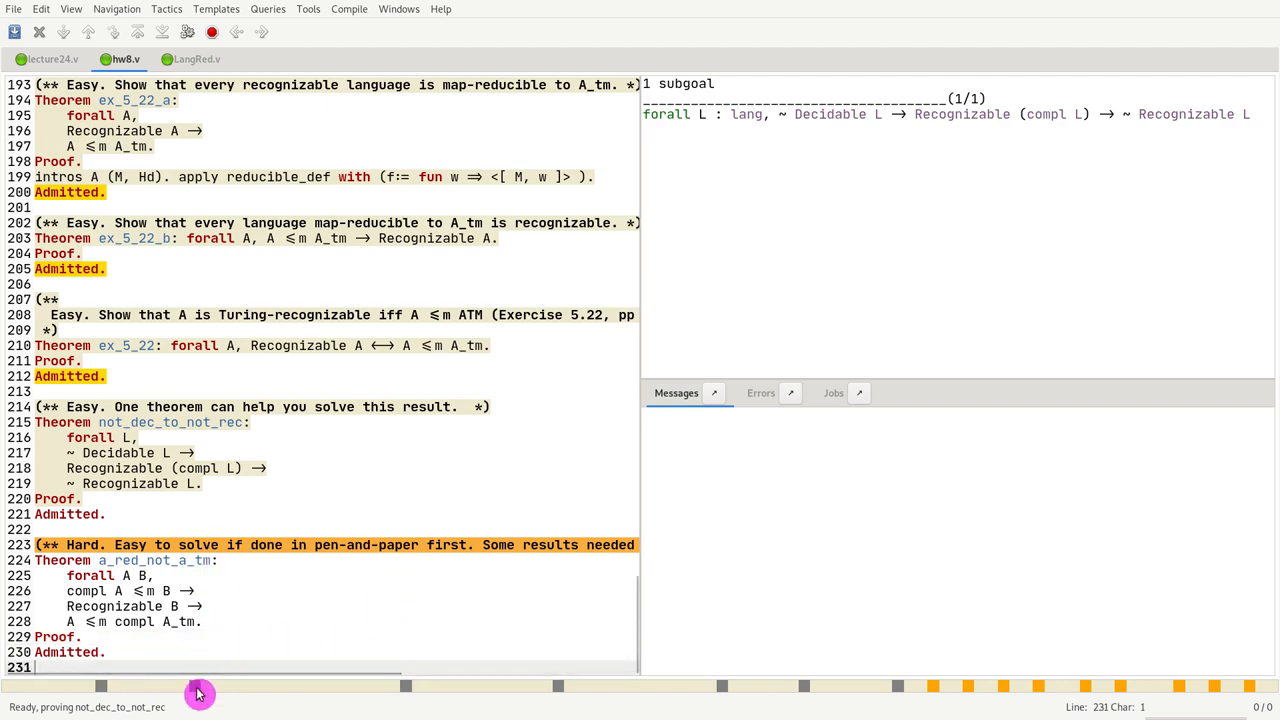
pyautogui.moveTo(148, 644)
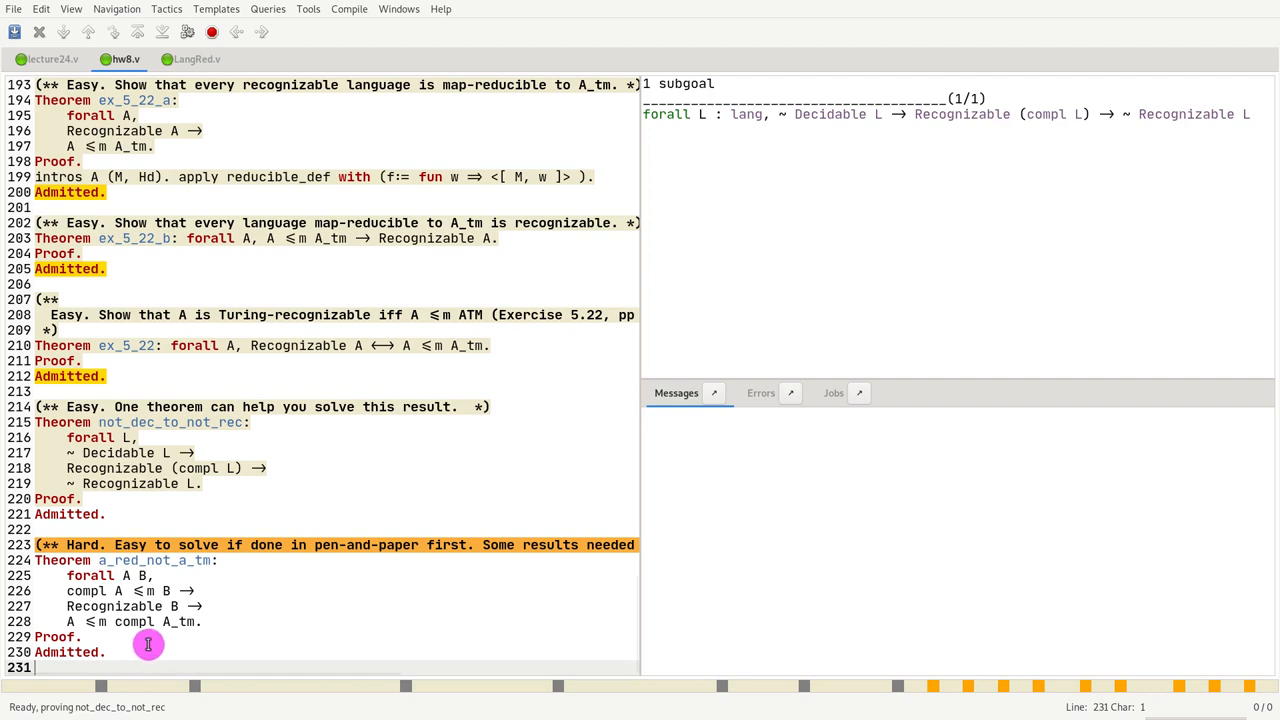
pyautogui.moveTo(168, 648)
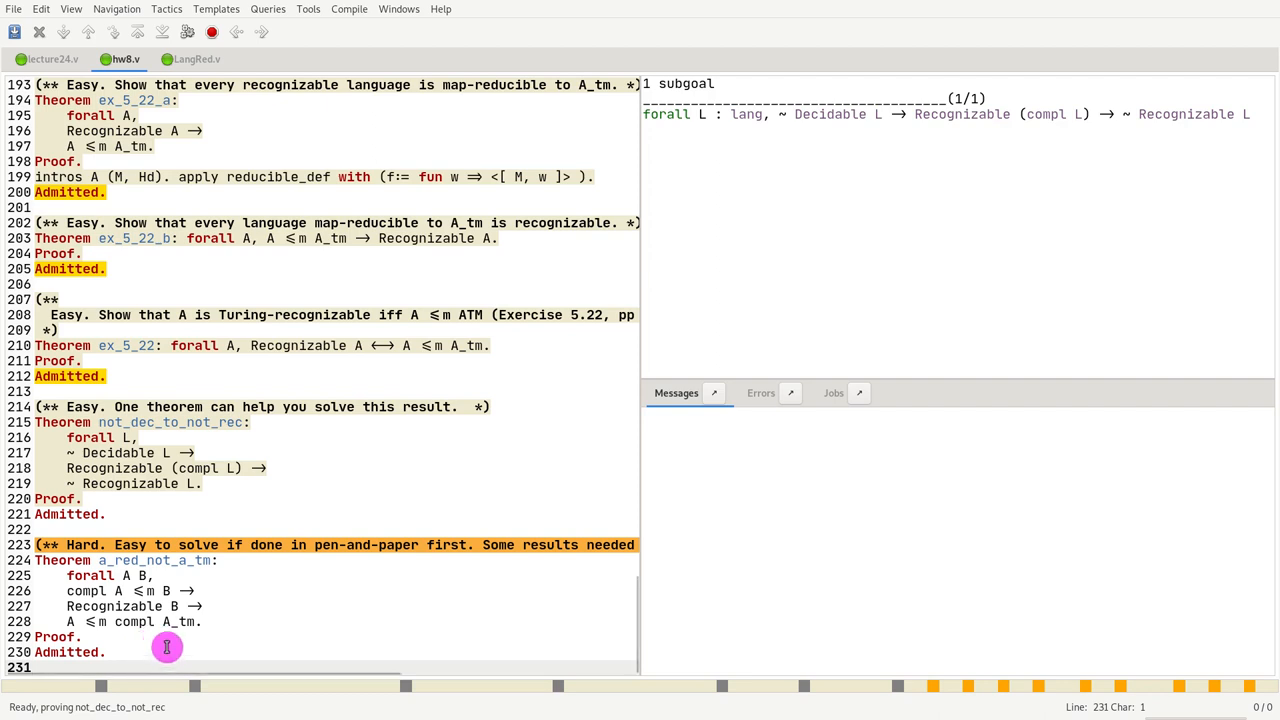